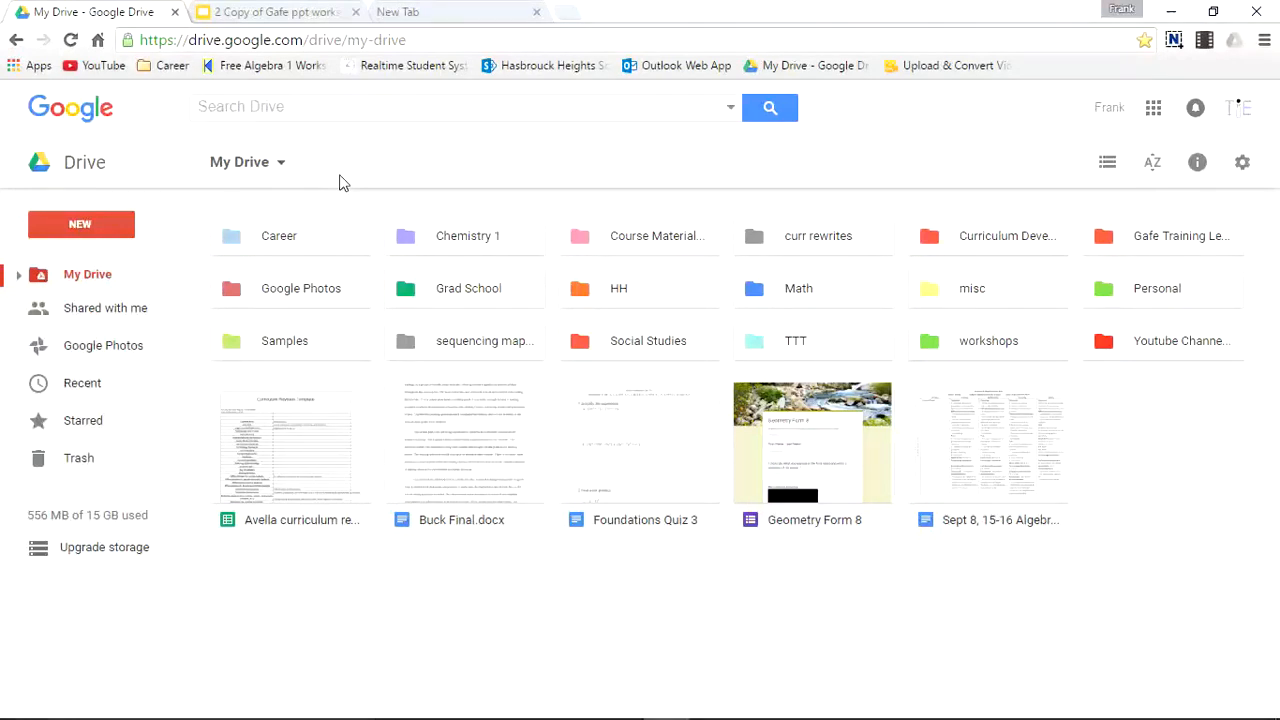
mouse_move(568, 316)
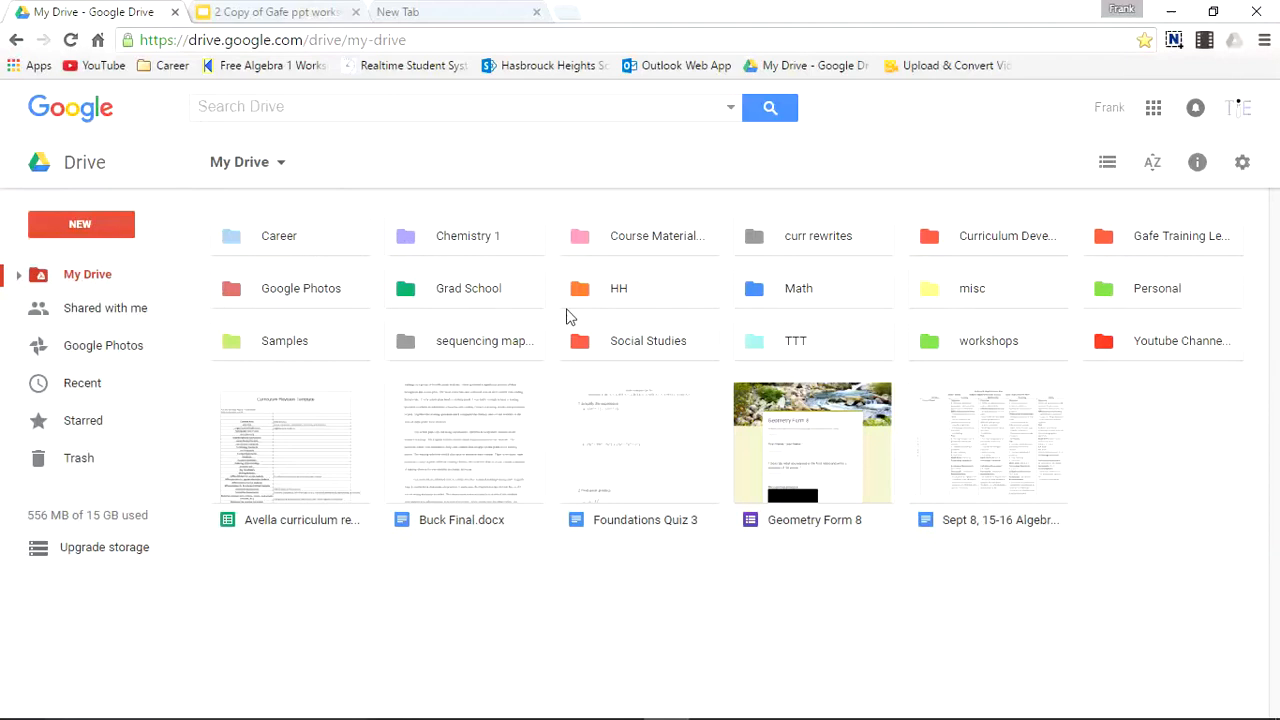
mouse_move(1016, 340)
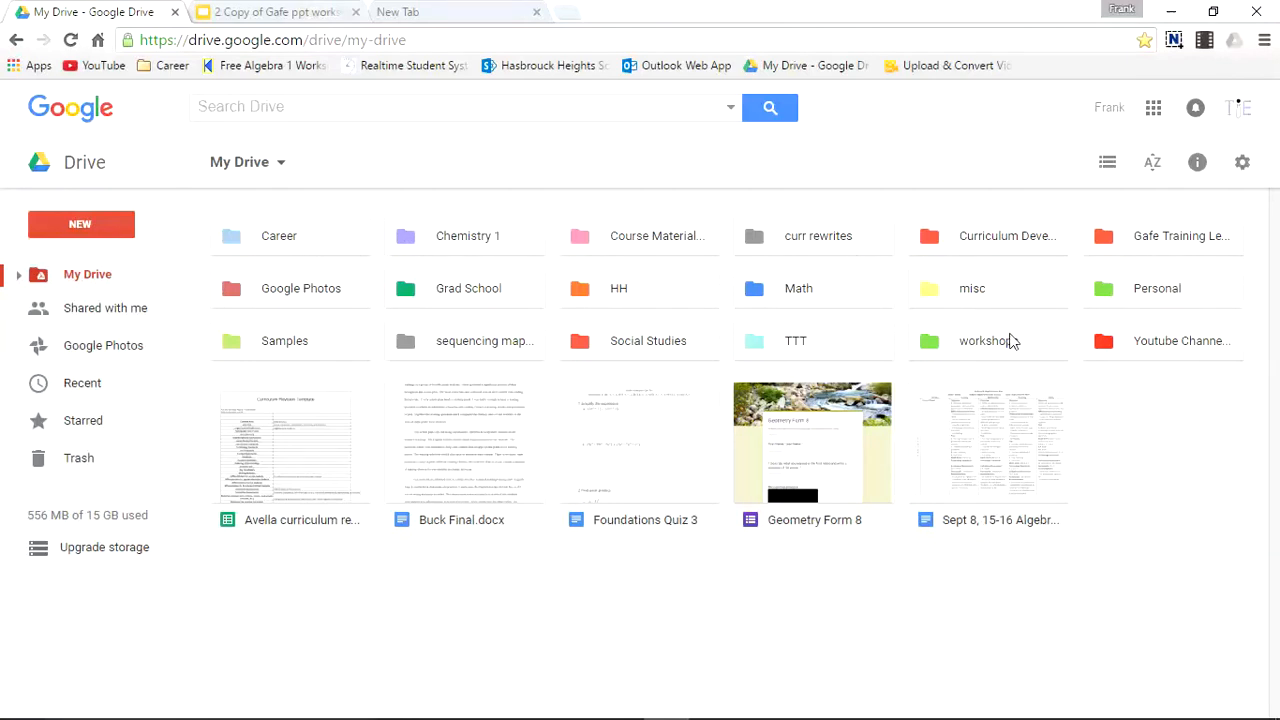
mouse_move(824, 432)
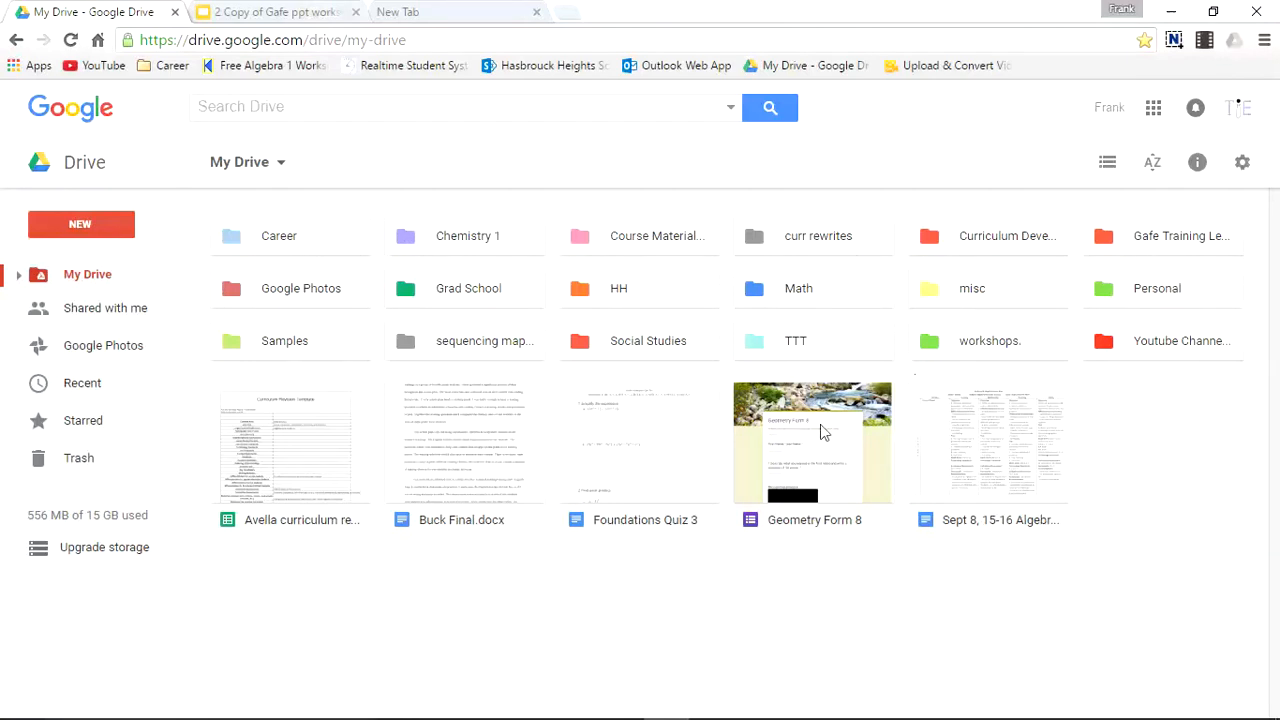
- Look over the loose My Drive files: Avella curriculum, Buck Final.docx, Foundations Quiz 3, Geometry Form 8
click(290, 444)
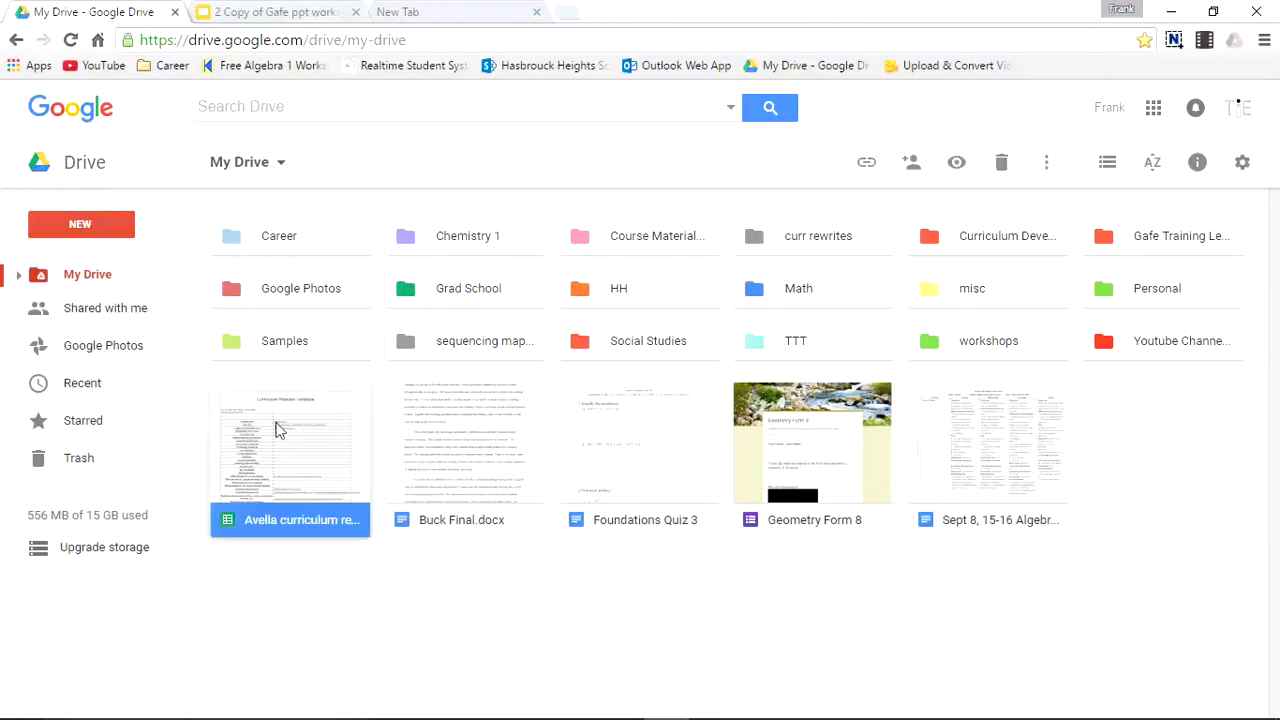
click(464, 442)
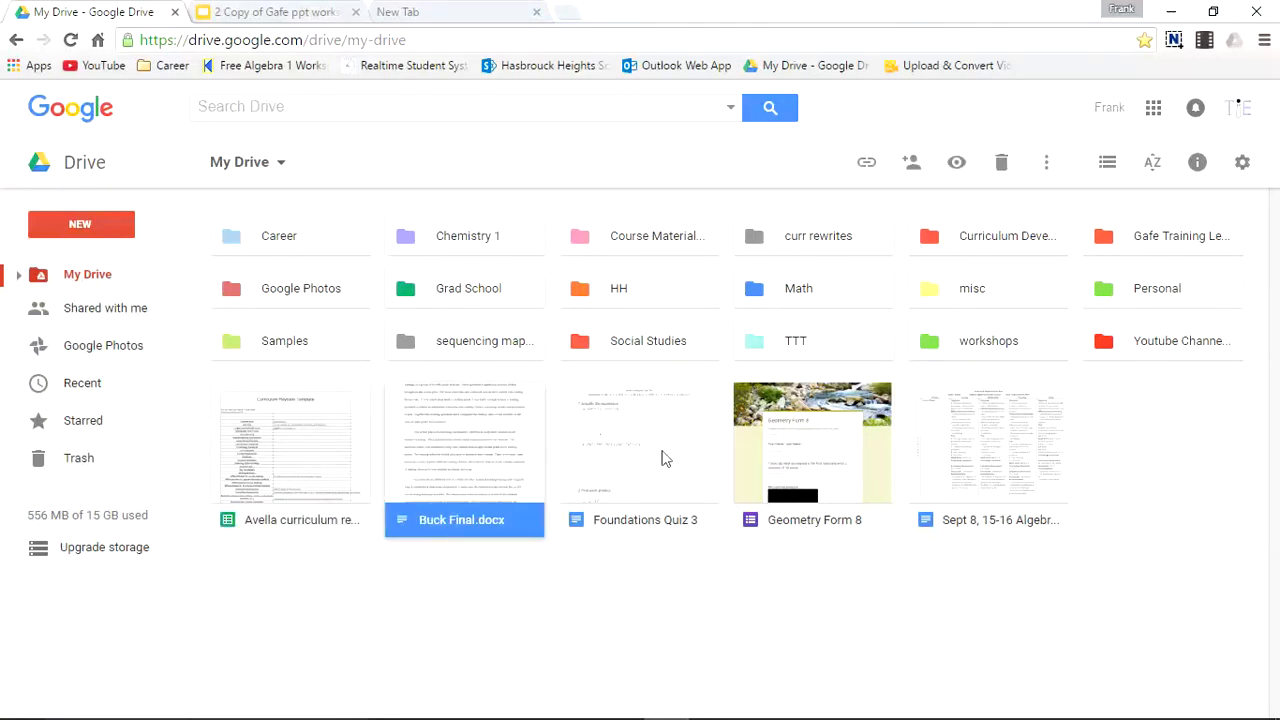
click(640, 442)
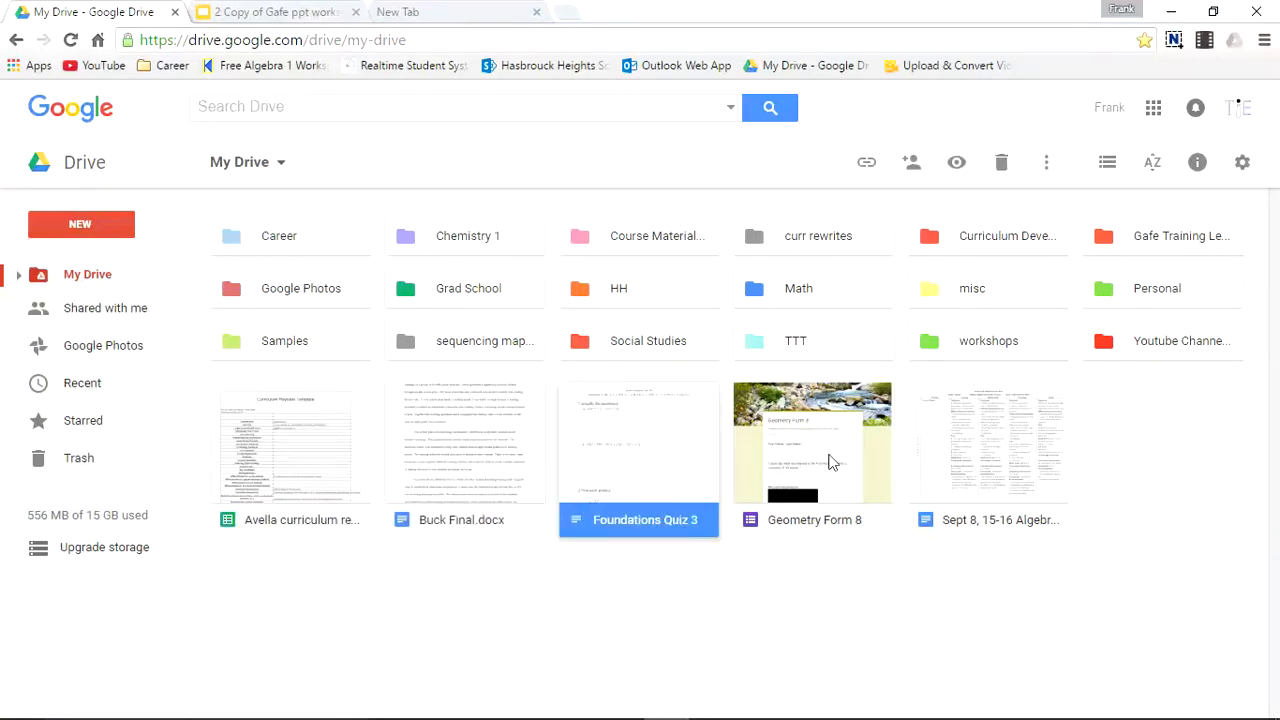
click(988, 444)
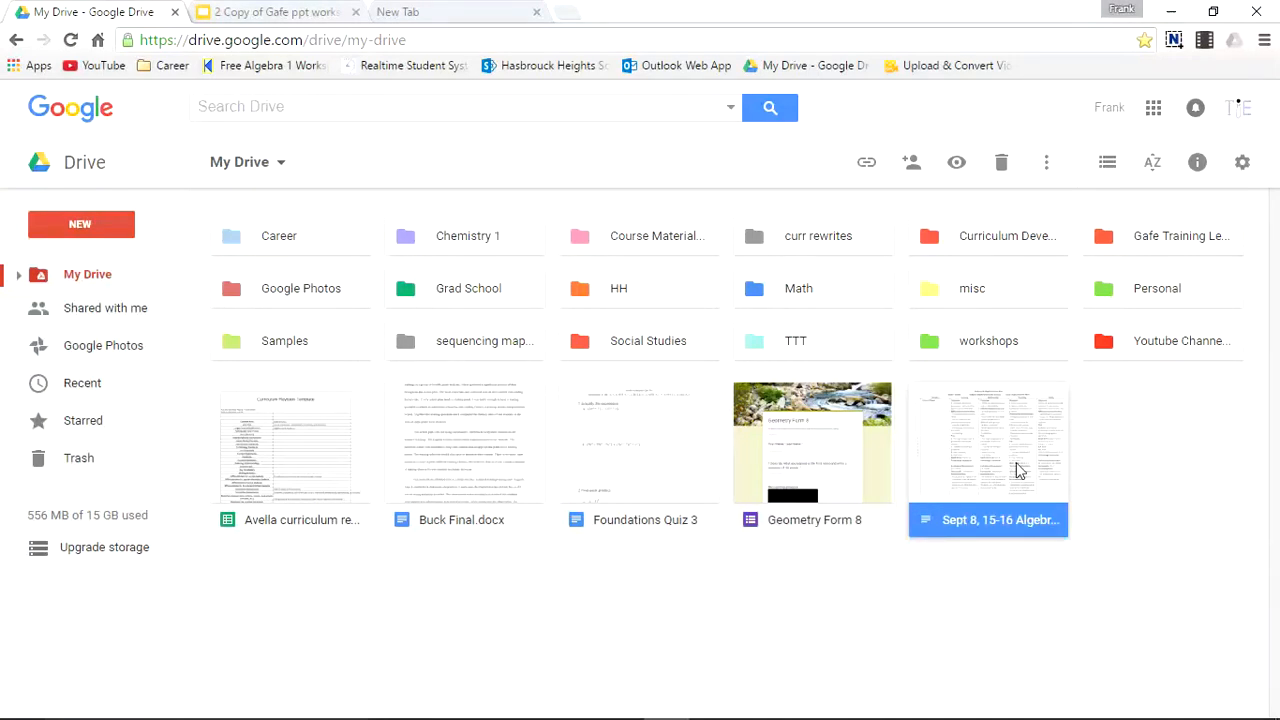
mouse_move(830, 296)
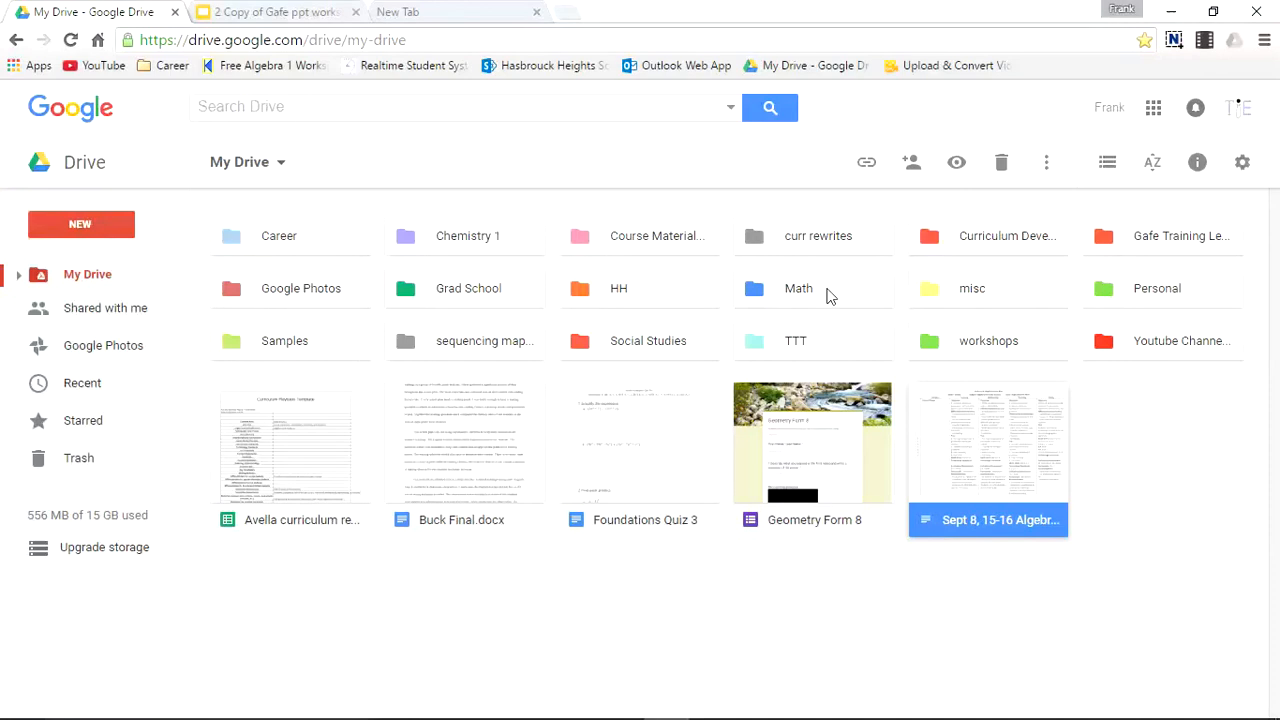
- Enter the Math folder and select its Geometry 1 subfolder
click(798, 288)
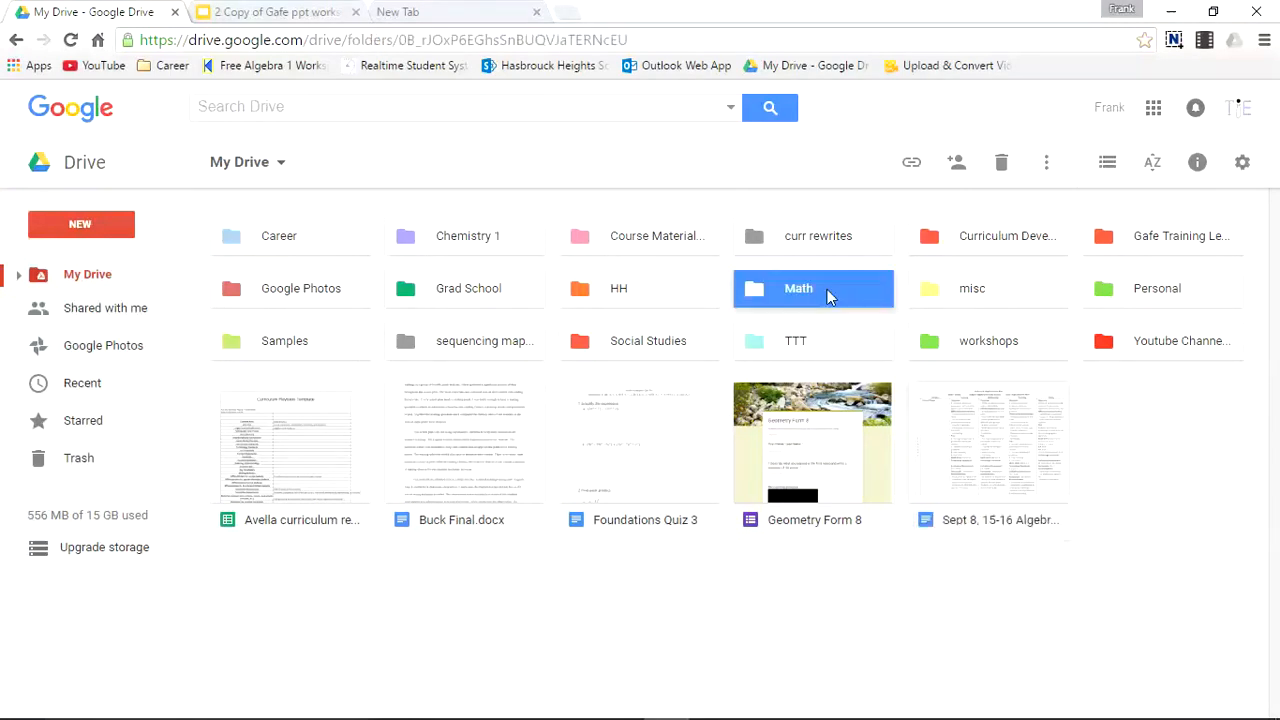
double_click(798, 288)
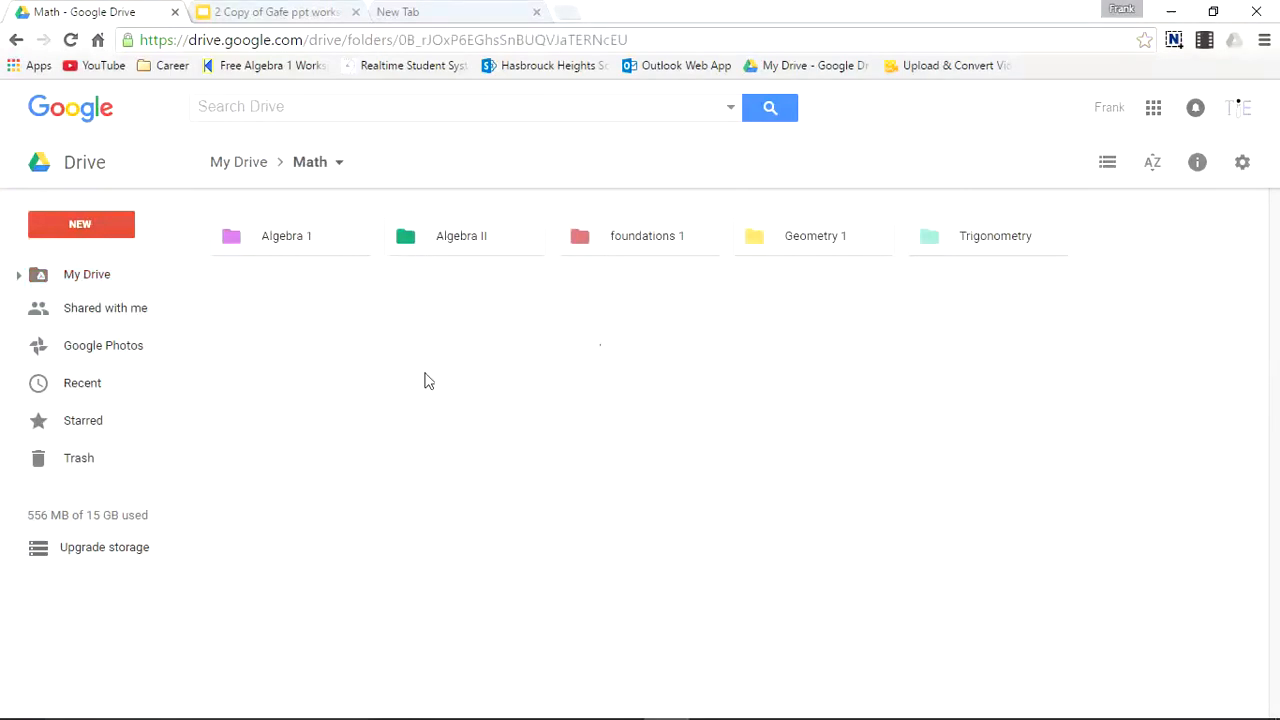
mouse_move(428, 236)
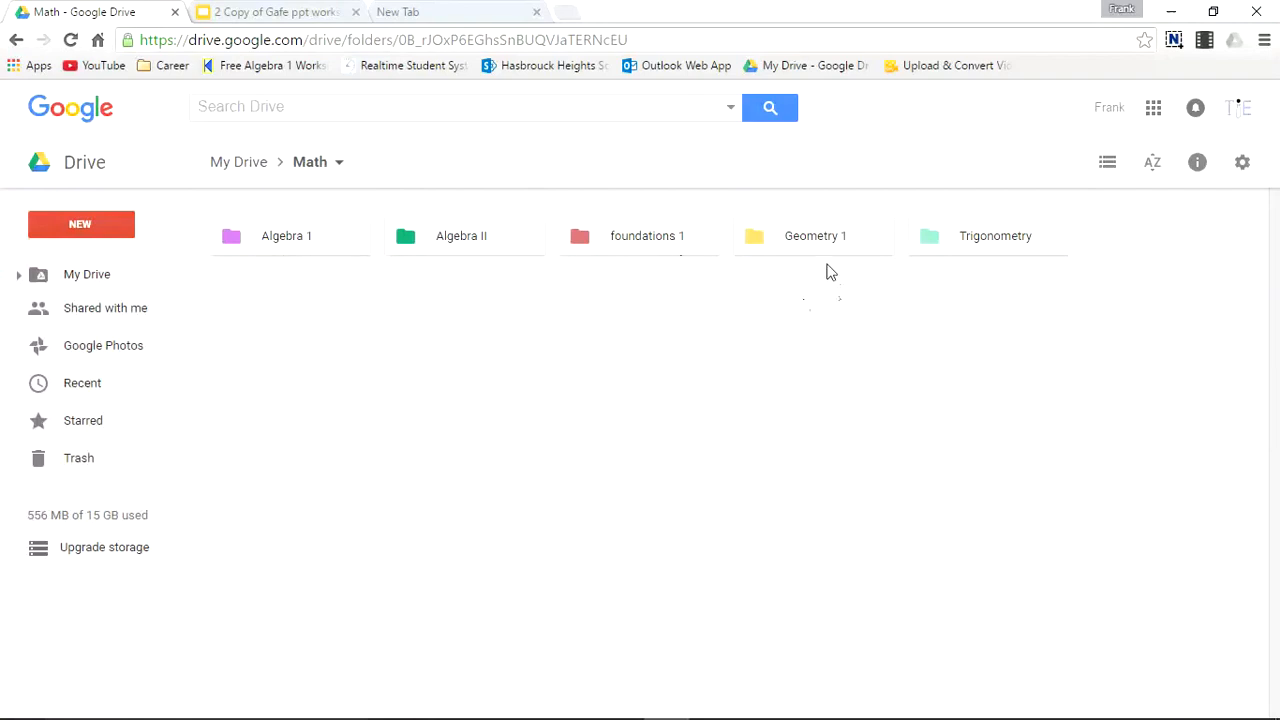
mouse_move(768, 476)
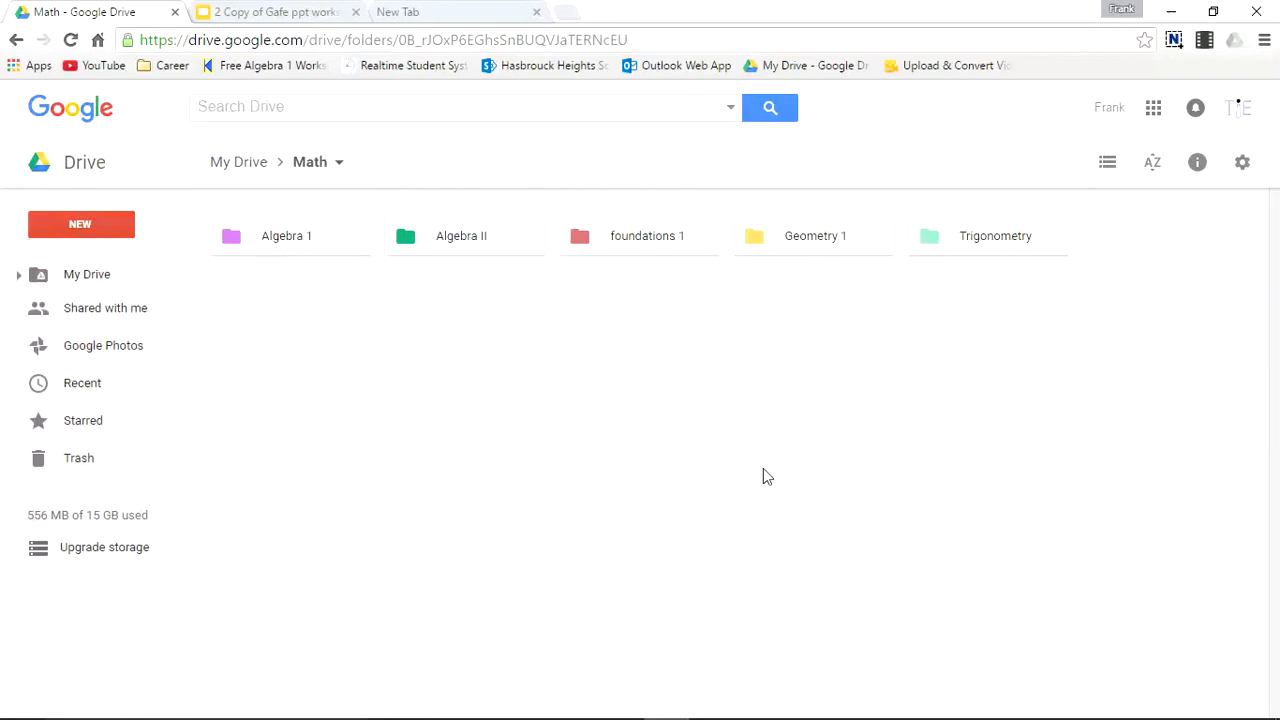
mouse_move(796, 344)
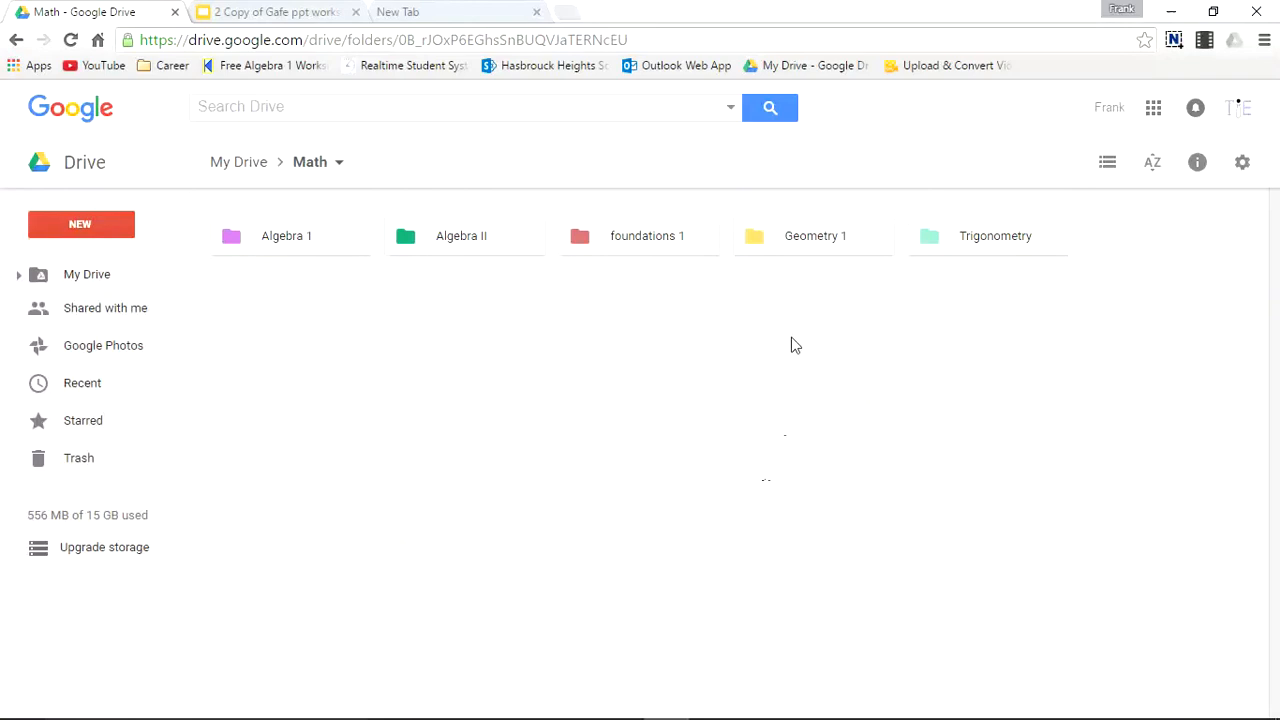
click(814, 236)
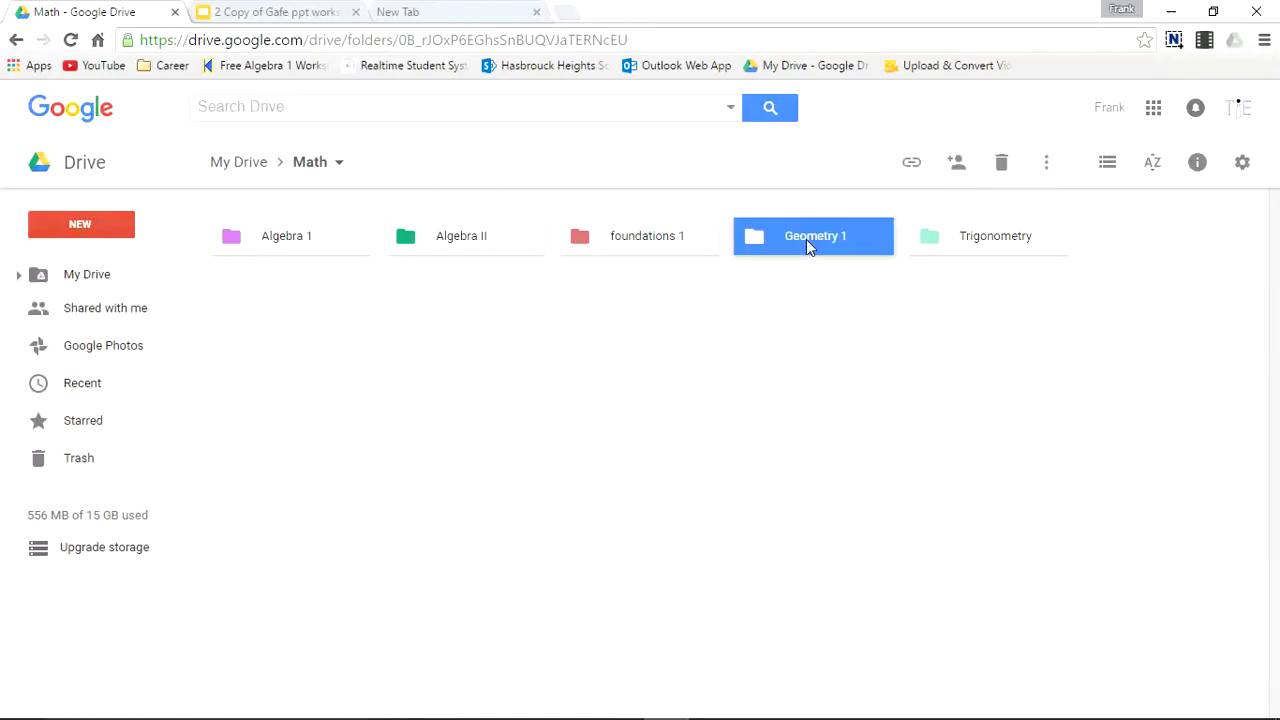
- Enter Geometry 1 and review parallelogram properties, trapezoid properties, triangle post, volume chart and Geometry Post
double_click(812, 236)
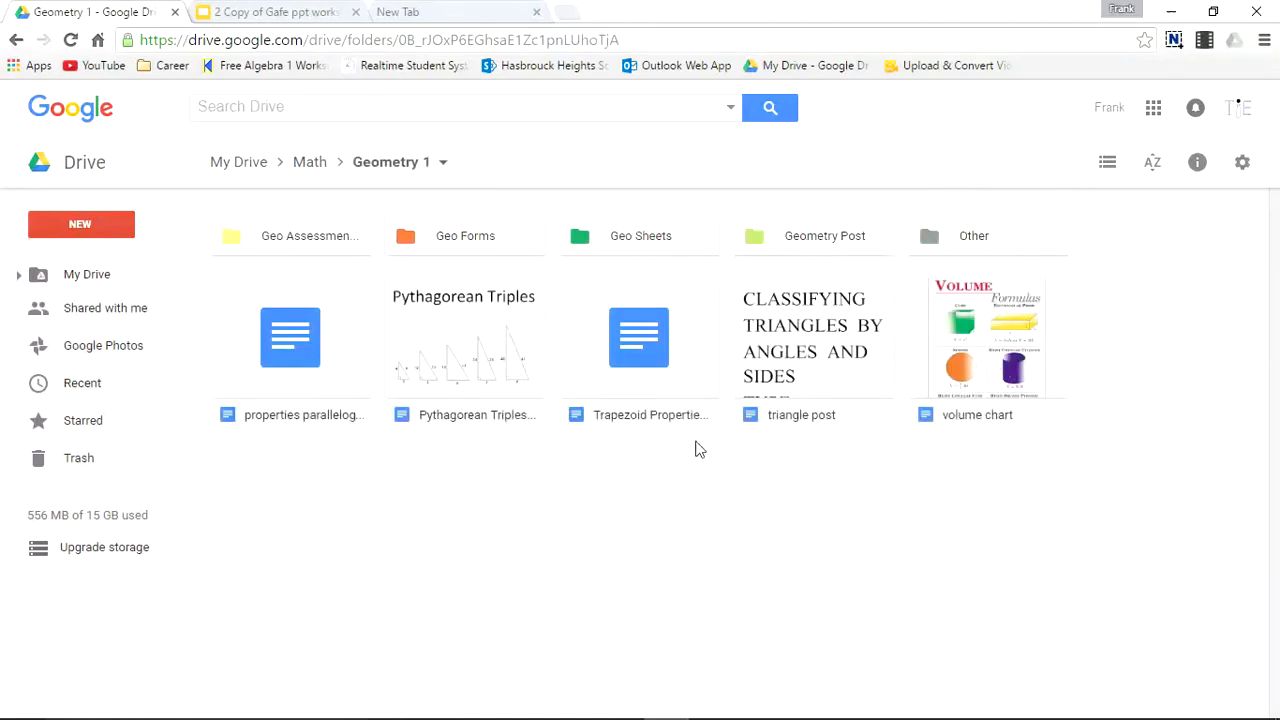
mouse_move(484, 228)
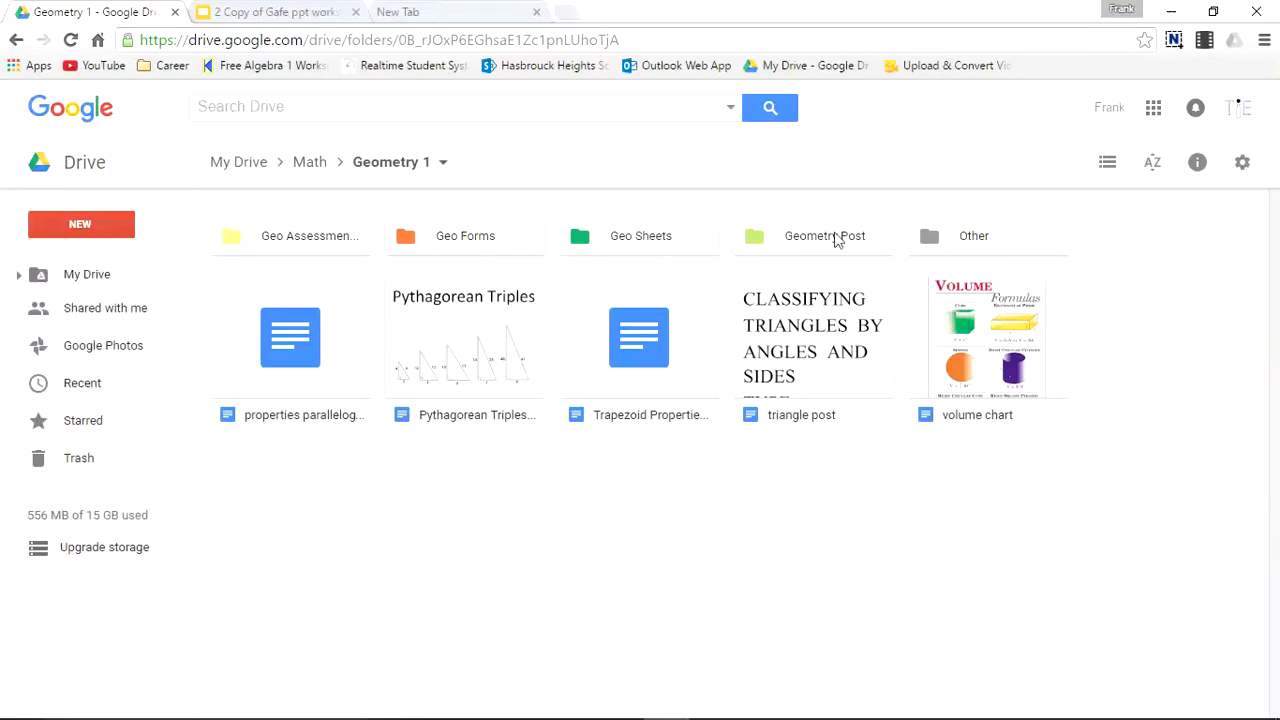
mouse_move(962, 248)
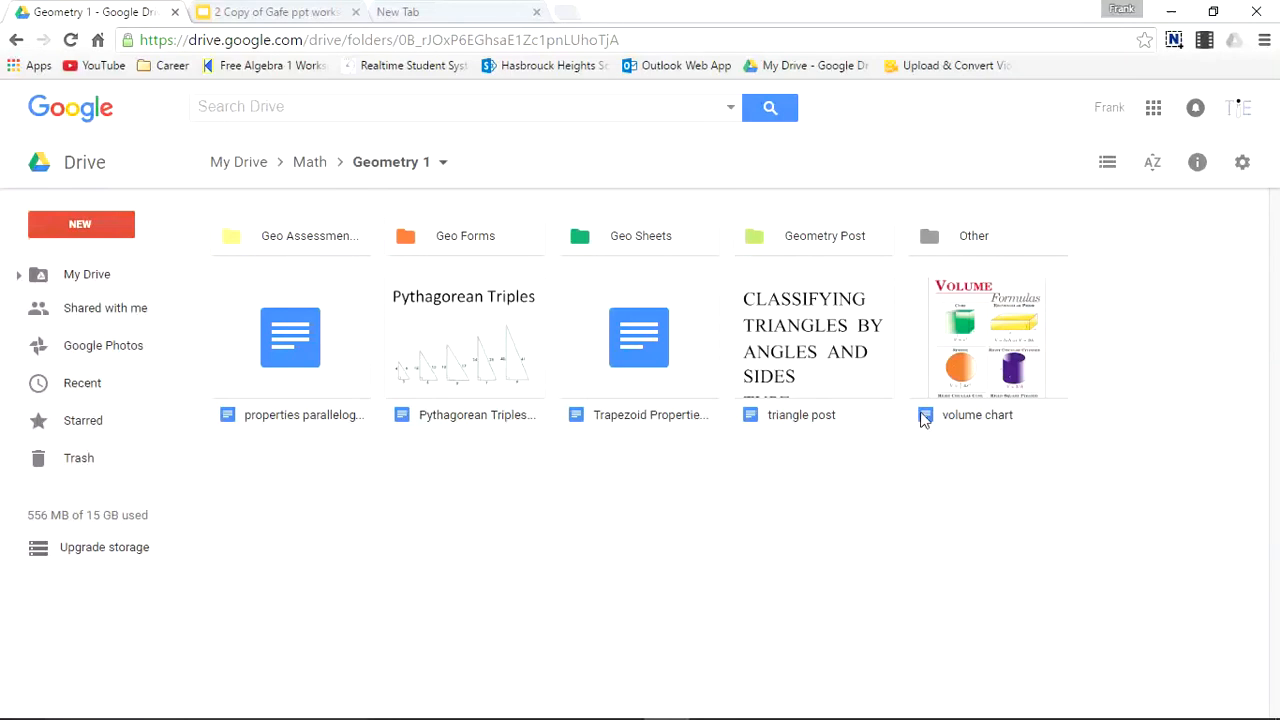
click(290, 336)
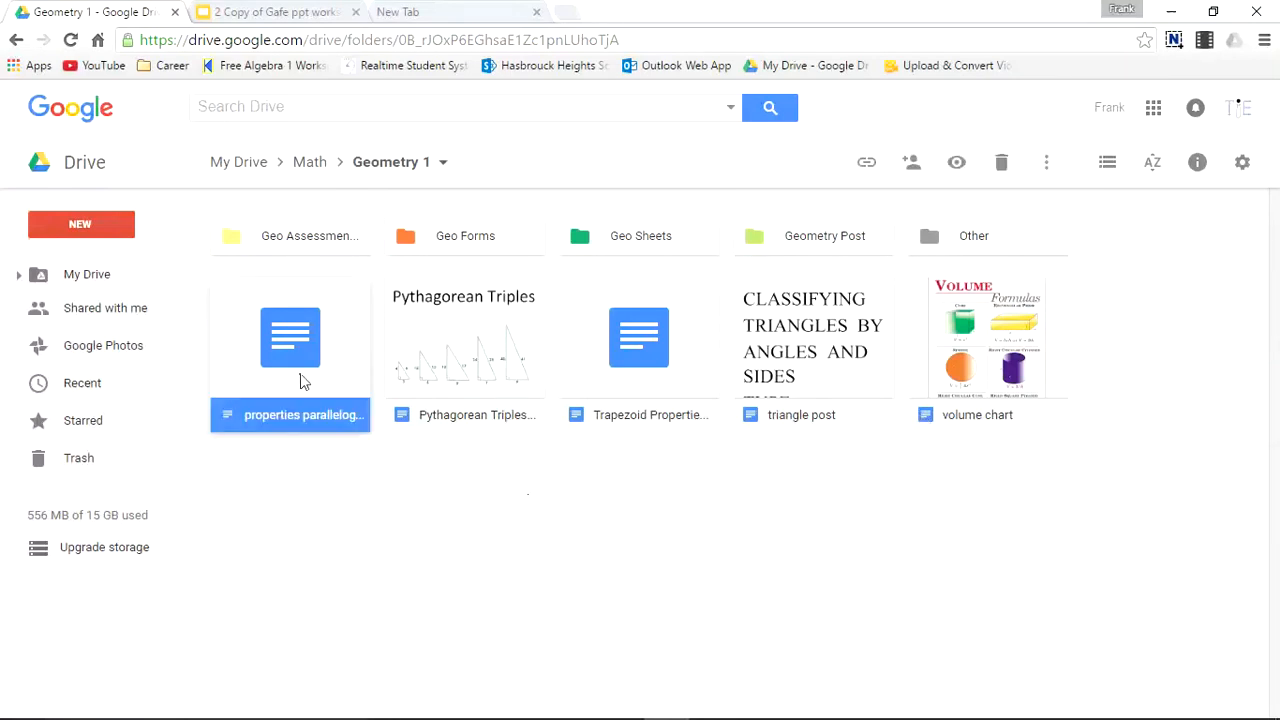
click(638, 336)
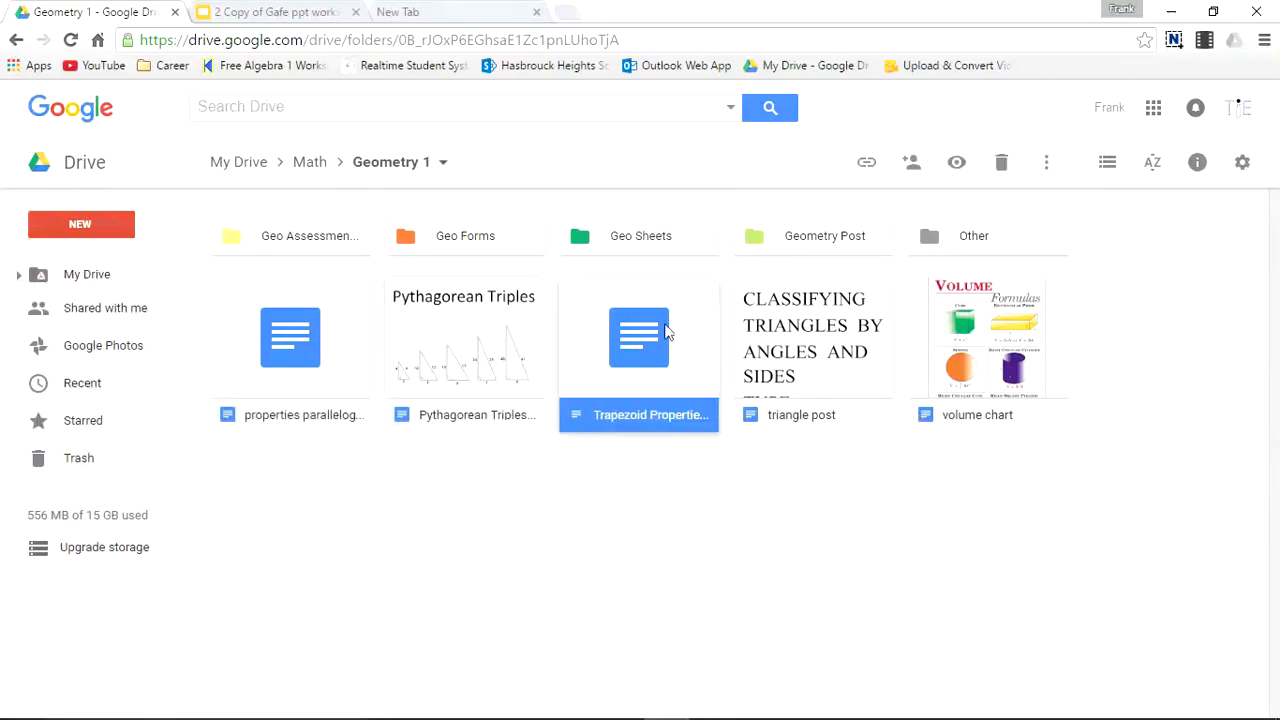
click(812, 414)
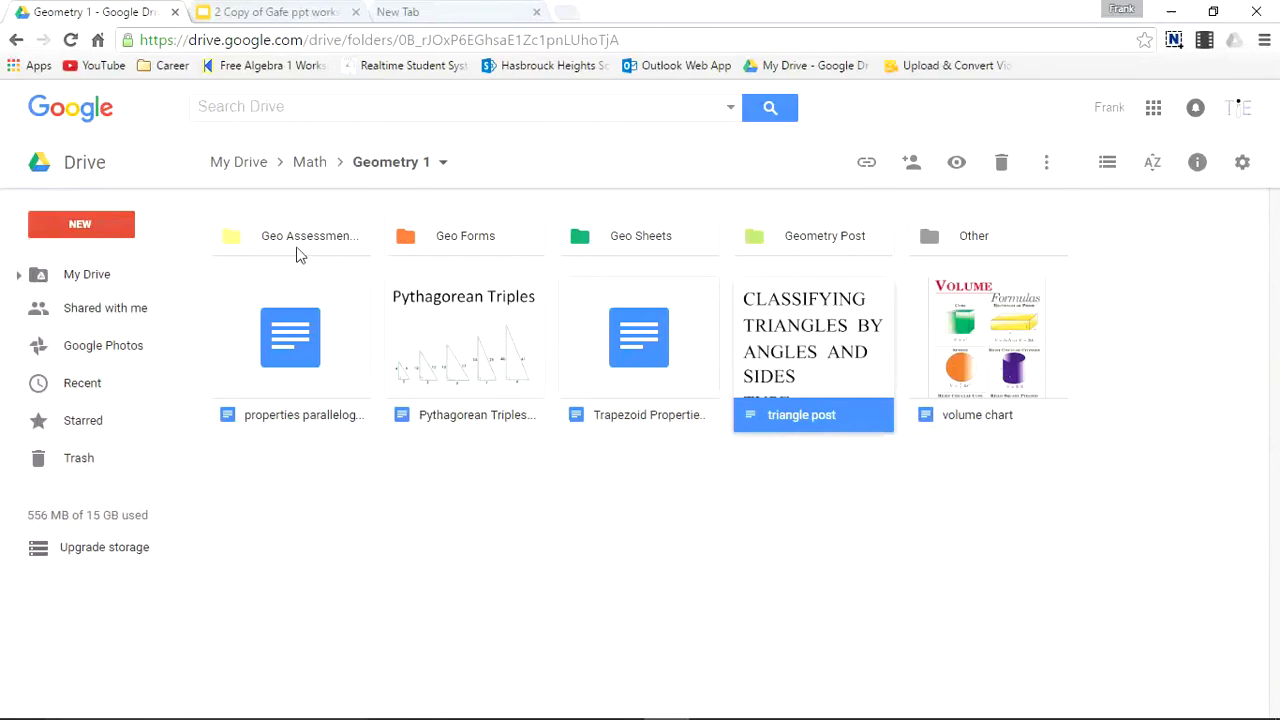
click(988, 414)
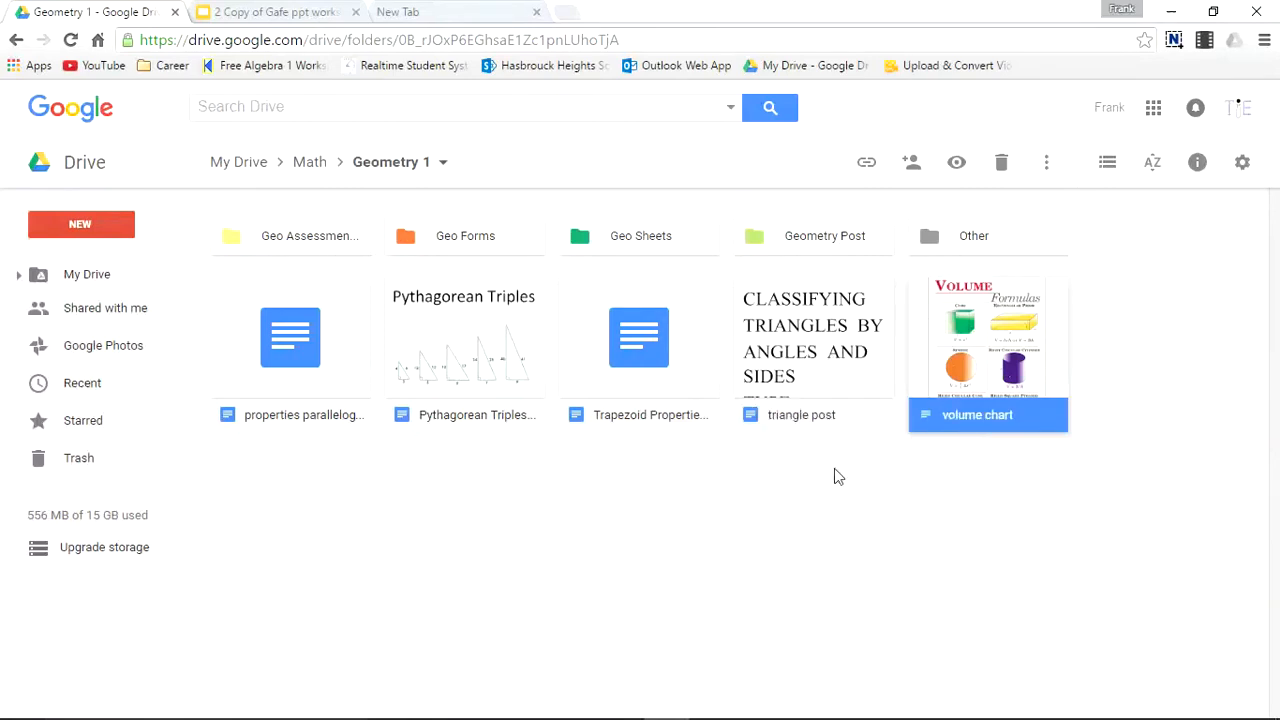
mouse_move(720, 516)
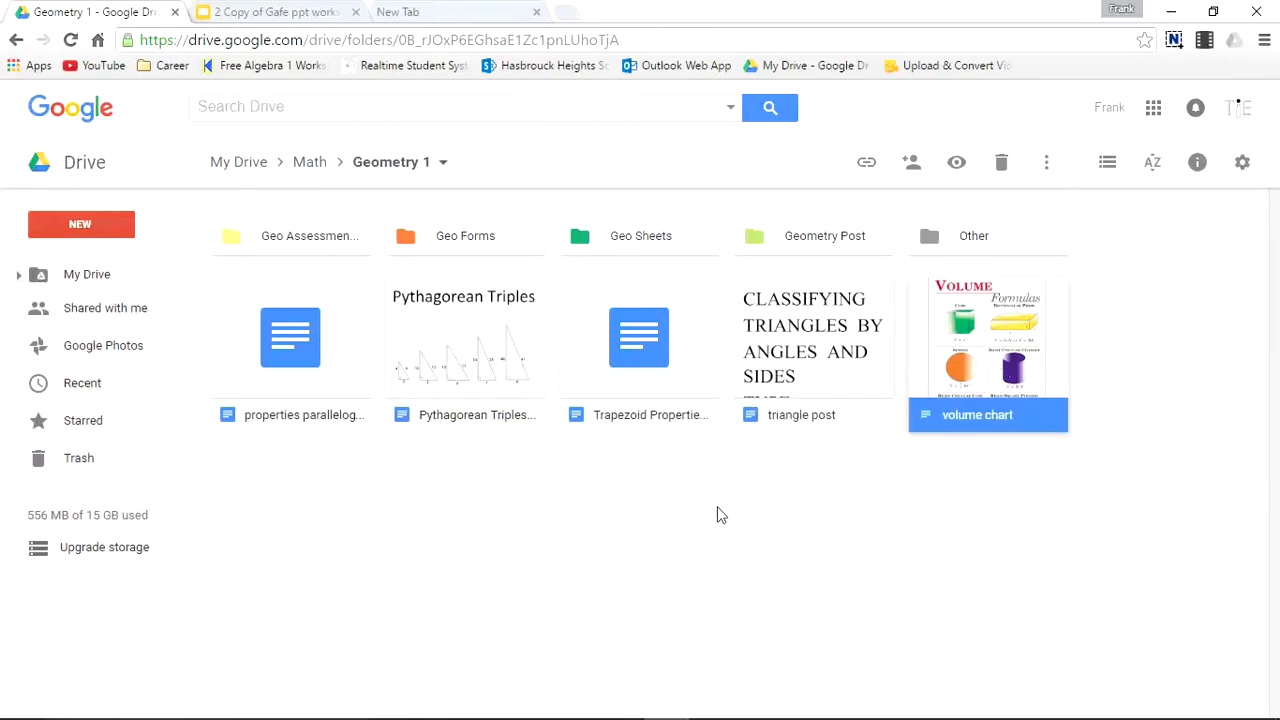
click(824, 236)
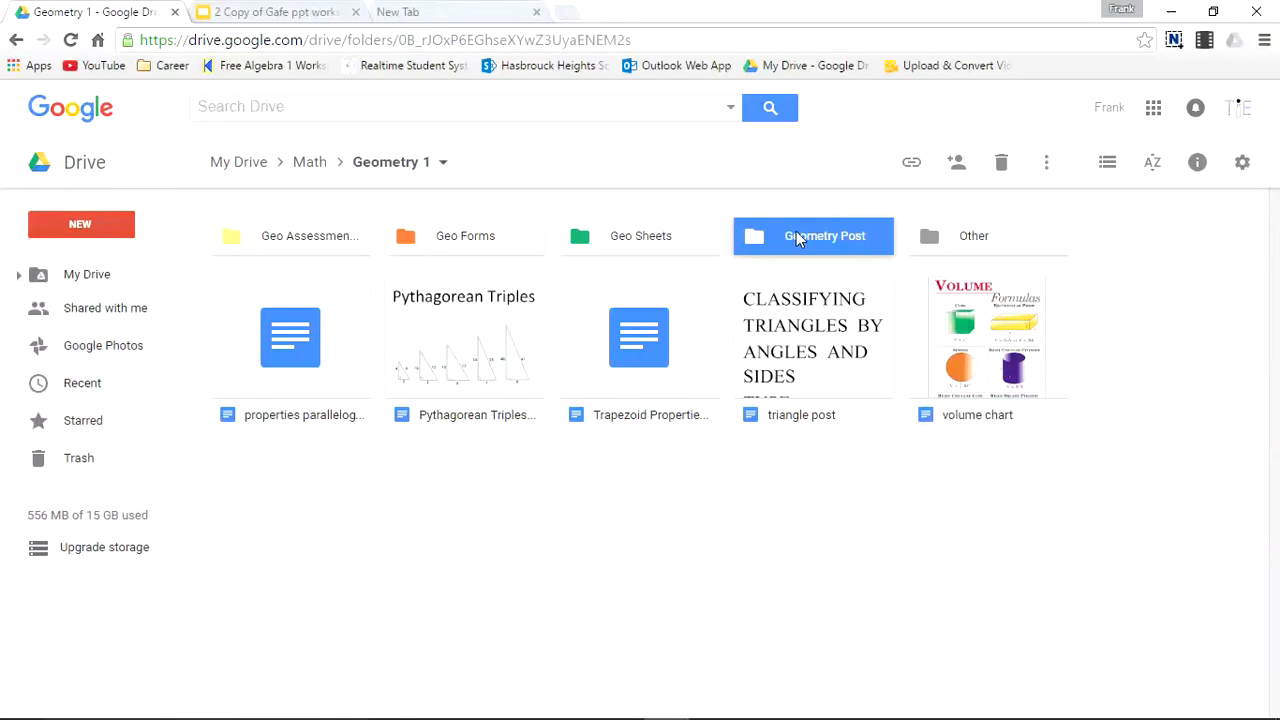
double_click(812, 236)
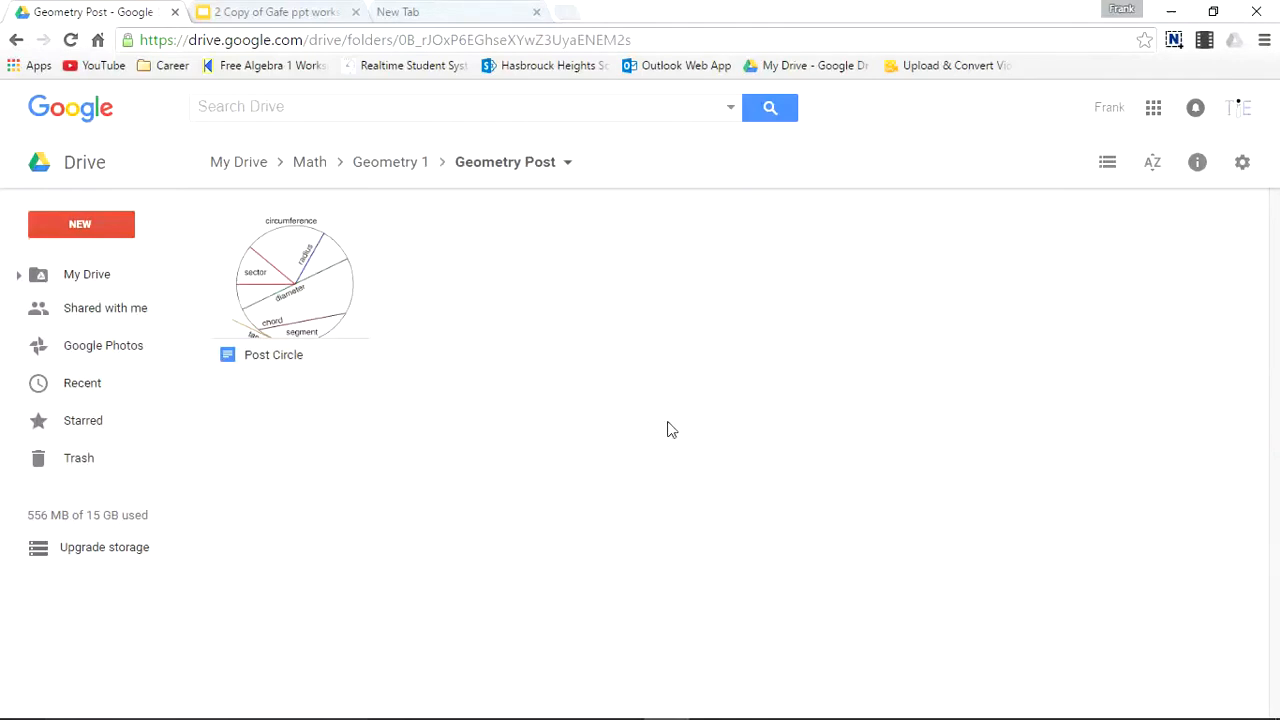
mouse_move(310, 316)
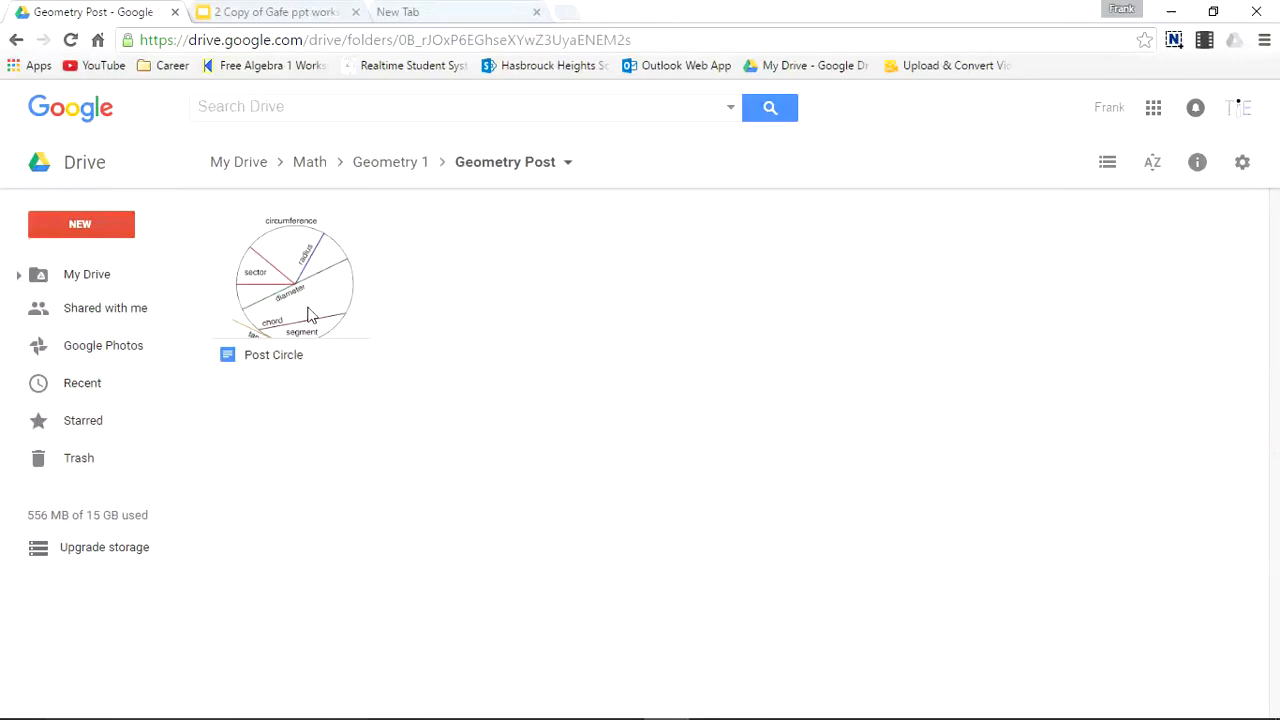
click(290, 290)
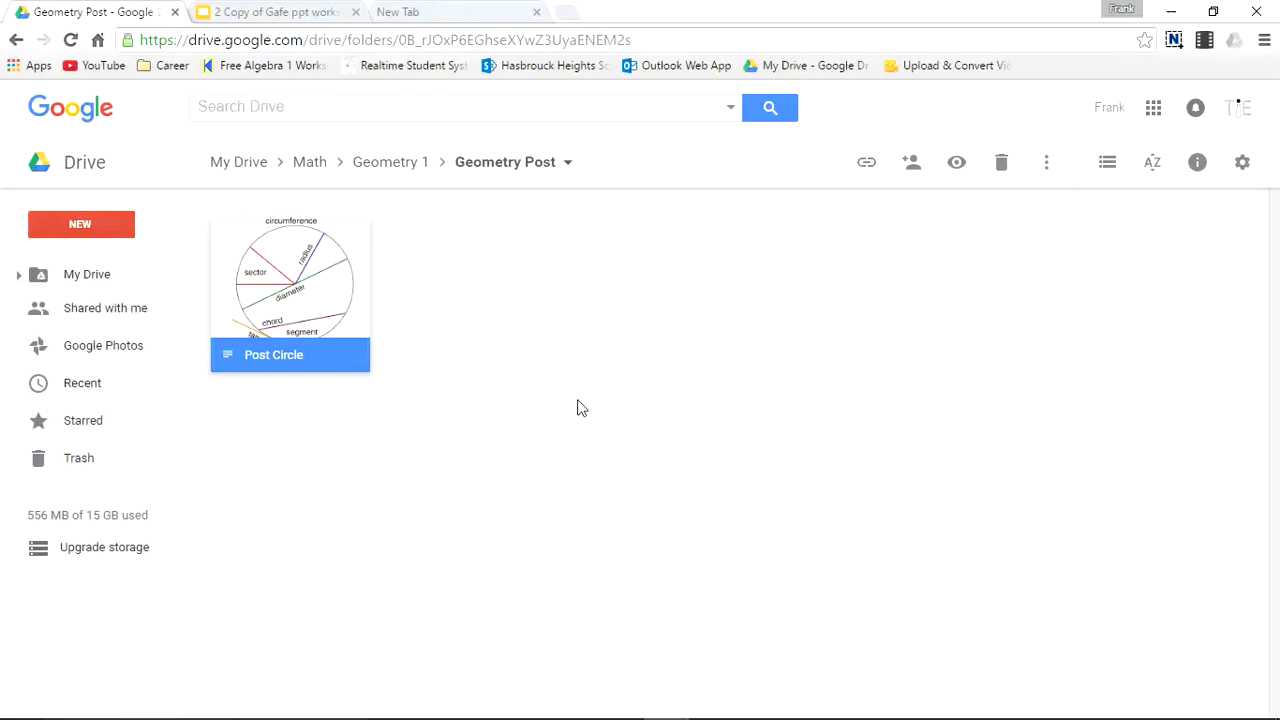
mouse_move(344, 276)
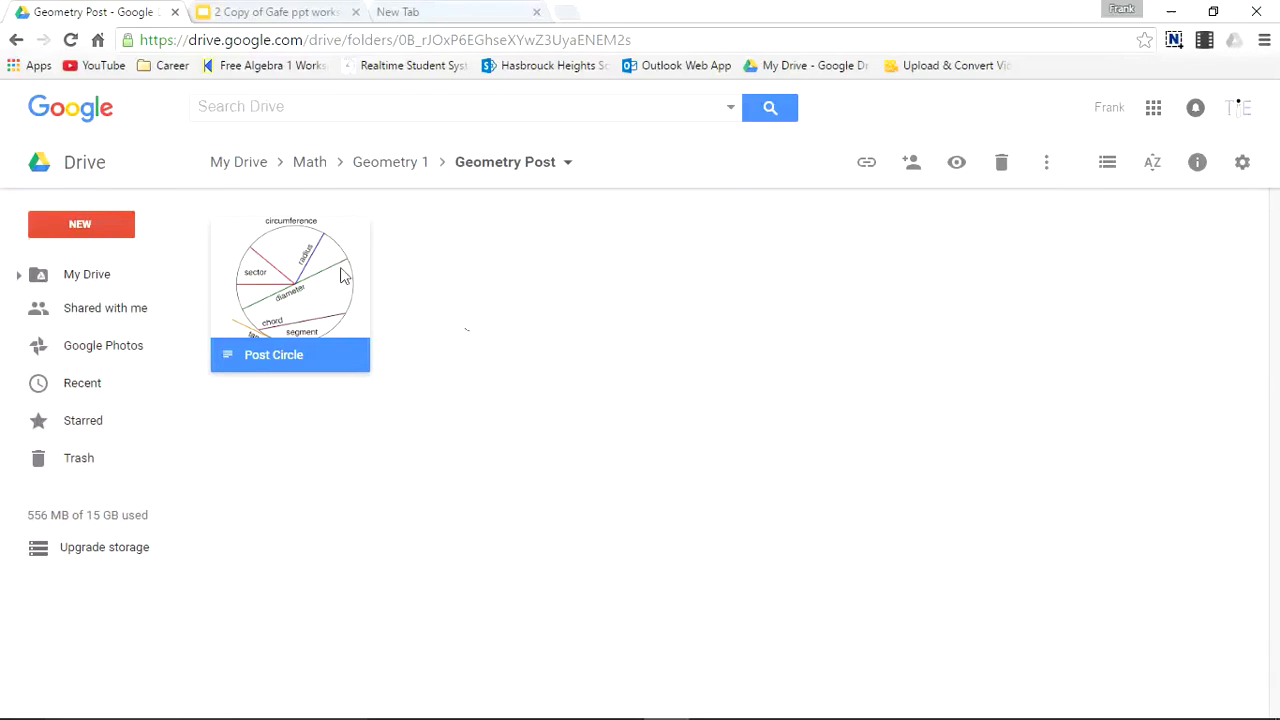
mouse_move(308, 162)
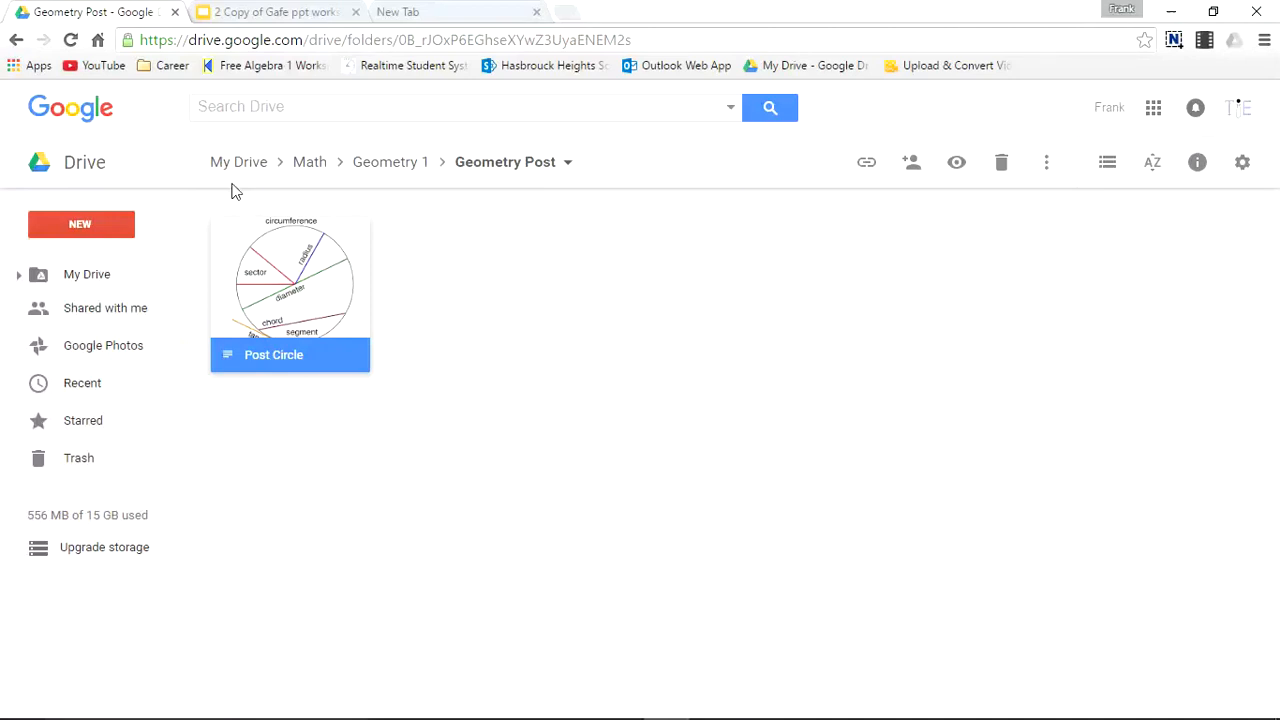
mouse_move(308, 162)
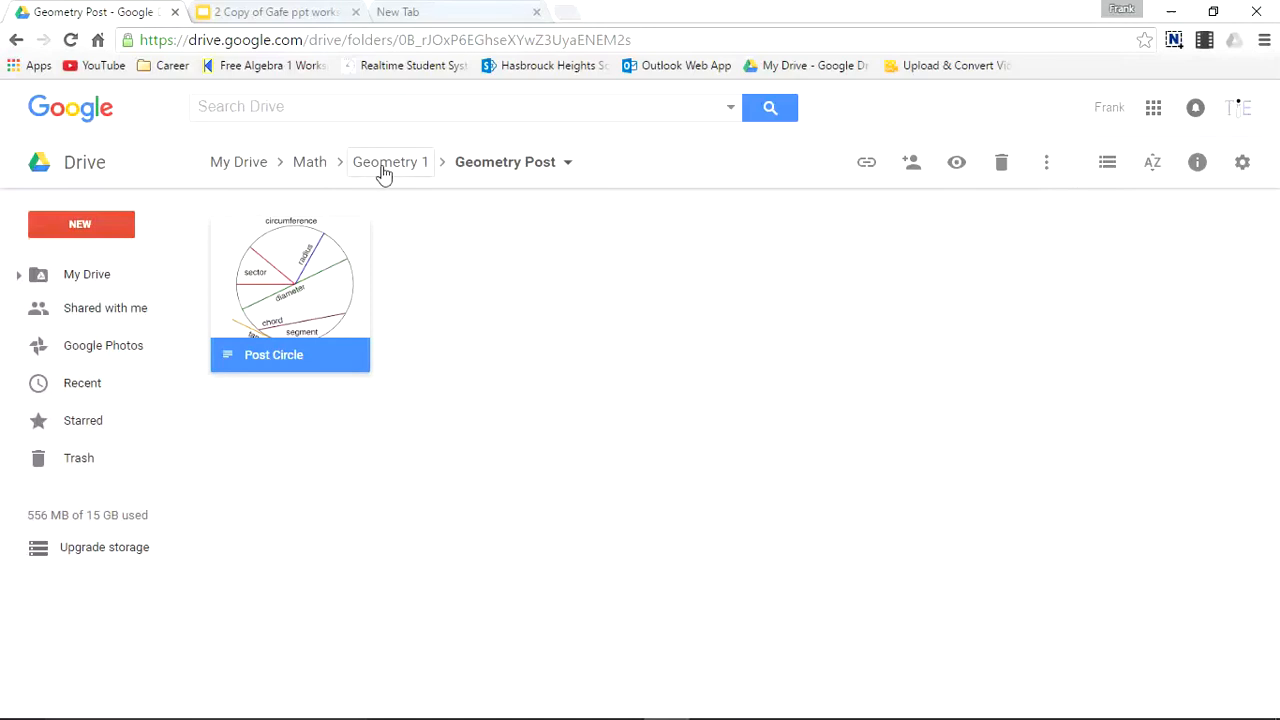
mouse_move(512, 162)
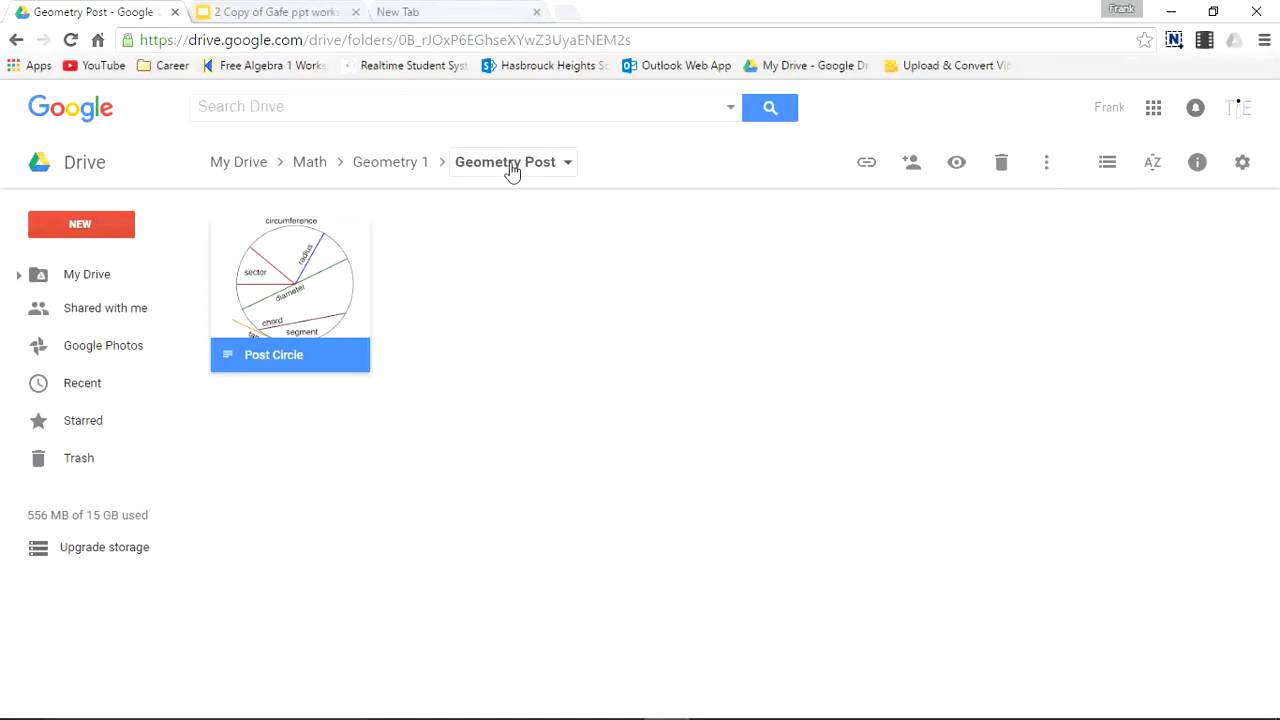
mouse_move(524, 180)
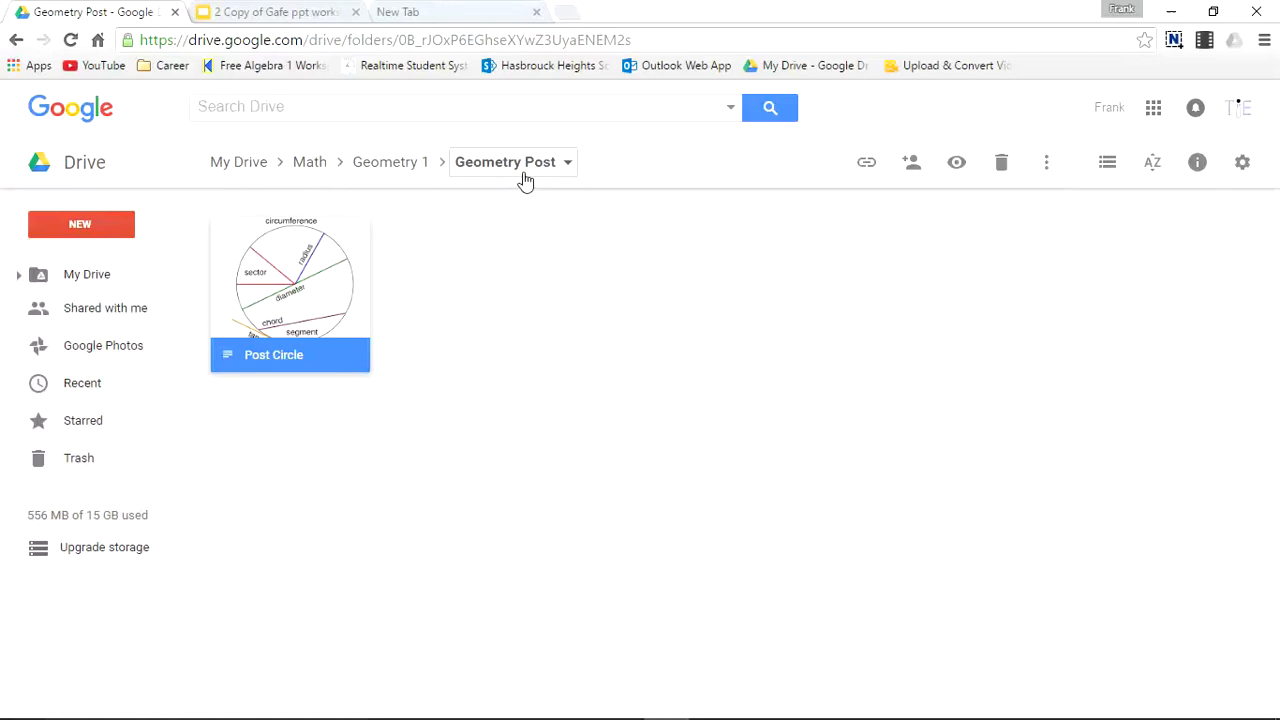
mouse_move(460, 286)
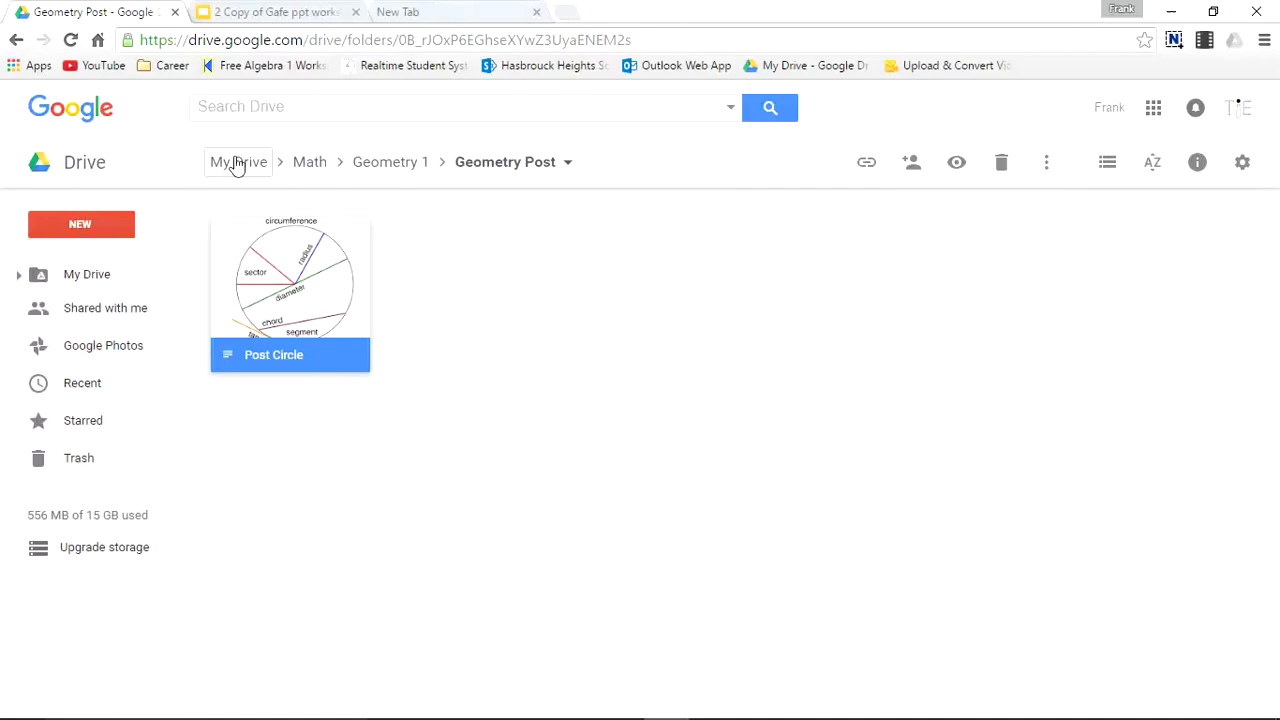
- Return to the My Drive root via the breadcrumb
click(238, 160)
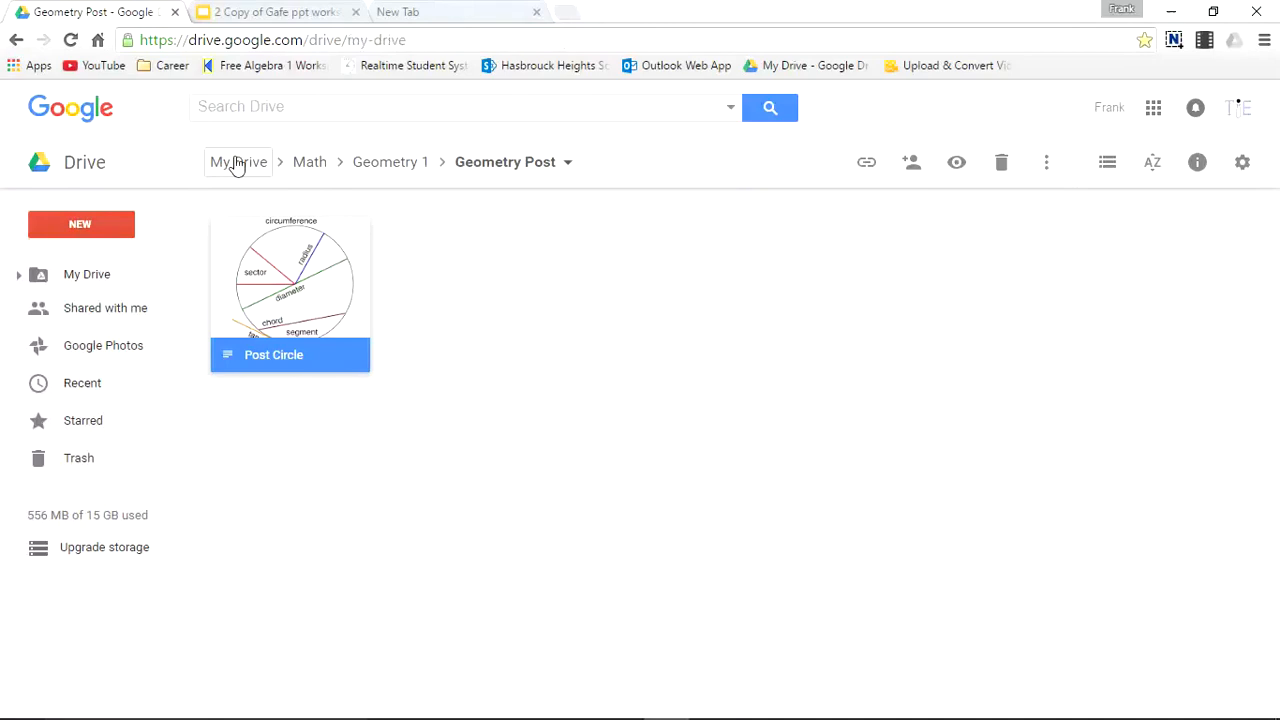
click(238, 162)
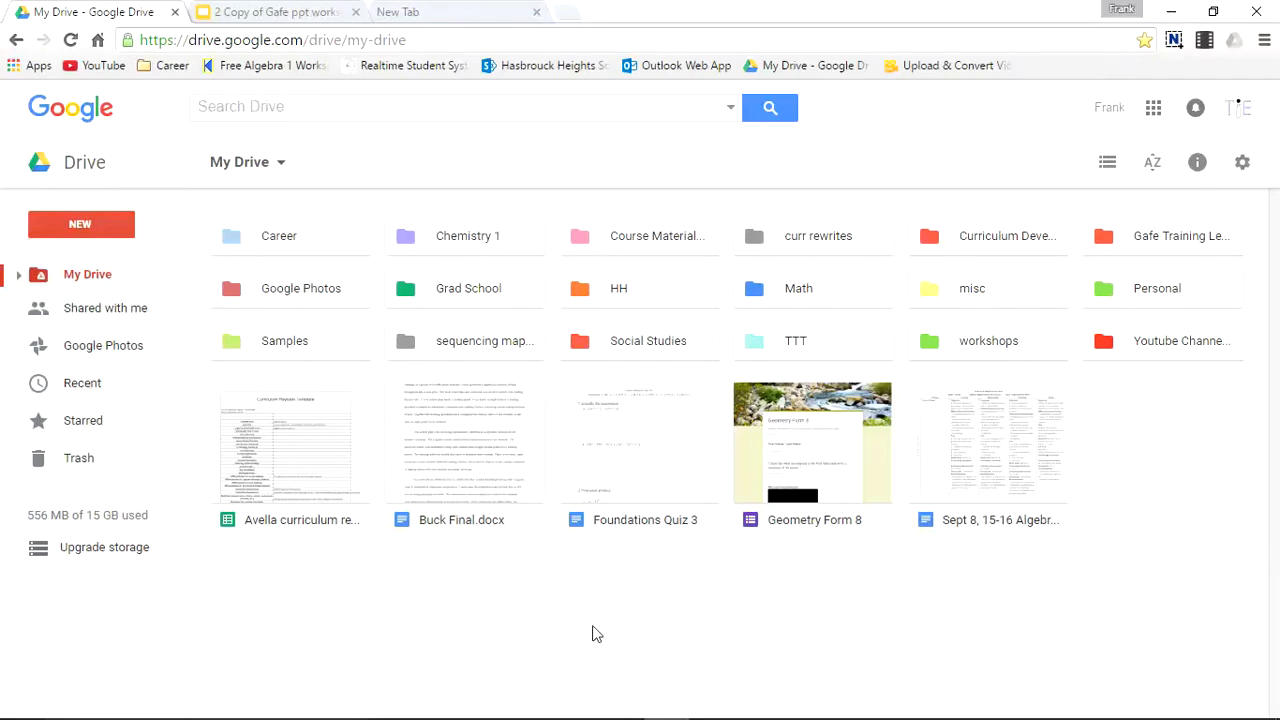
mouse_move(528, 686)
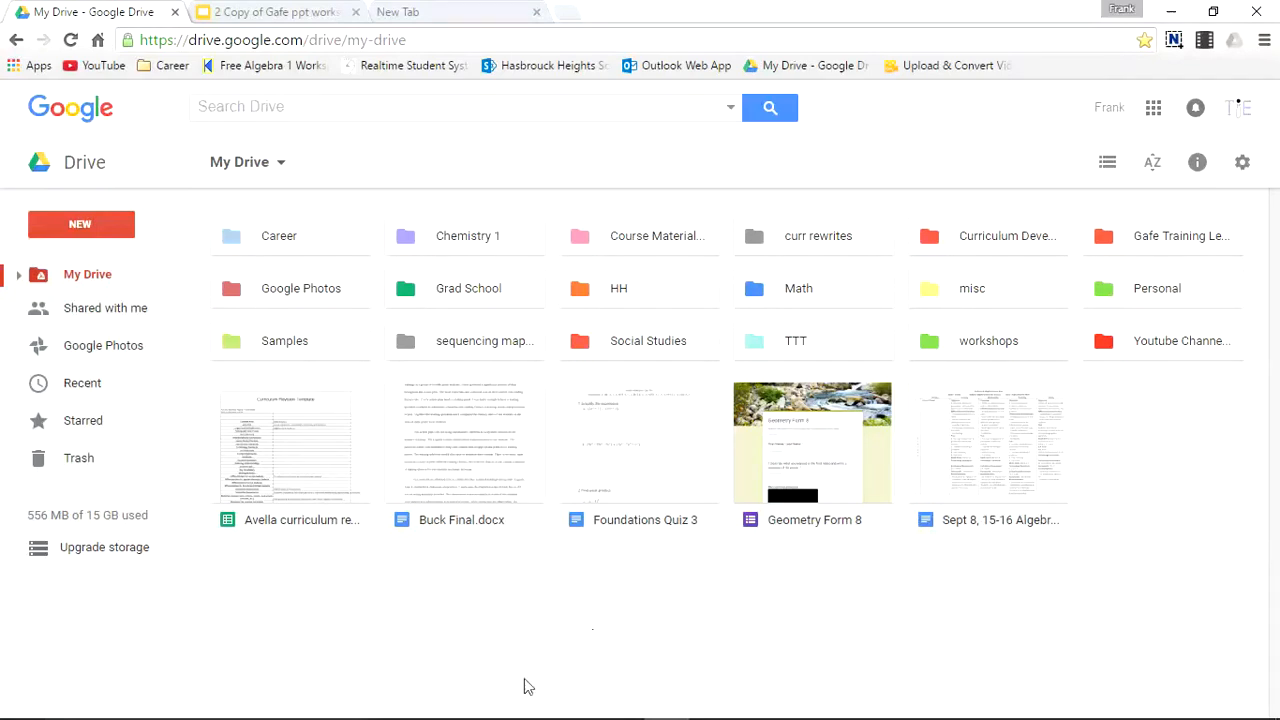
mouse_move(772, 598)
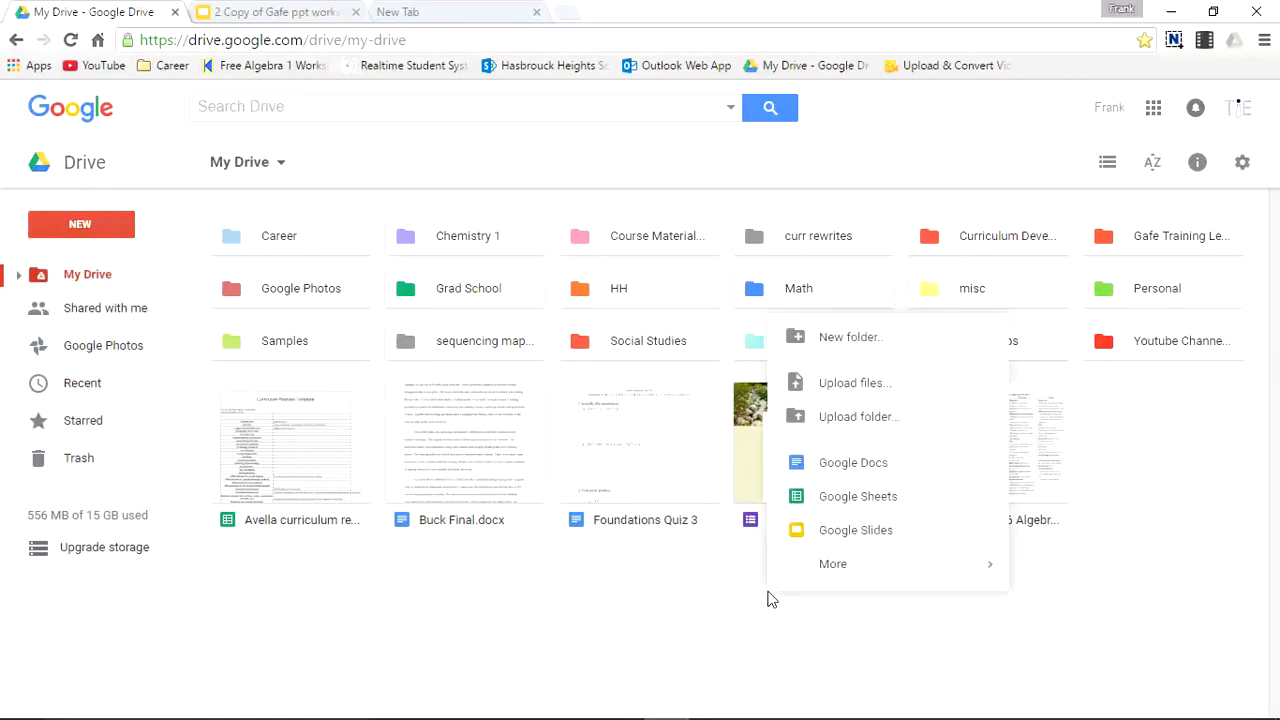
mouse_move(852, 336)
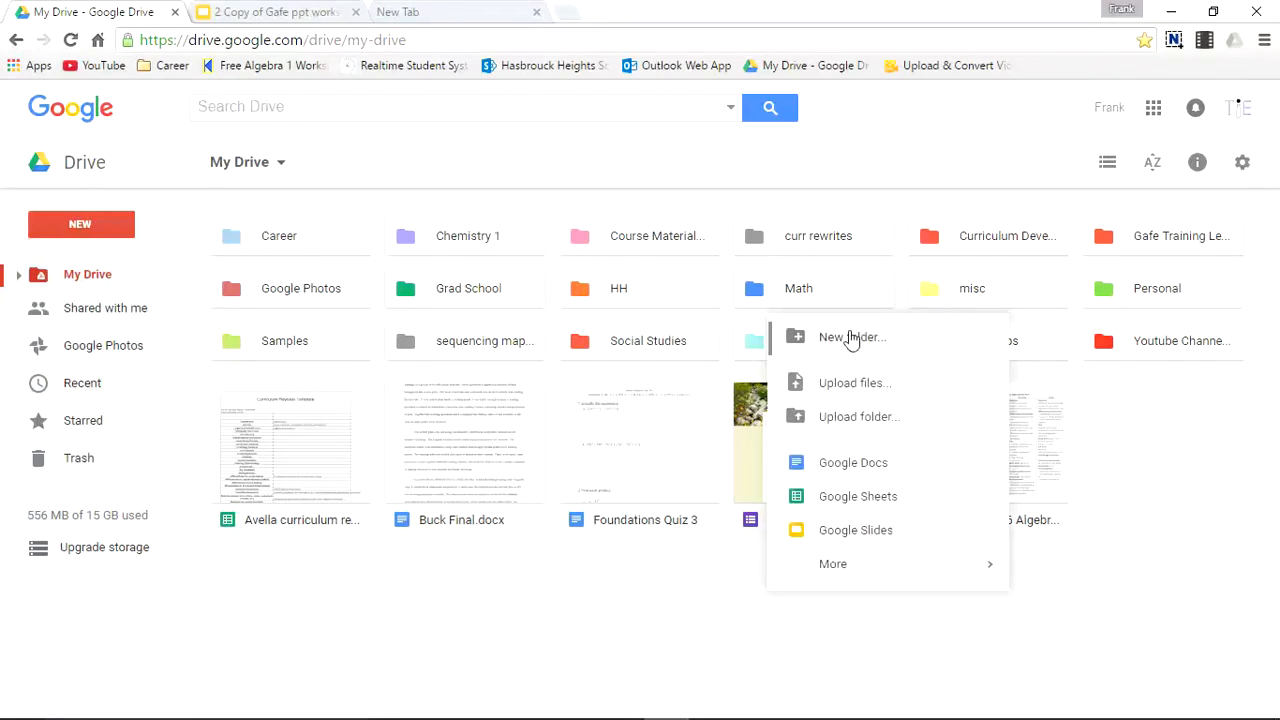
mouse_move(670, 504)
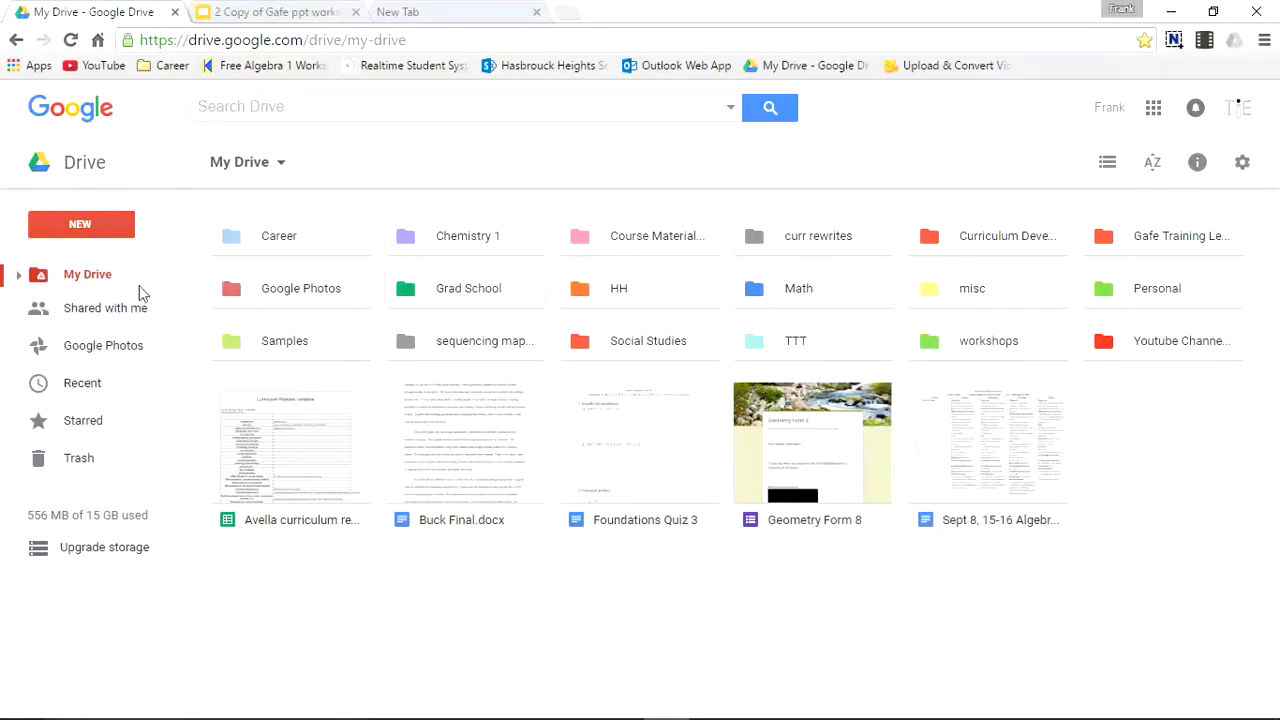
- Create a new top-level folder named English
click(80, 224)
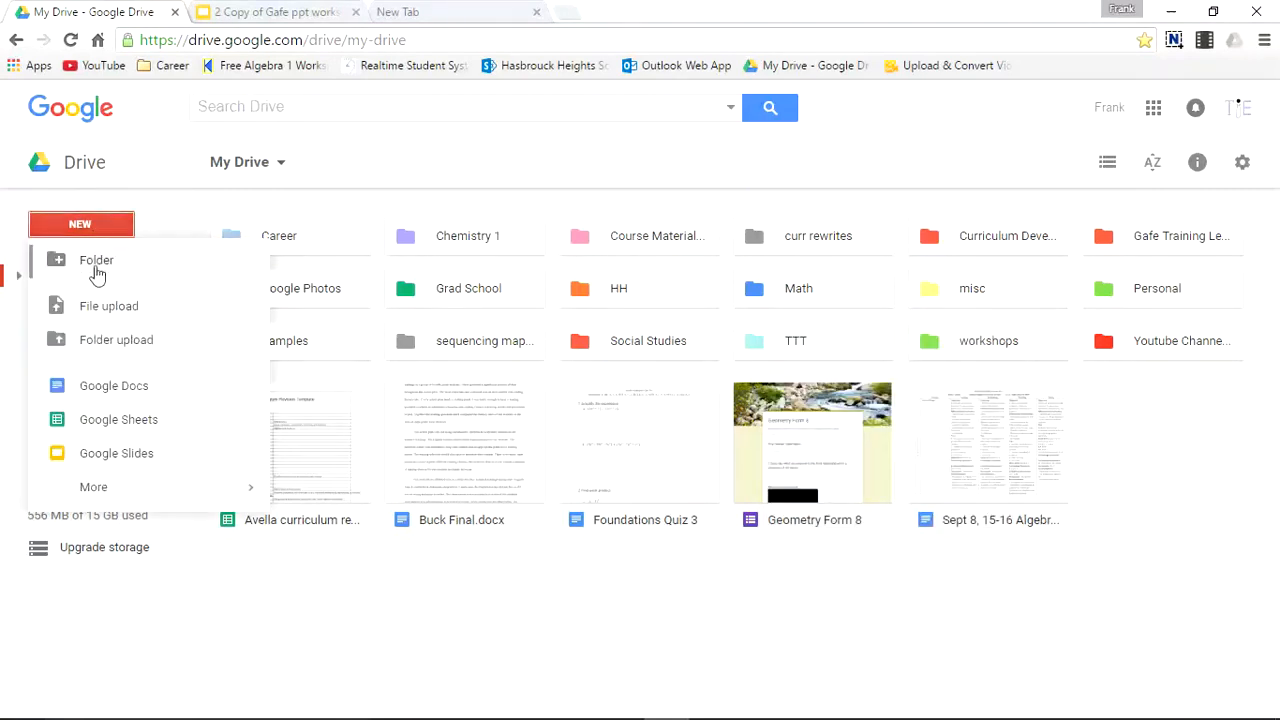
click(96, 260)
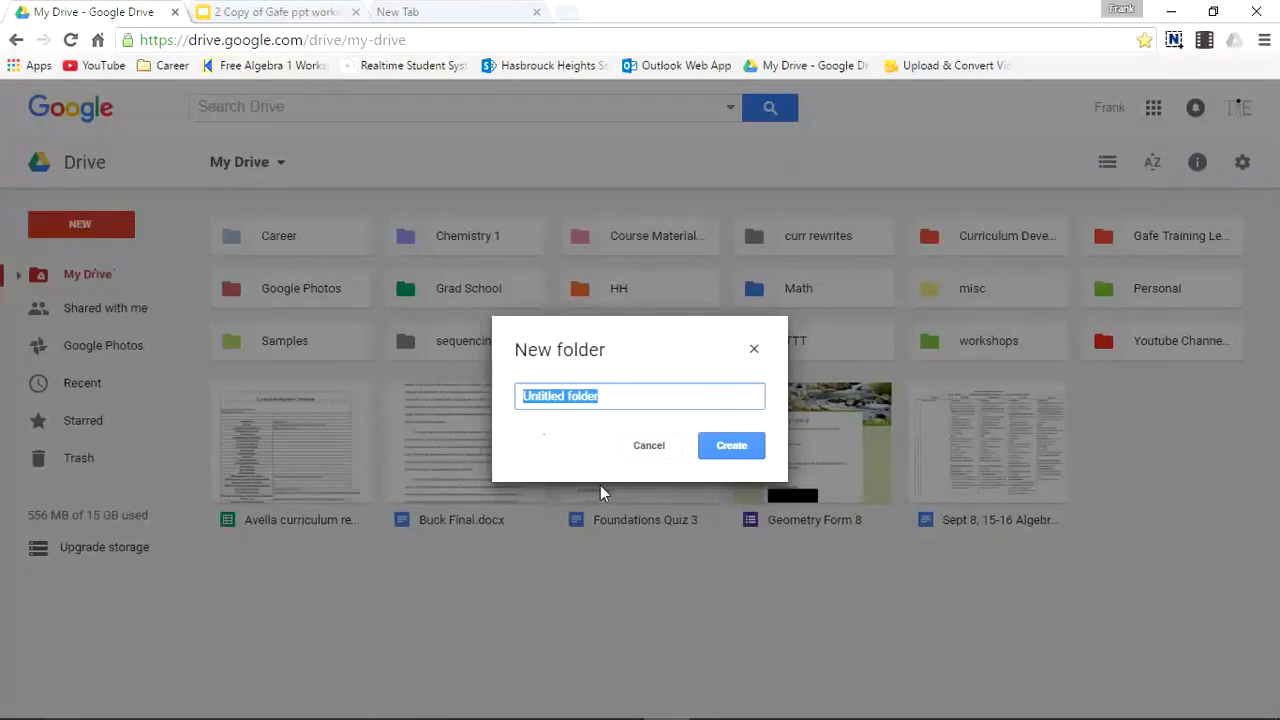
mouse_move(676, 622)
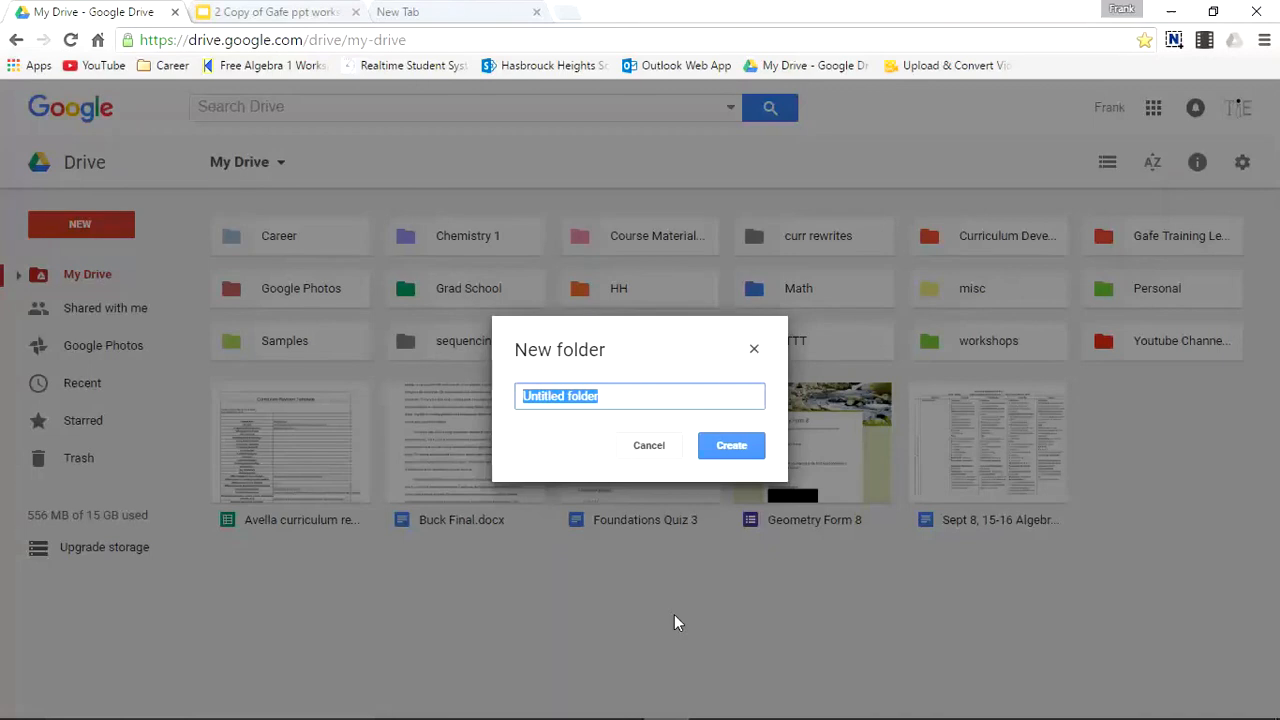
text(English)
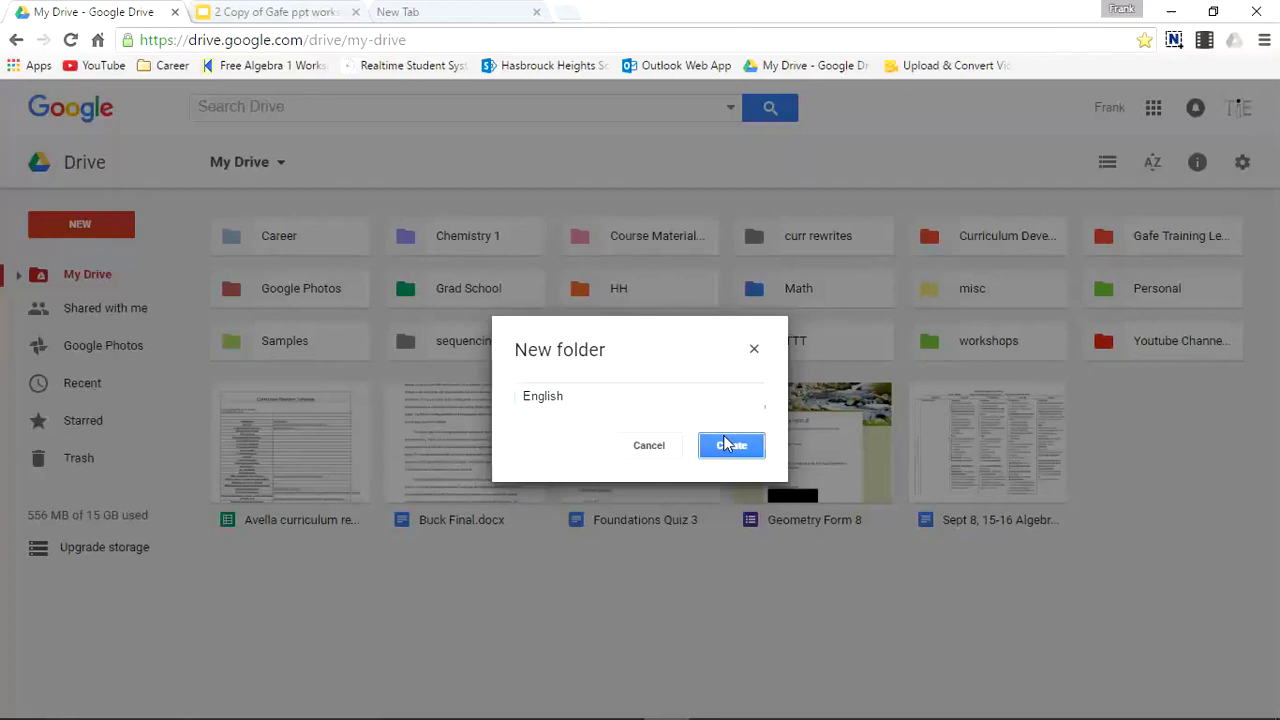
click(730, 444)
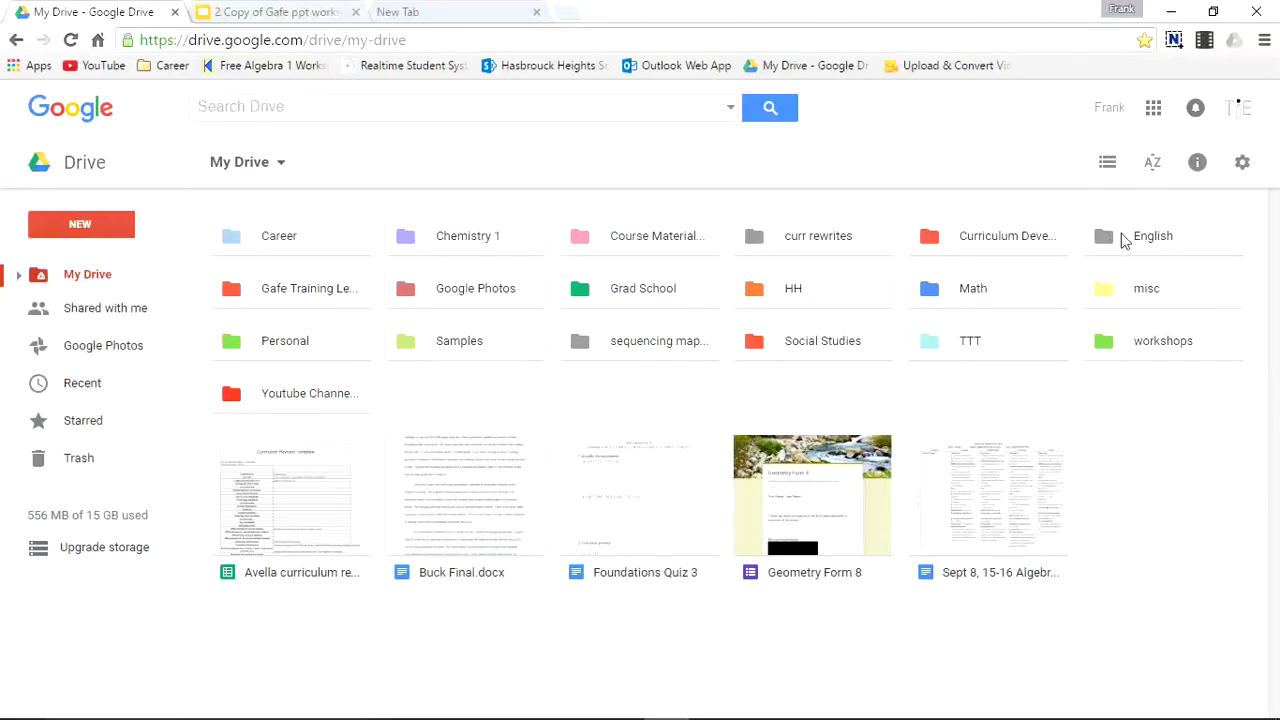
- Recolour the English folder pink from its right-click options
right_click(1152, 236)
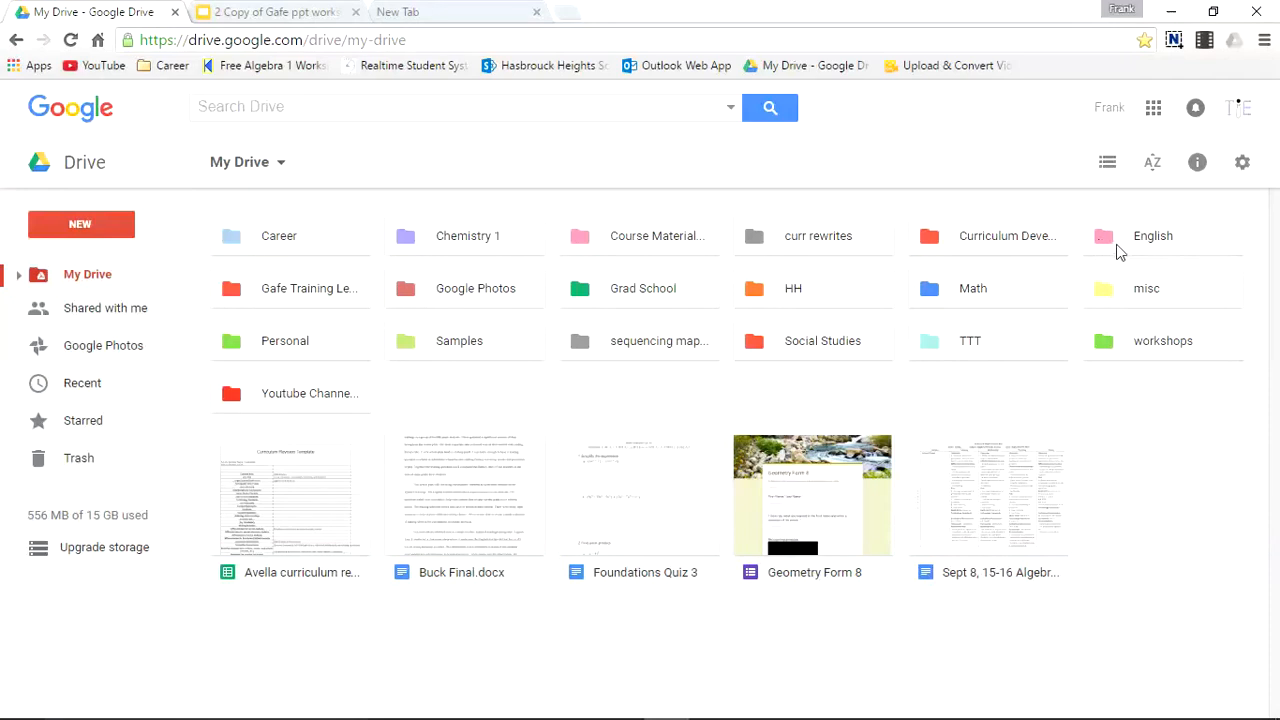
mouse_move(1072, 240)
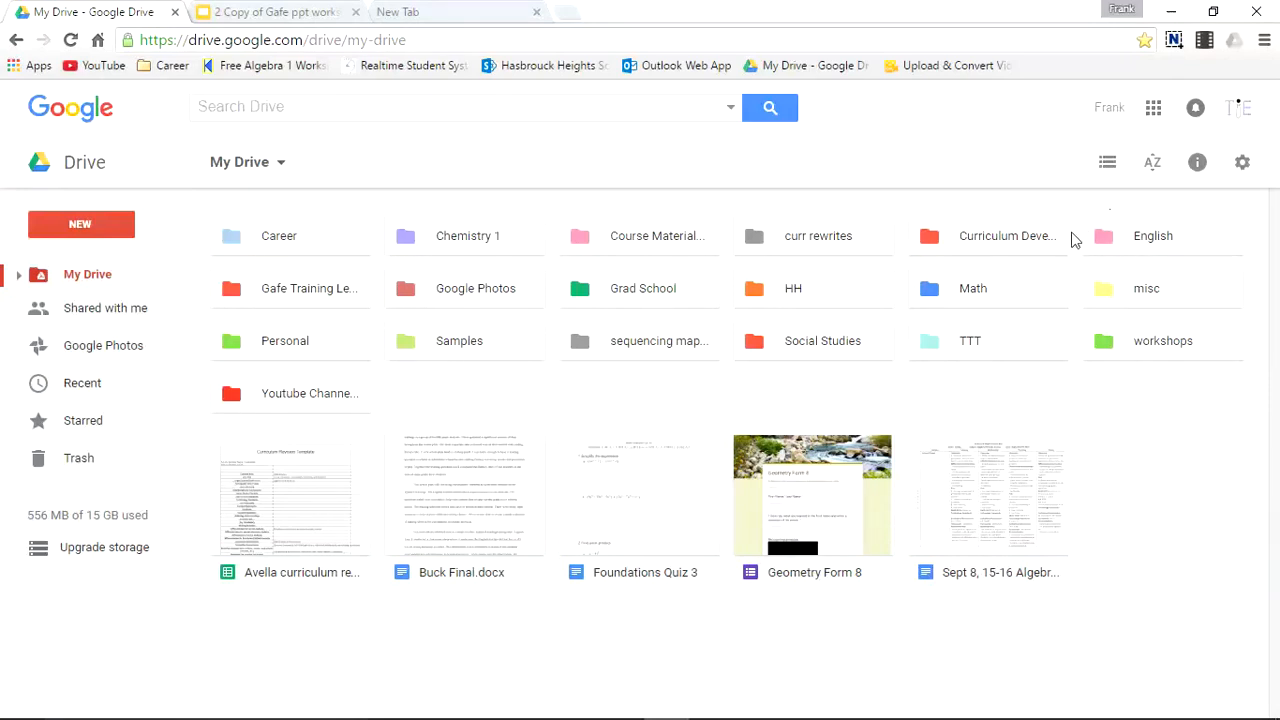
mouse_move(1150, 336)
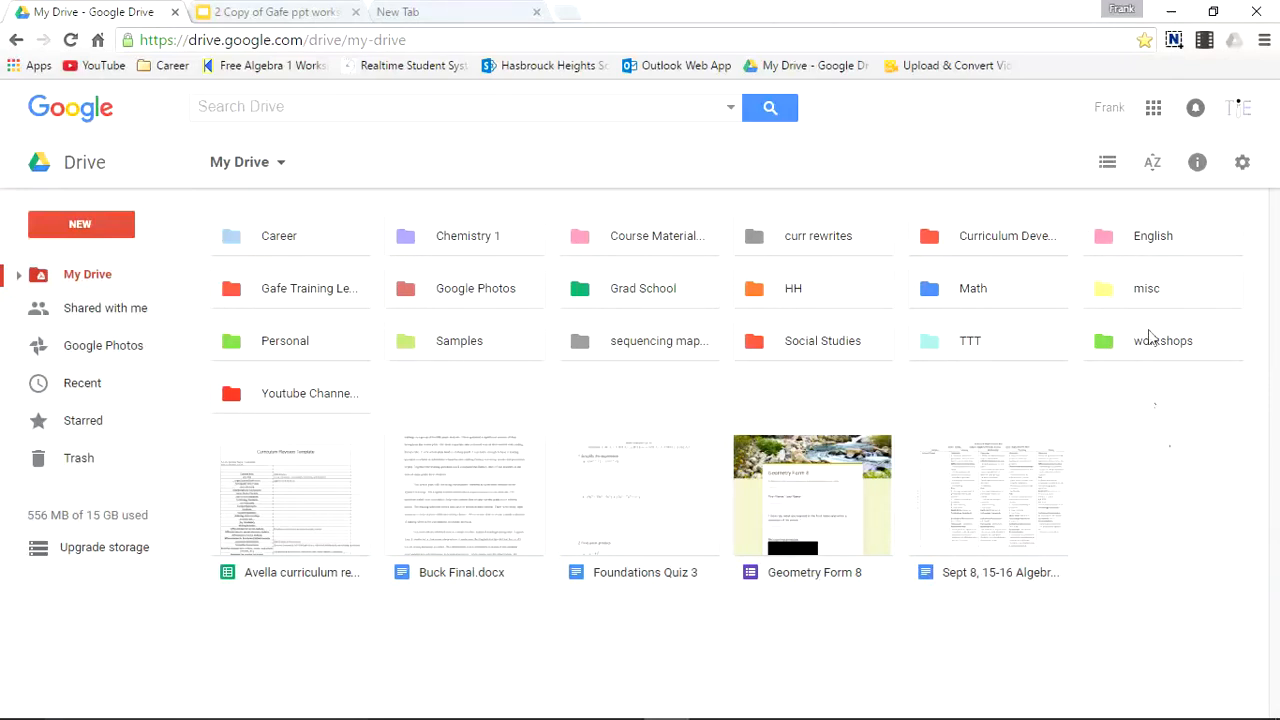
click(1152, 236)
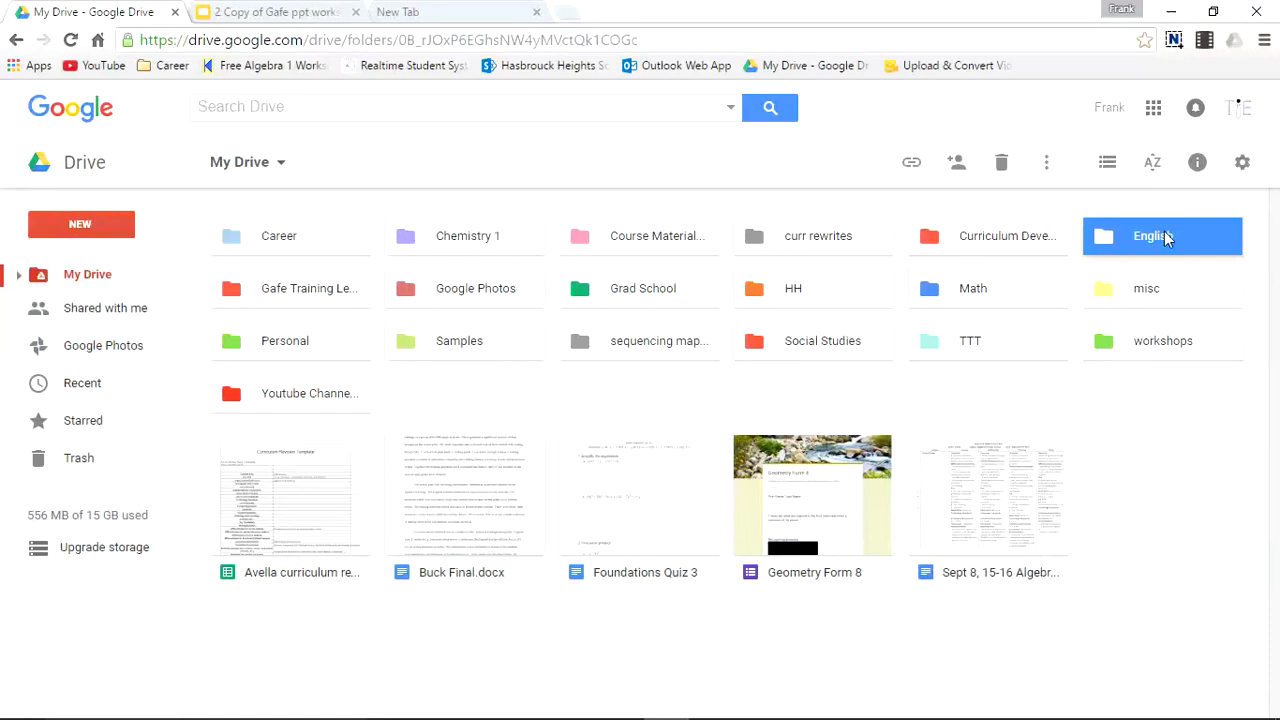
- Enter the empty English folder and start a file upload from the computer
double_click(1150, 236)
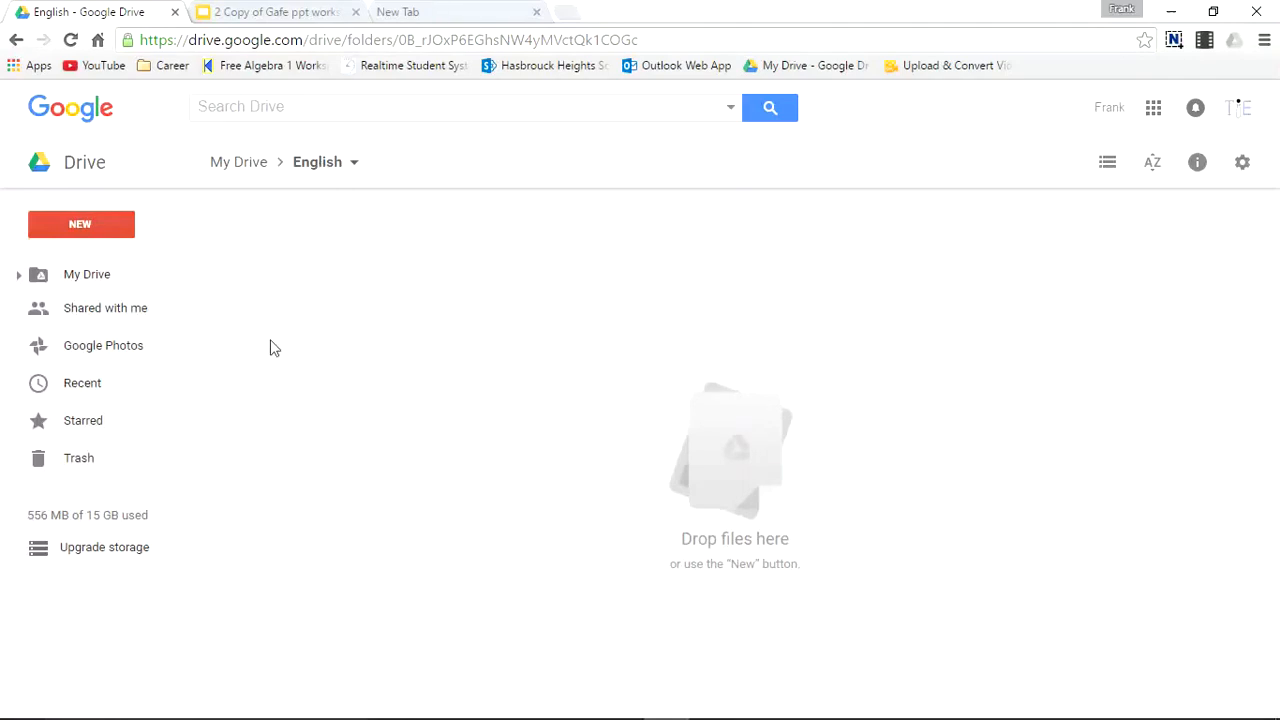
click(80, 224)
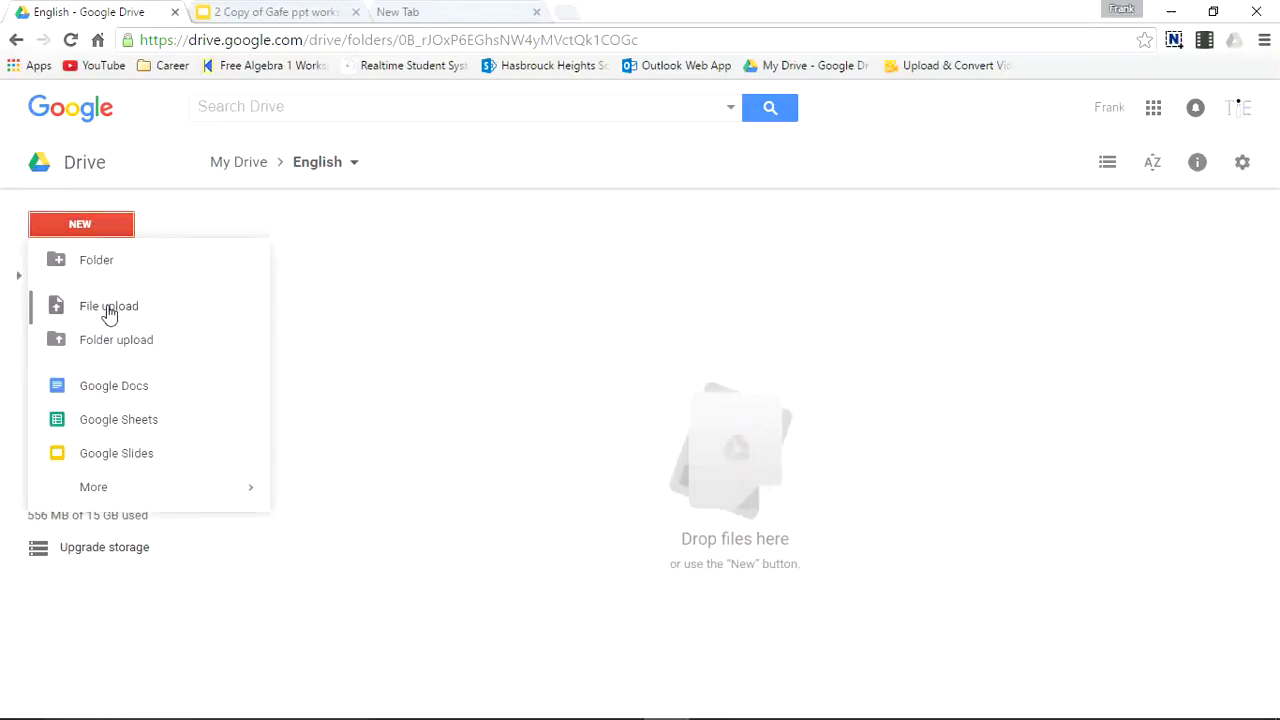
click(108, 306)
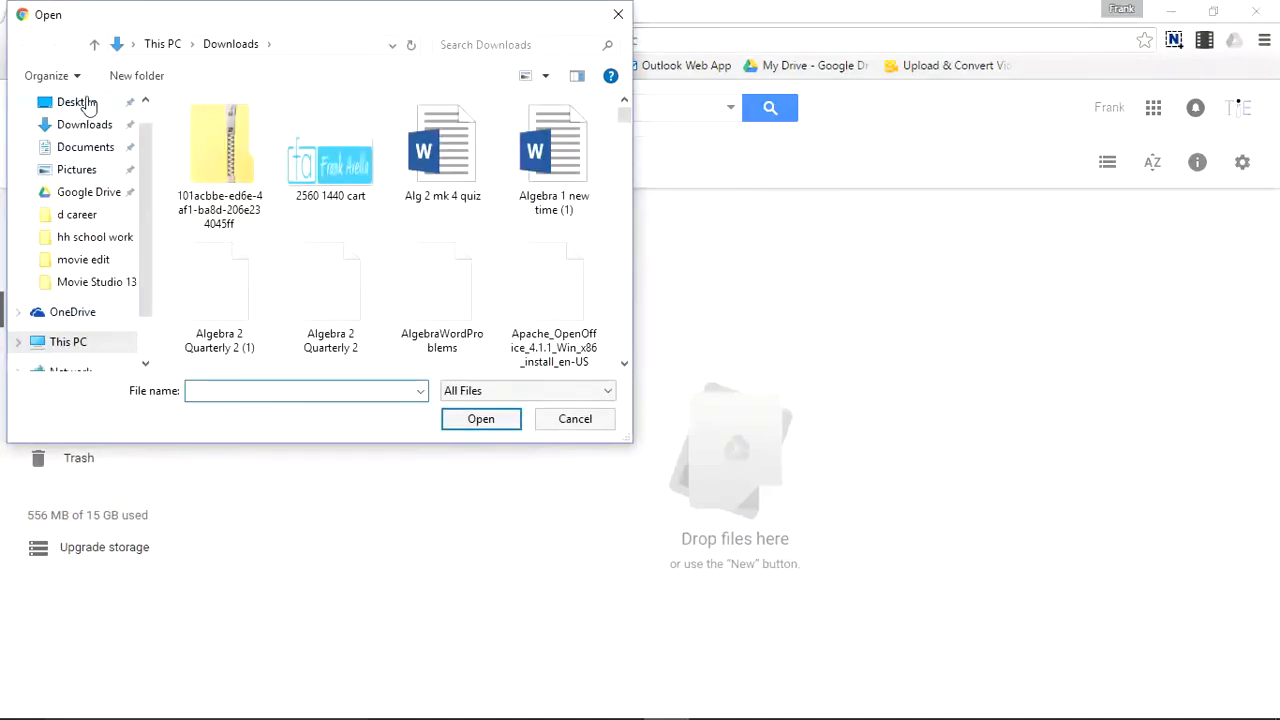
- Upload English research.docx from the Desktop into the English folder
click(76, 102)
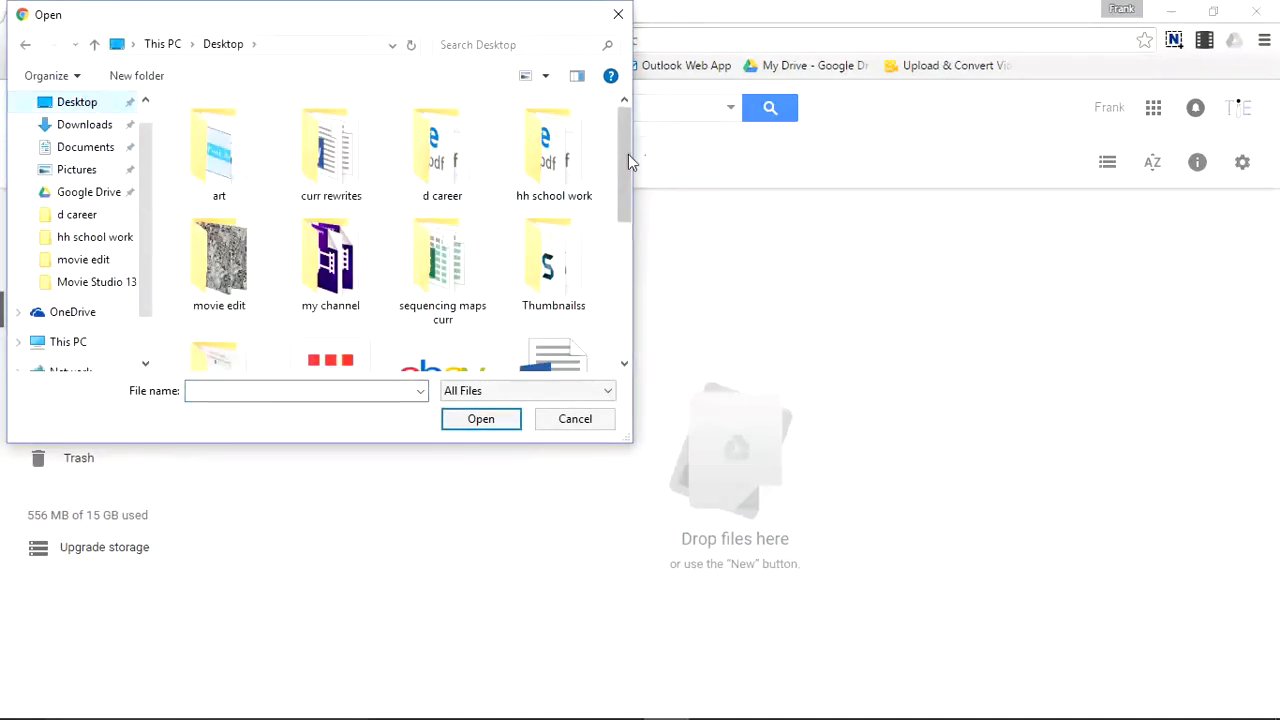
scroll(down, 3)
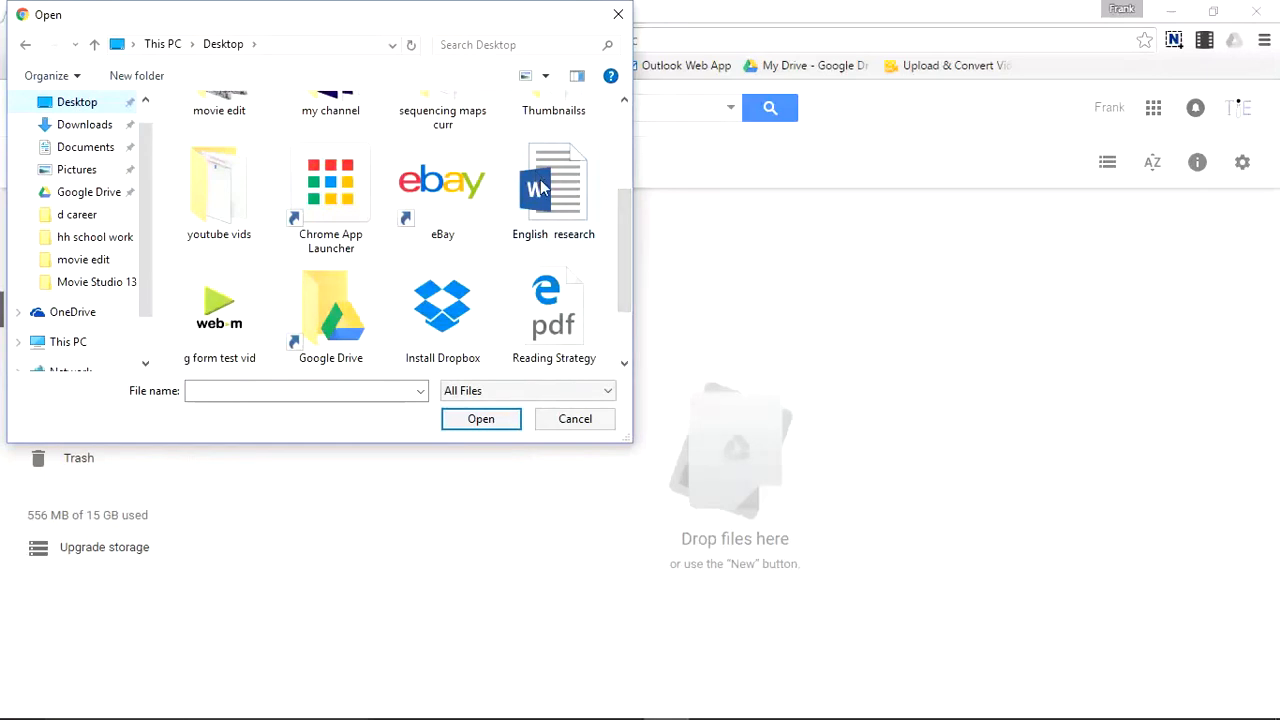
mouse_move(552, 184)
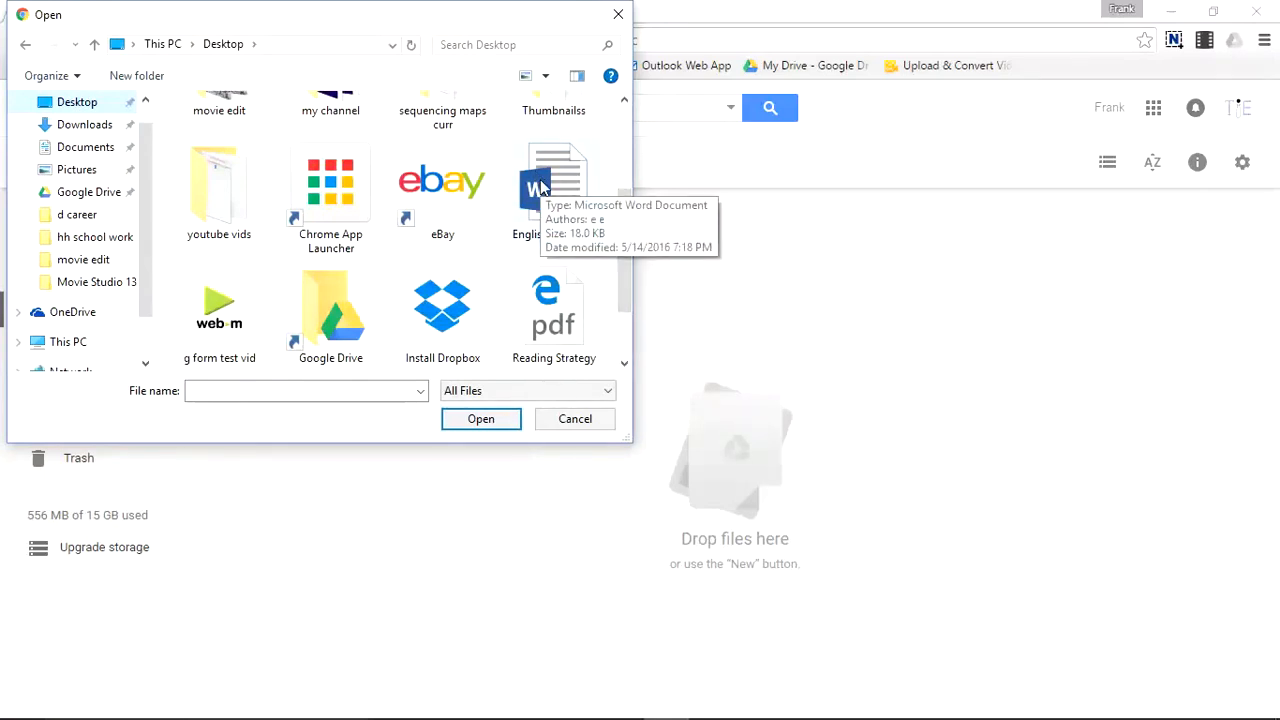
click(480, 418)
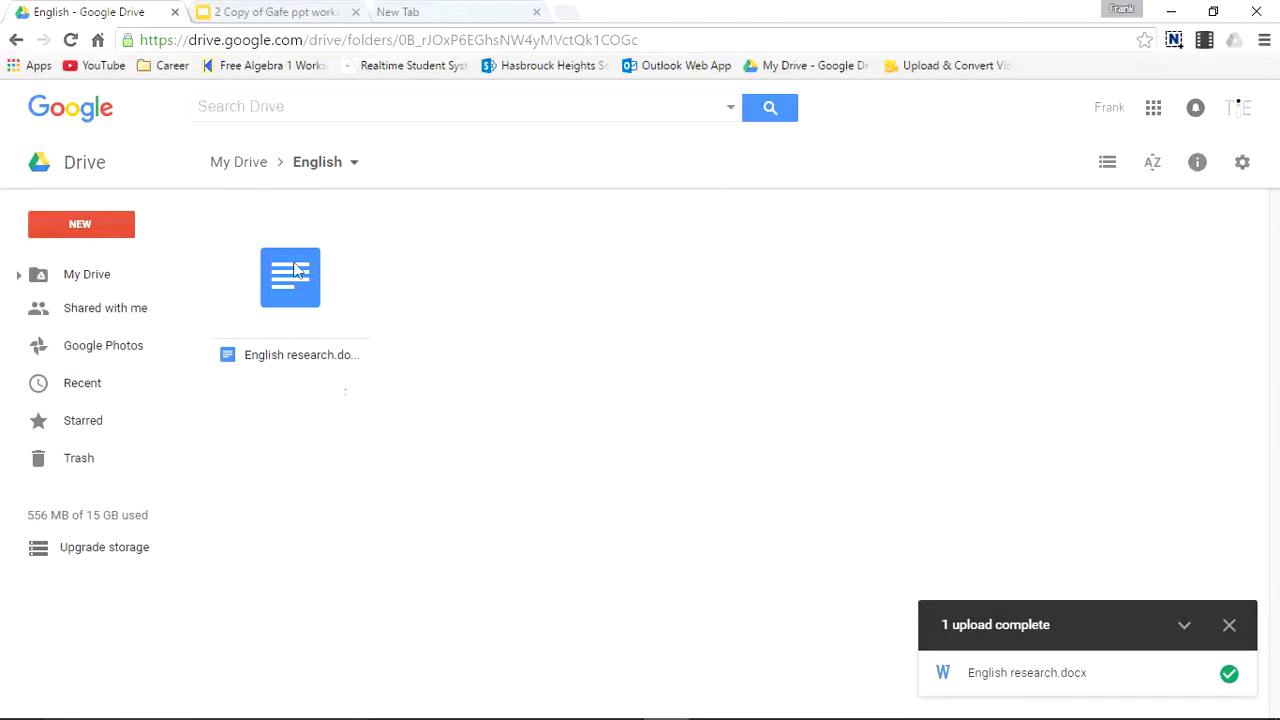
mouse_move(340, 294)
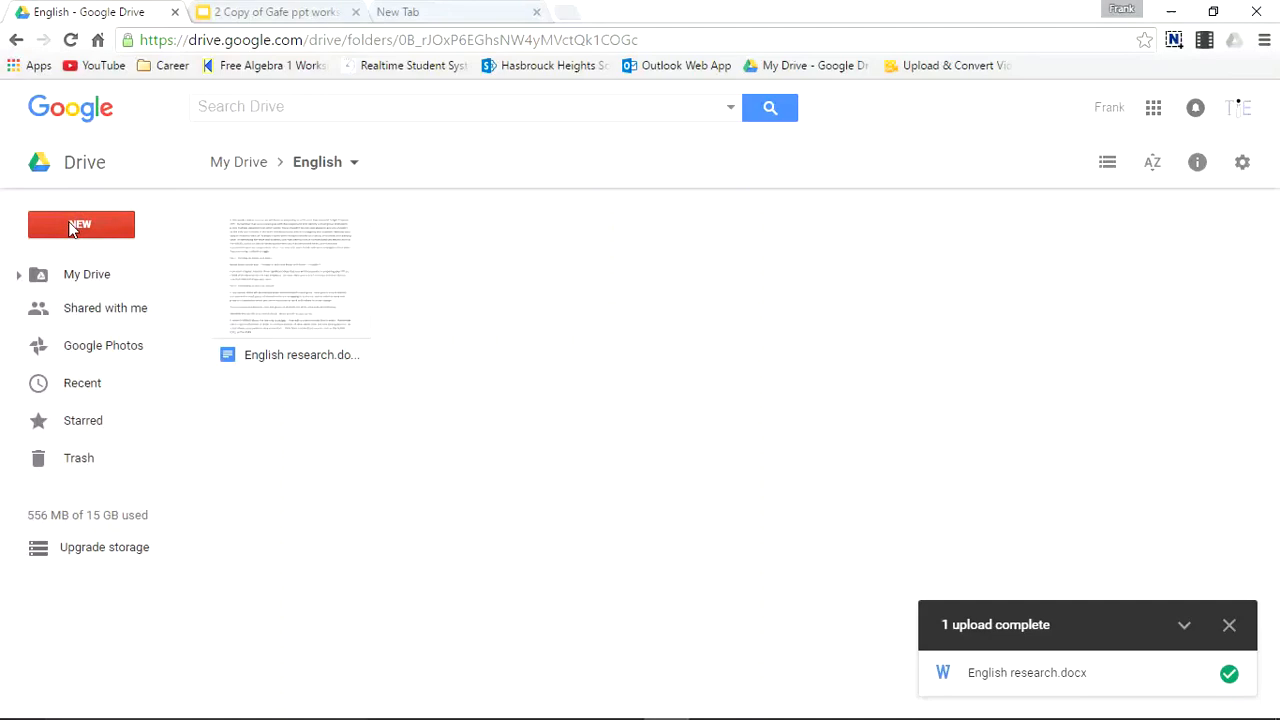
- Create a subfolder named English Research Strategies inside English
click(80, 224)
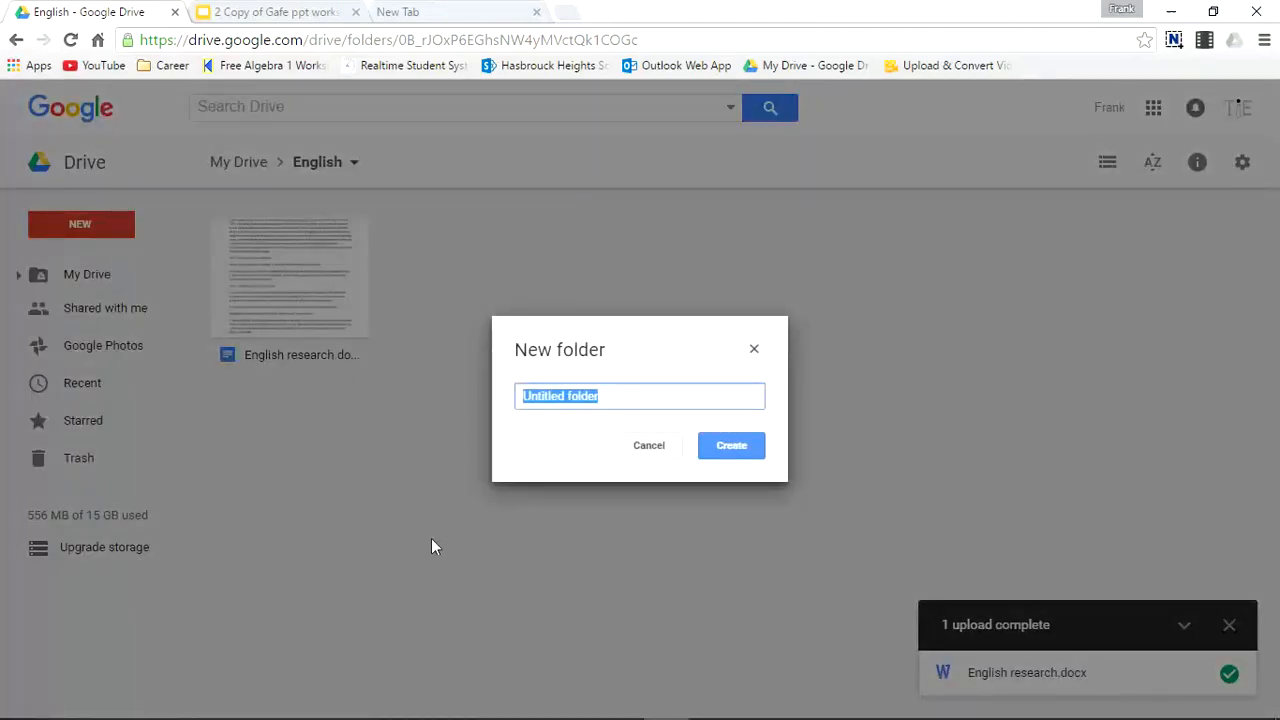
text(En)
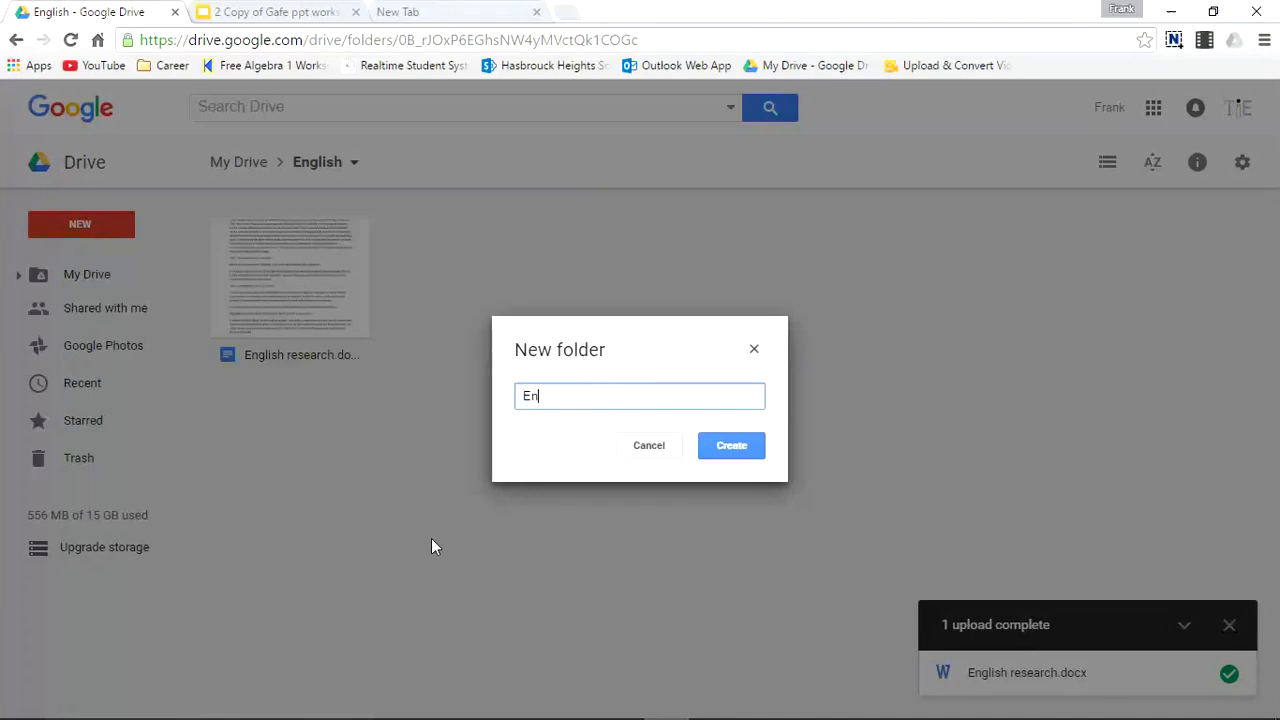
text(glish Research Strat)
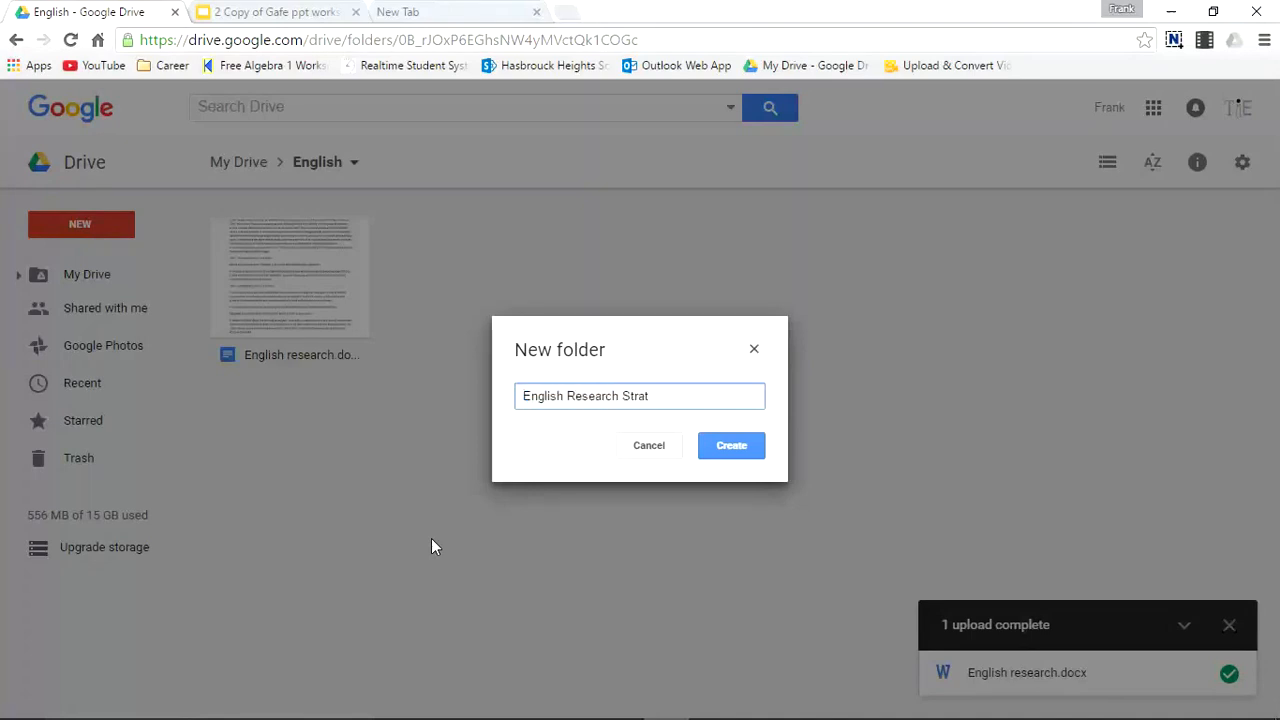
text(egies)
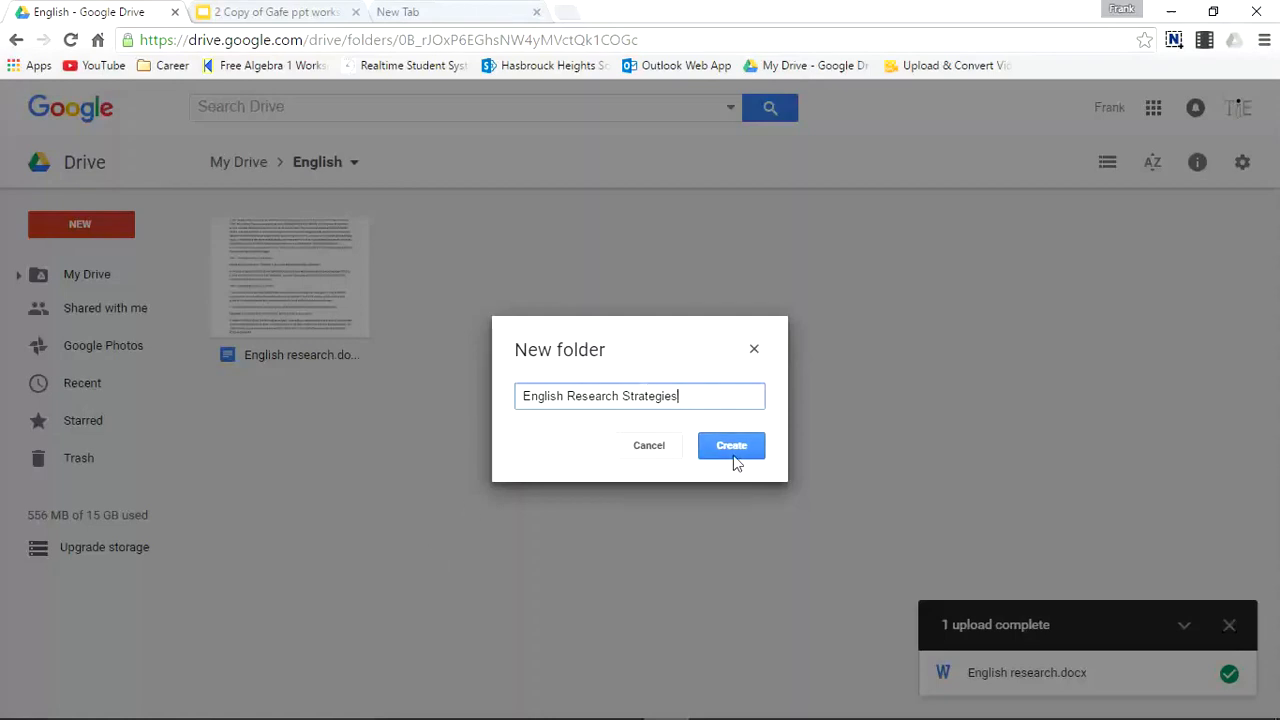
click(732, 444)
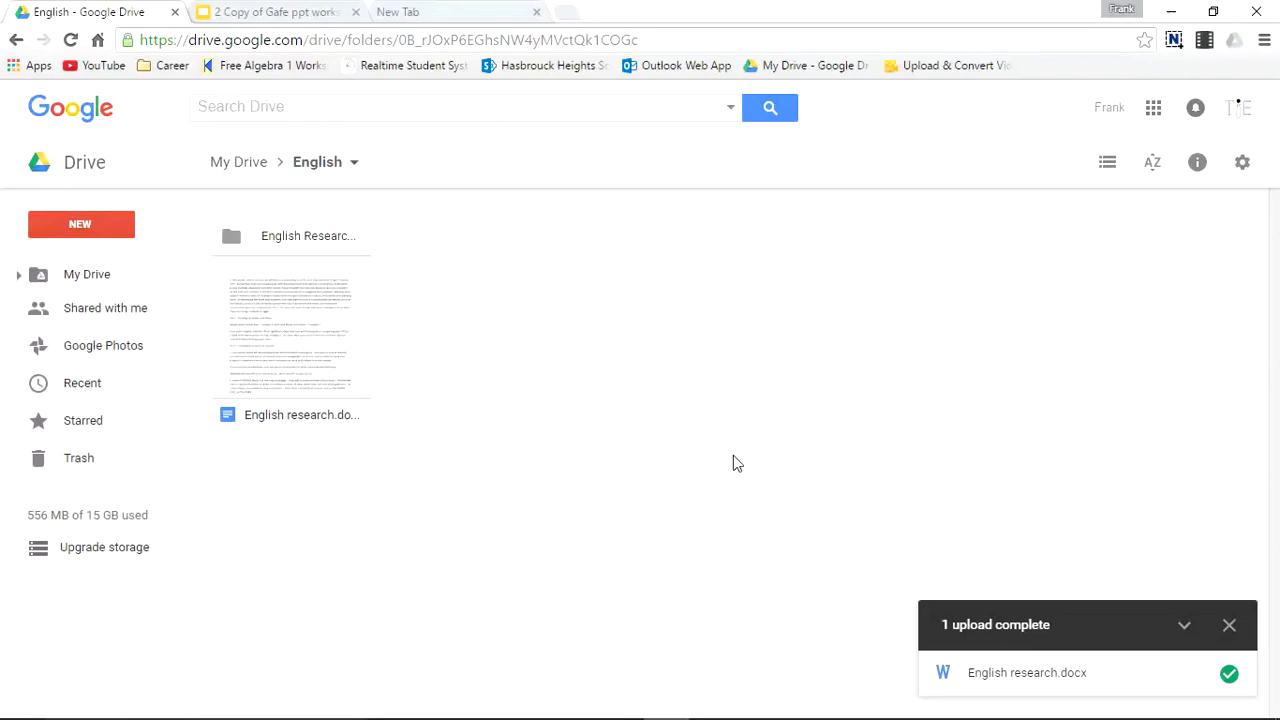
mouse_move(300, 250)
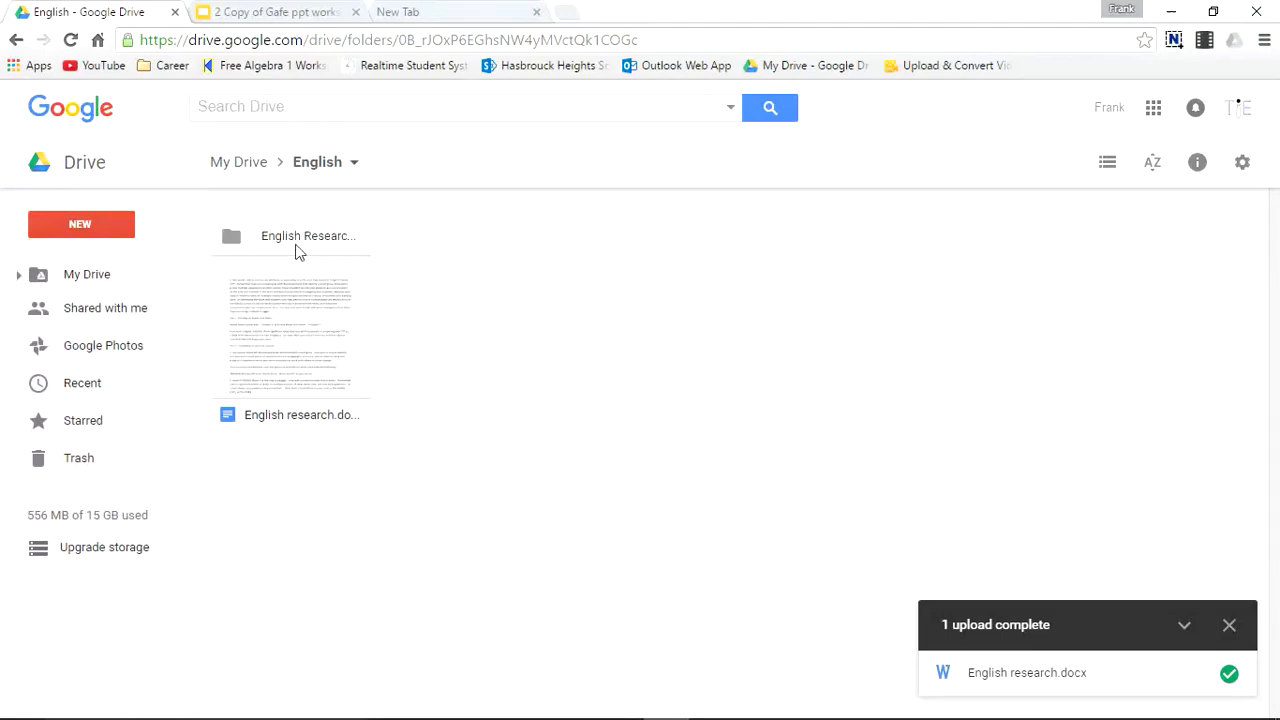
- Recolour the English Research Strategies folder red
right_click(308, 236)
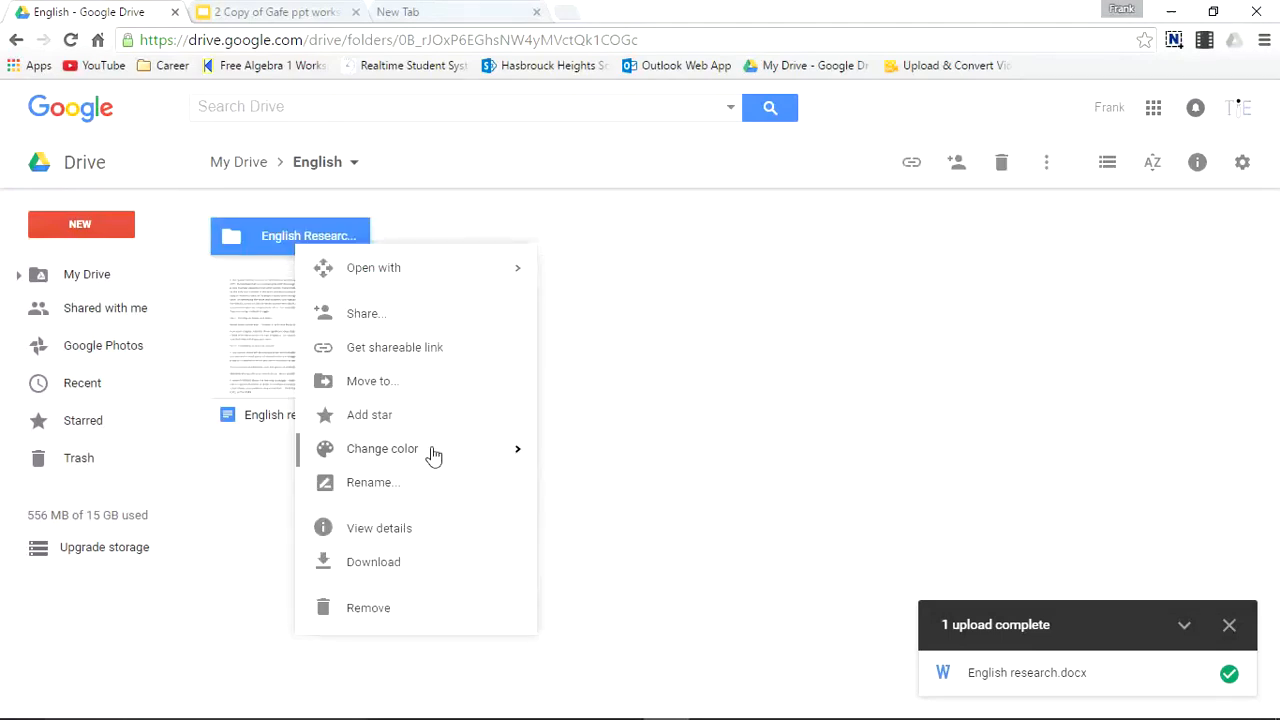
click(382, 448)
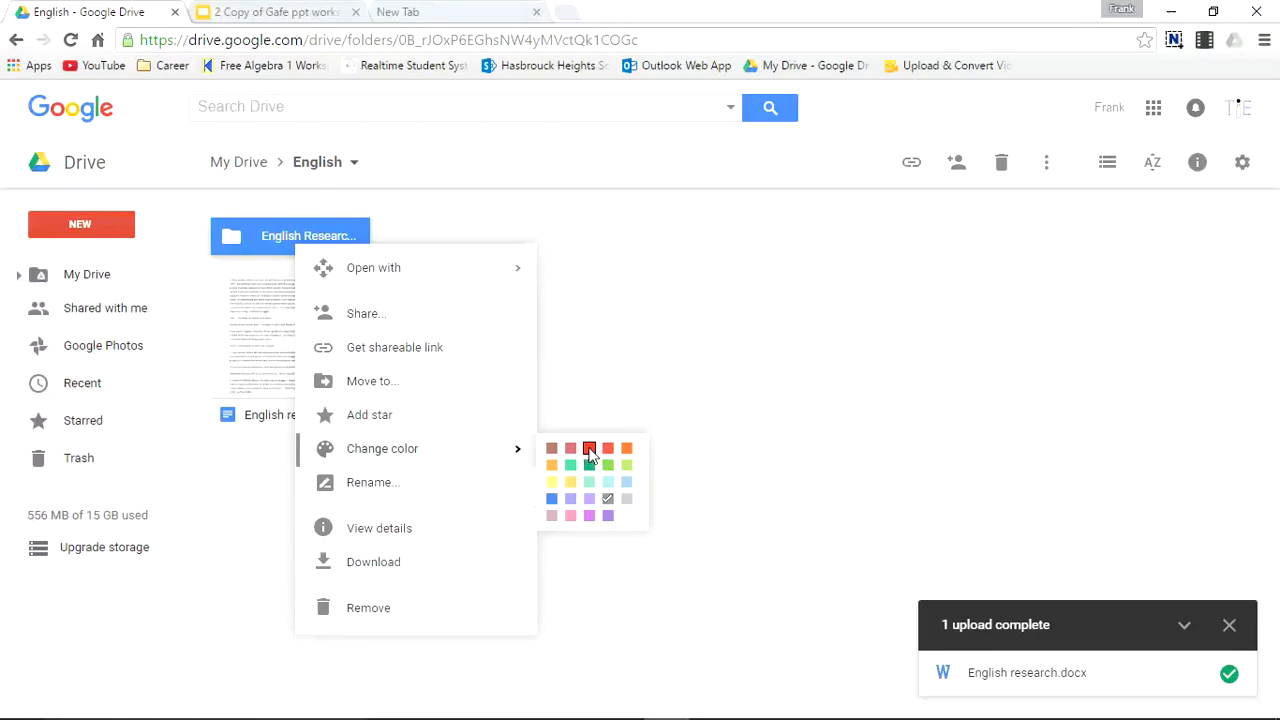
click(588, 448)
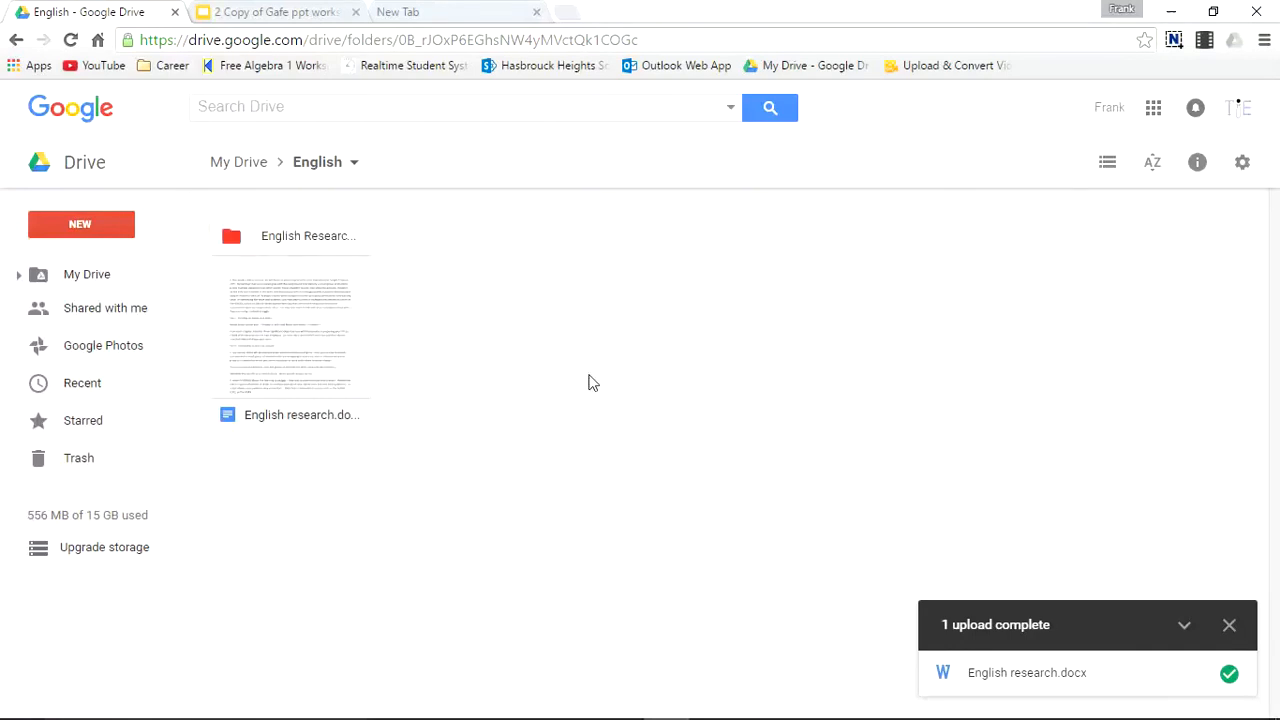
click(290, 236)
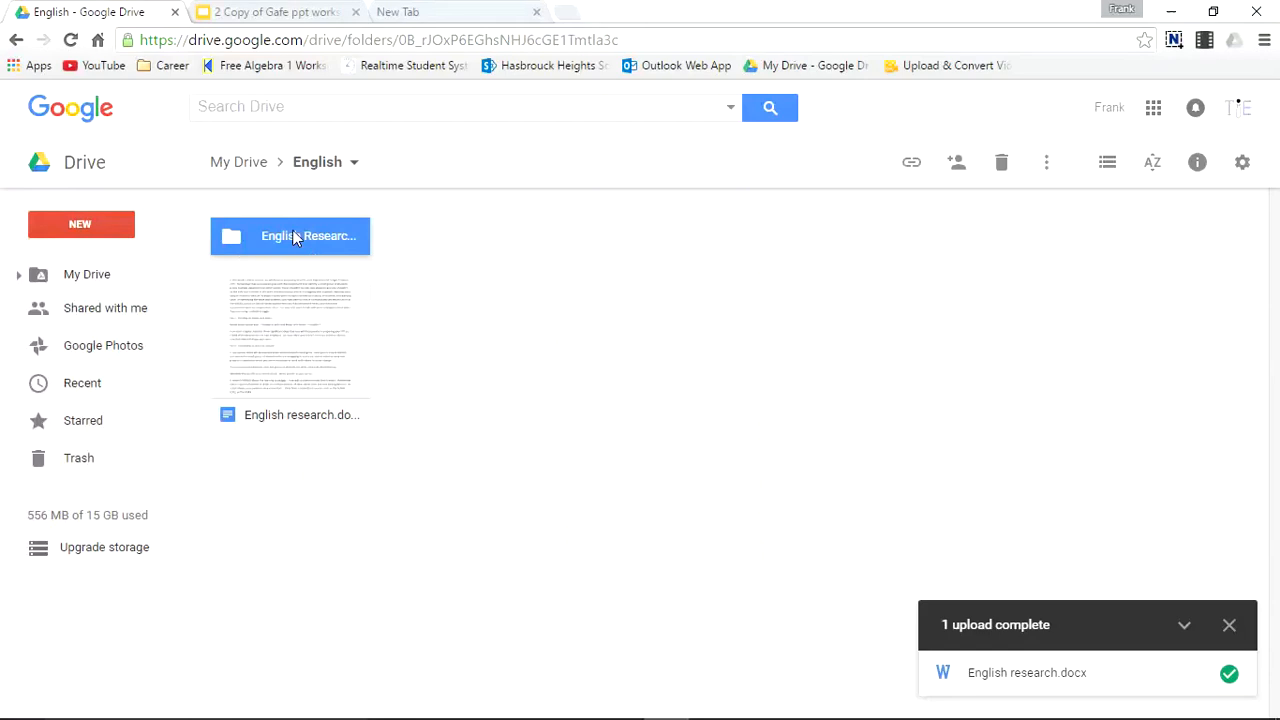
- Enter the empty English Research Strategies folder
double_click(290, 236)
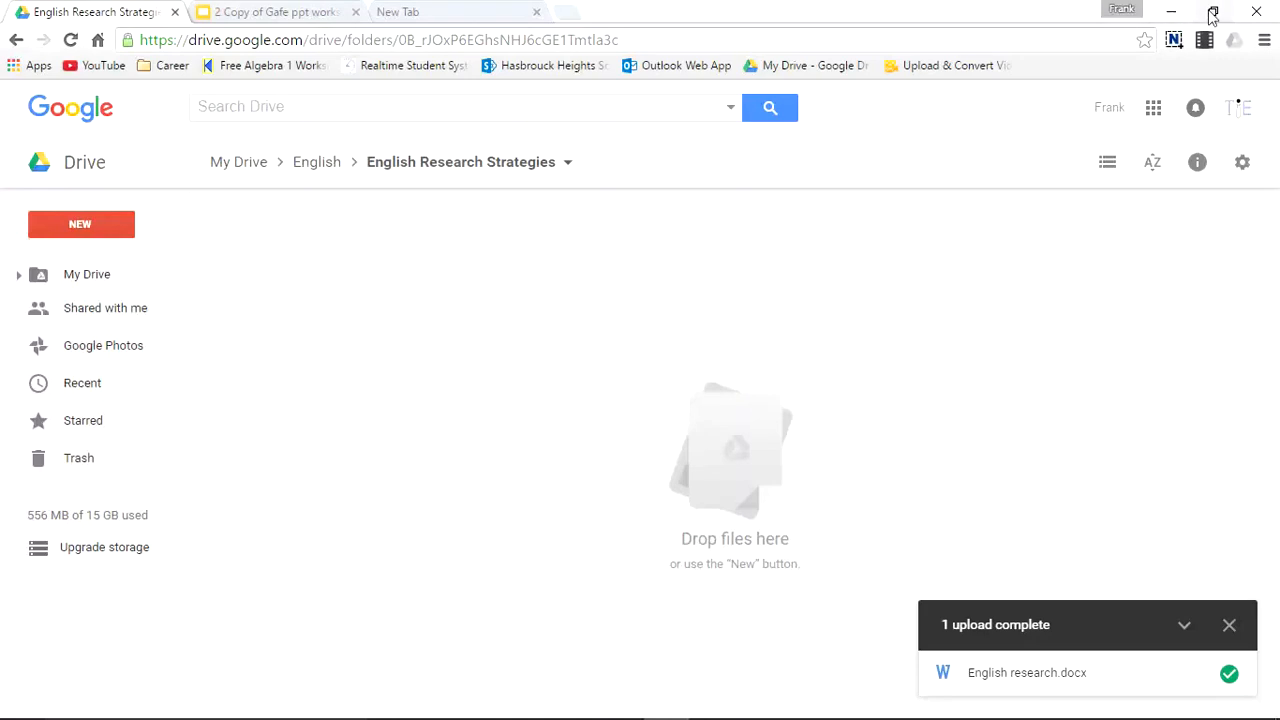
- Shrink the Chrome window to expose Reading Strategy.pdf on the desktop
click(1212, 12)
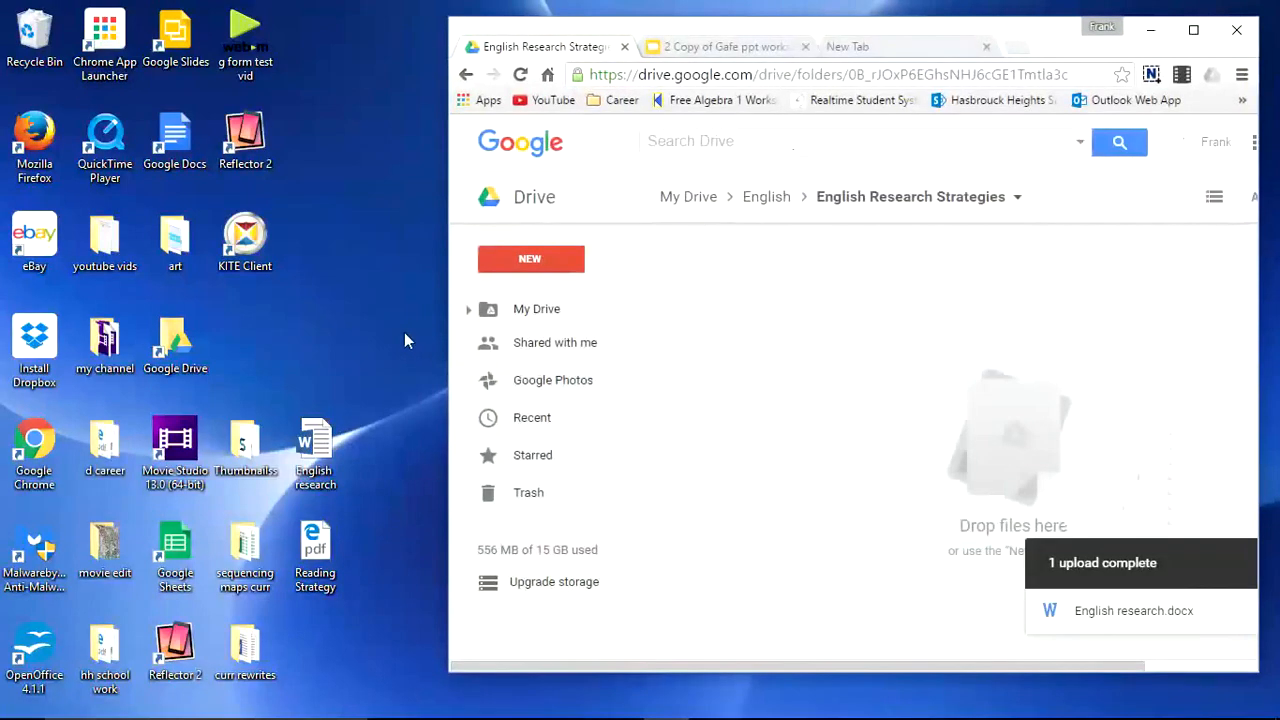
mouse_move(316, 544)
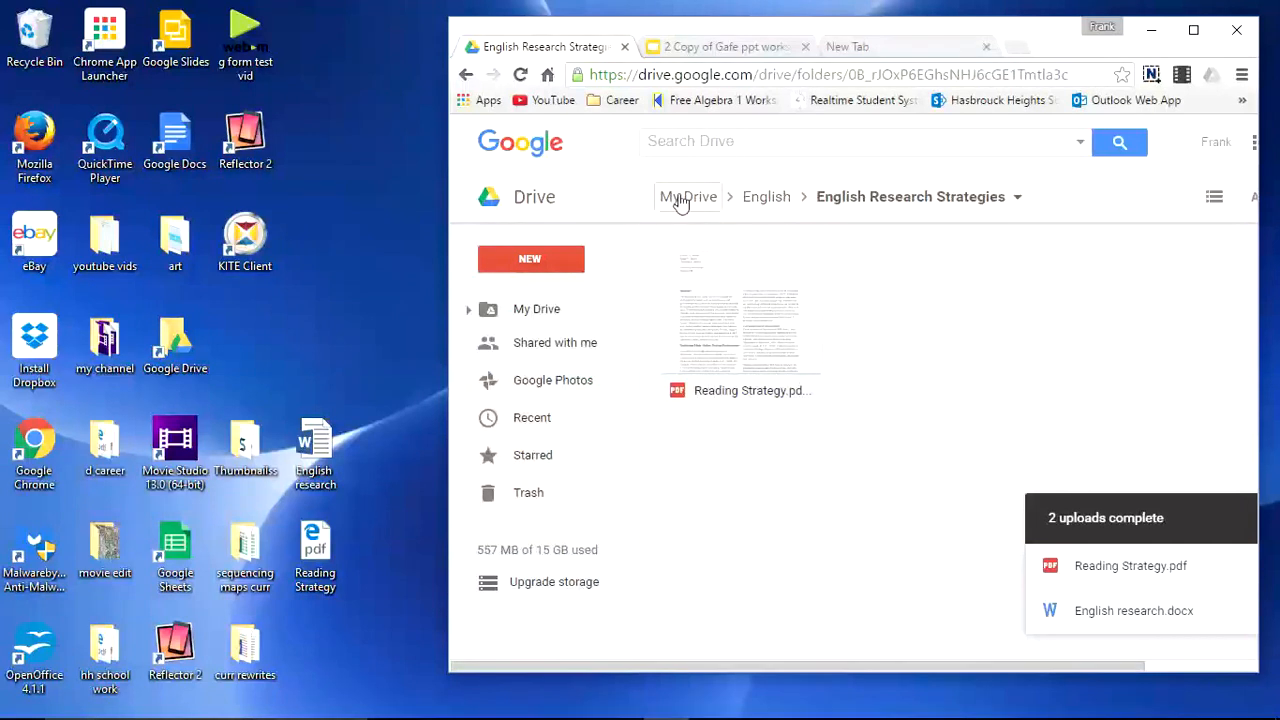
mouse_move(1184, 22)
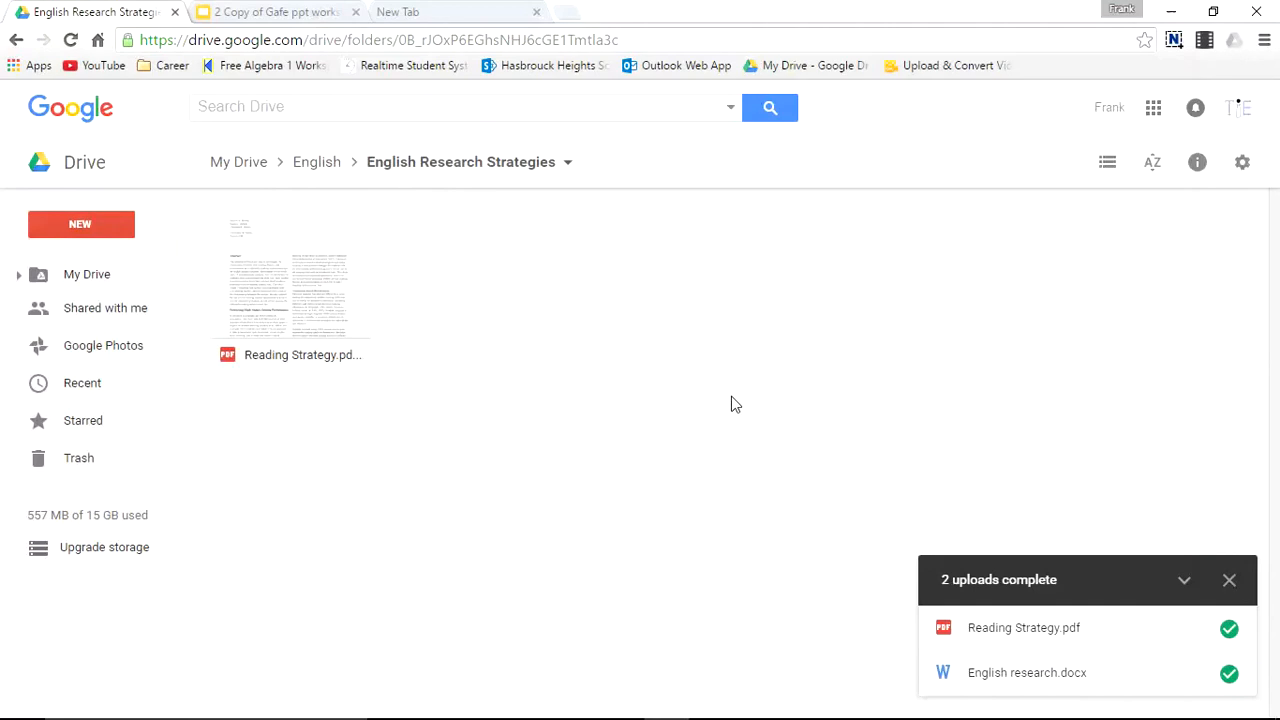
mouse_move(540, 322)
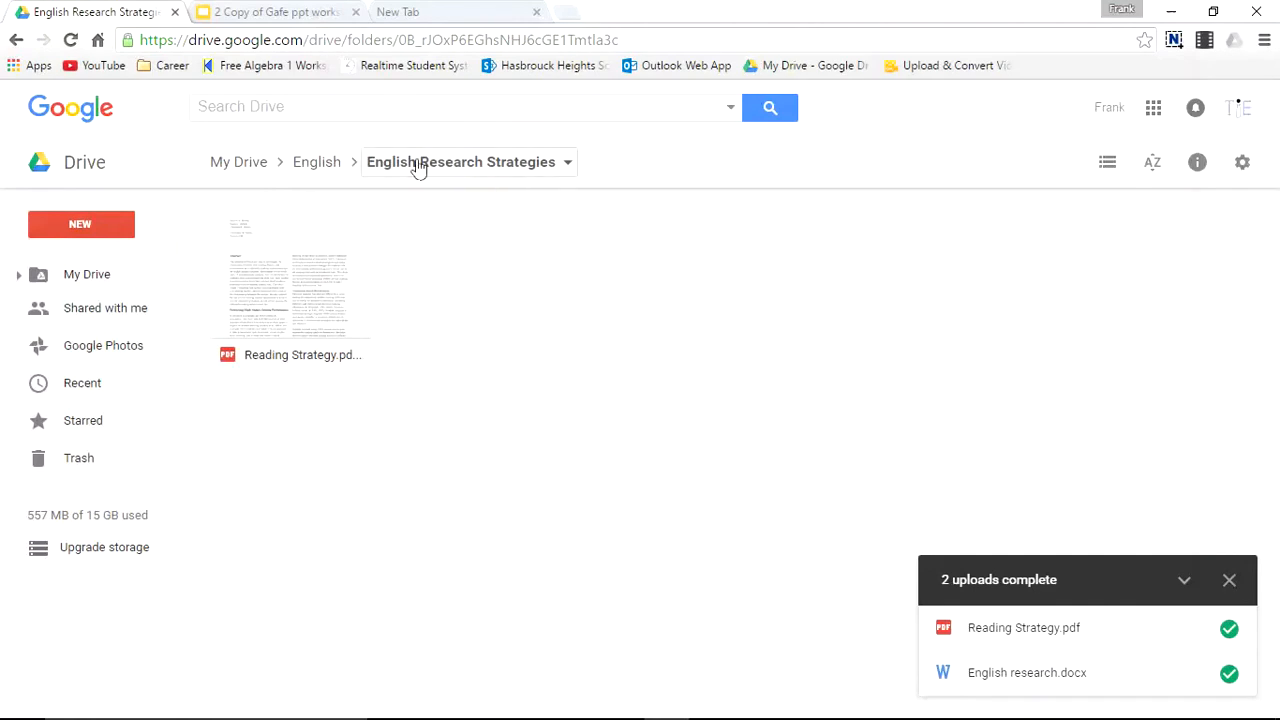
mouse_move(468, 168)
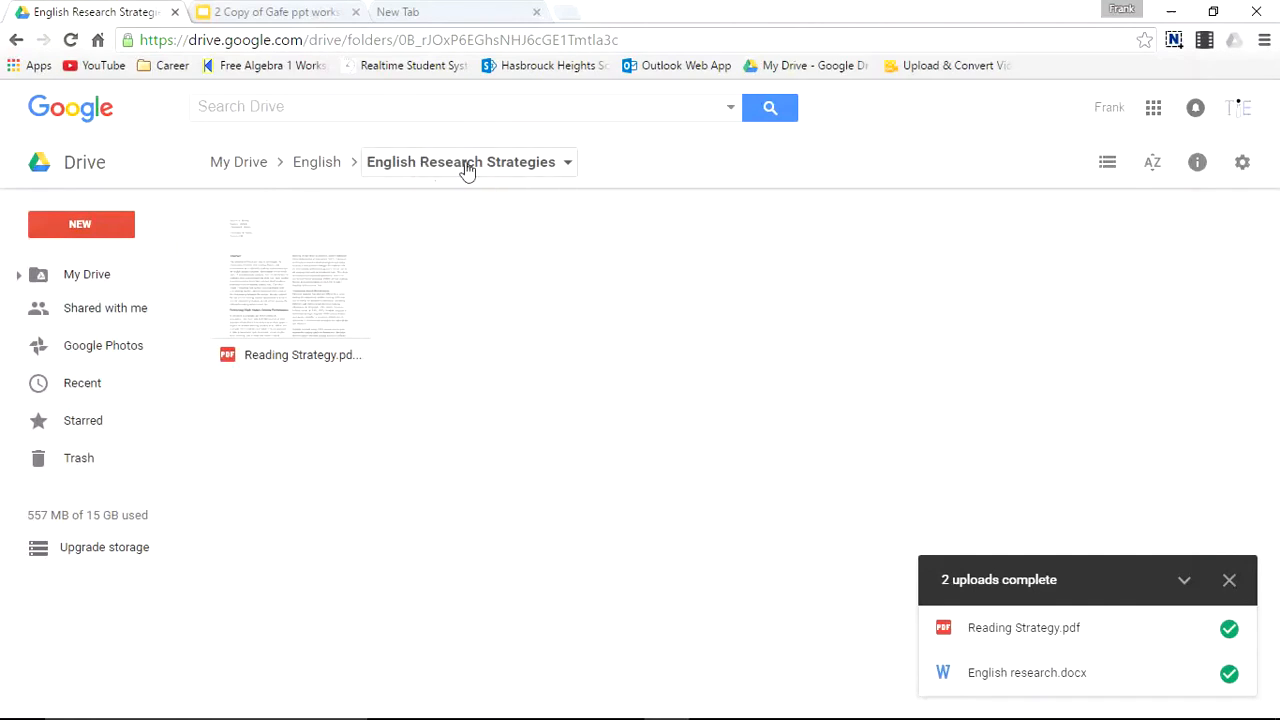
mouse_move(316, 160)
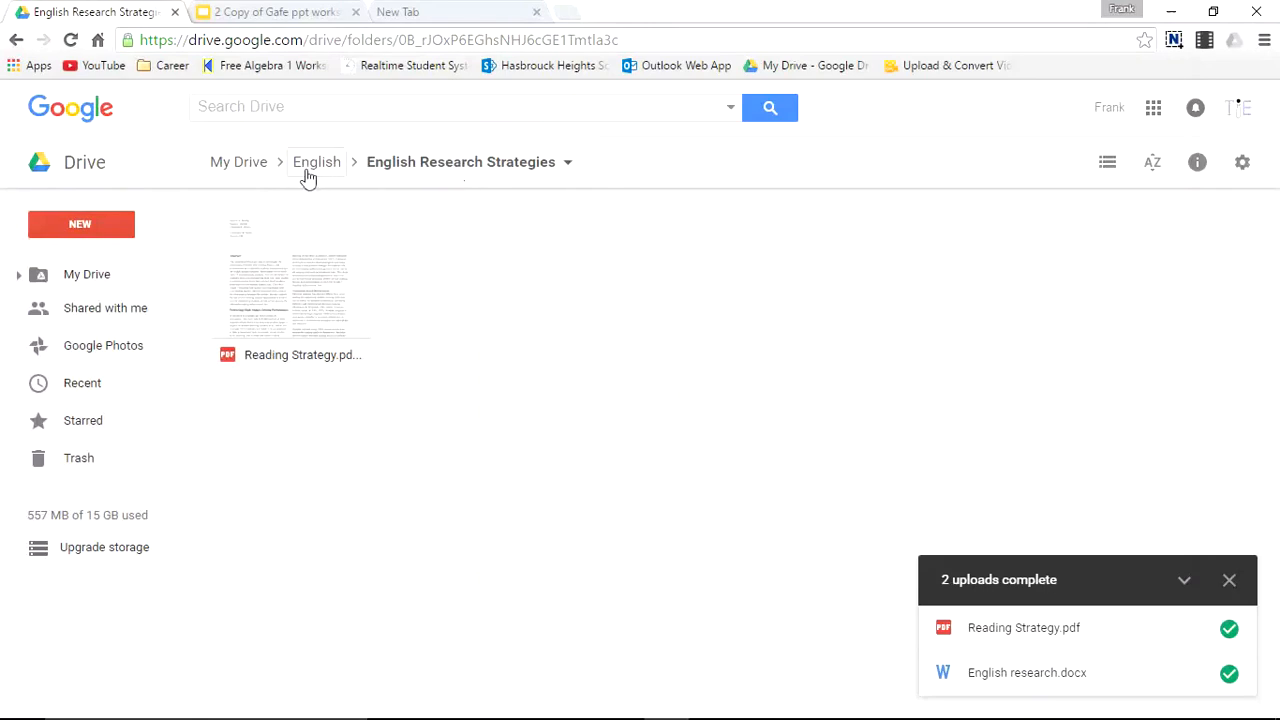
- Navigate up from English Research Strategies through English to top-level My Drive
click(316, 160)
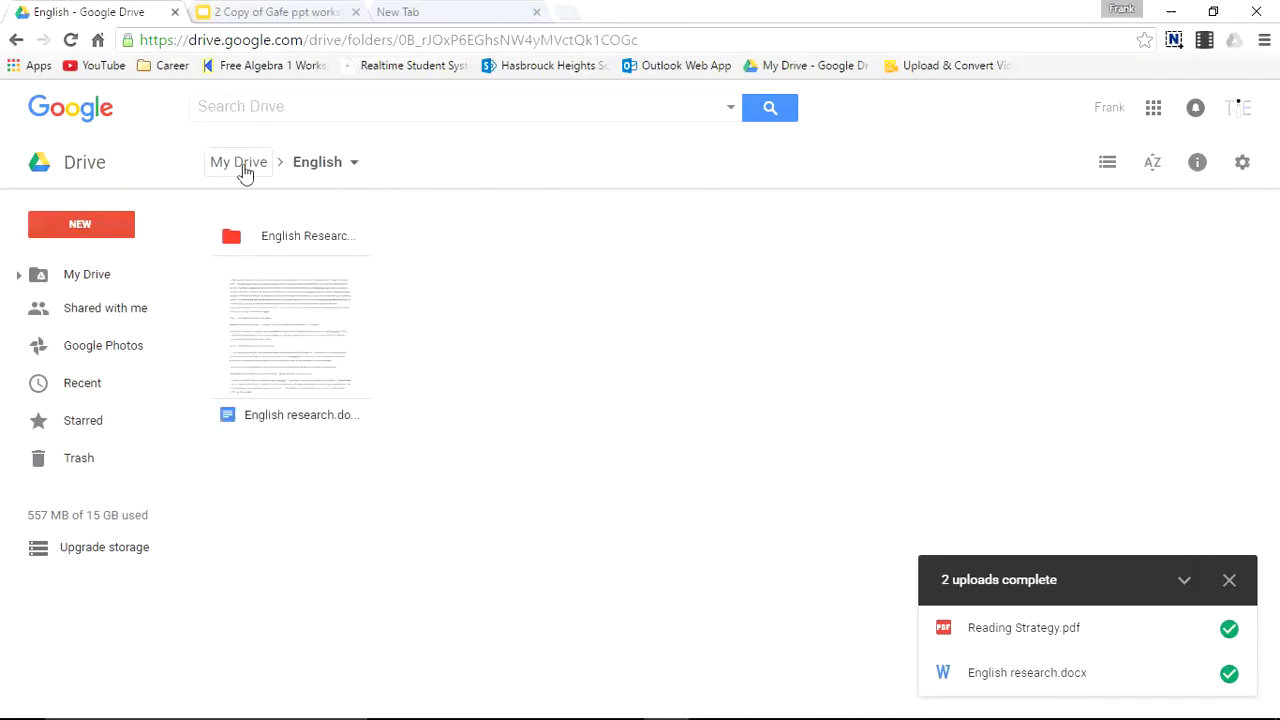
click(238, 162)
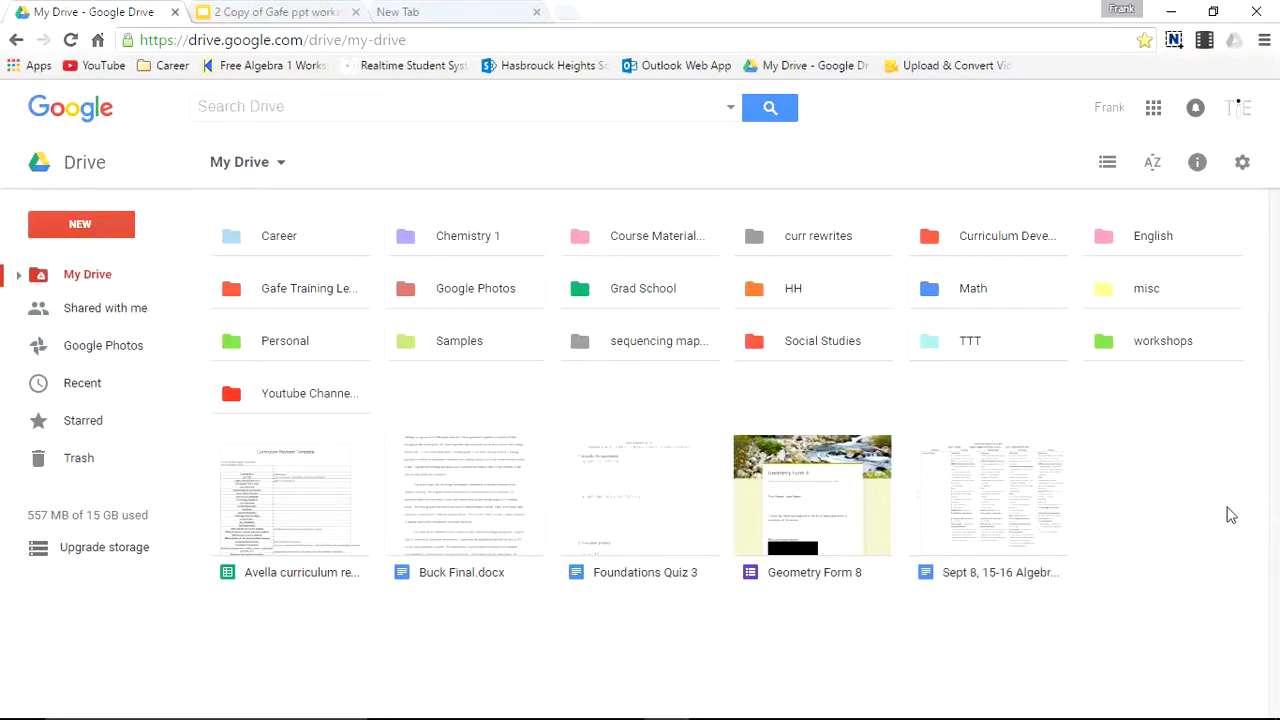
mouse_move(304, 508)
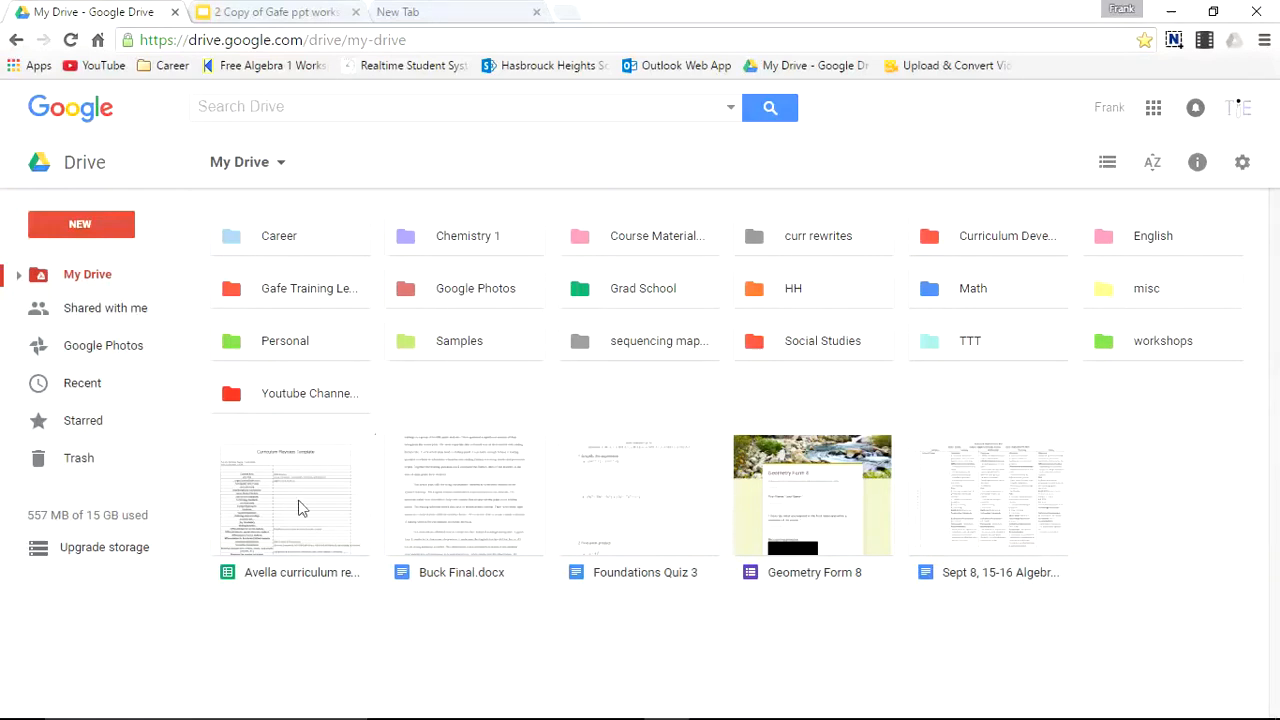
- Drag the loose Avella curriculum document into a folder in the grid
click(290, 496)
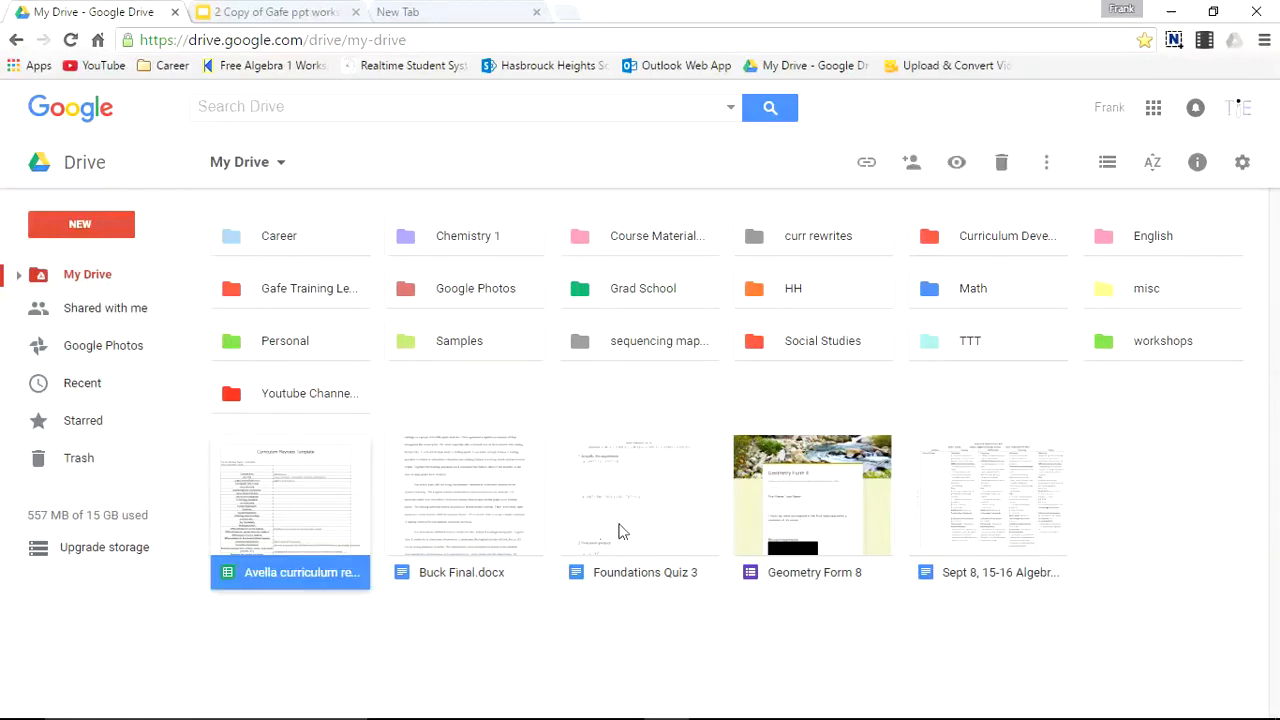
click(988, 496)
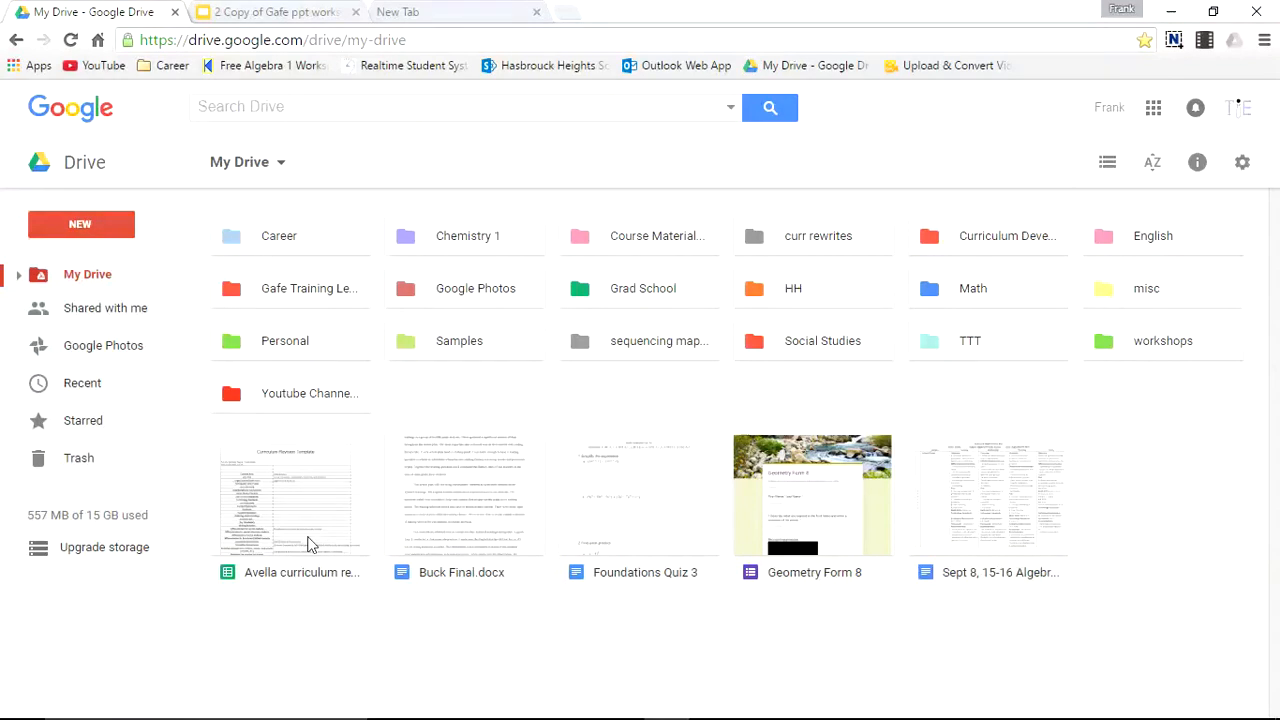
click(290, 496)
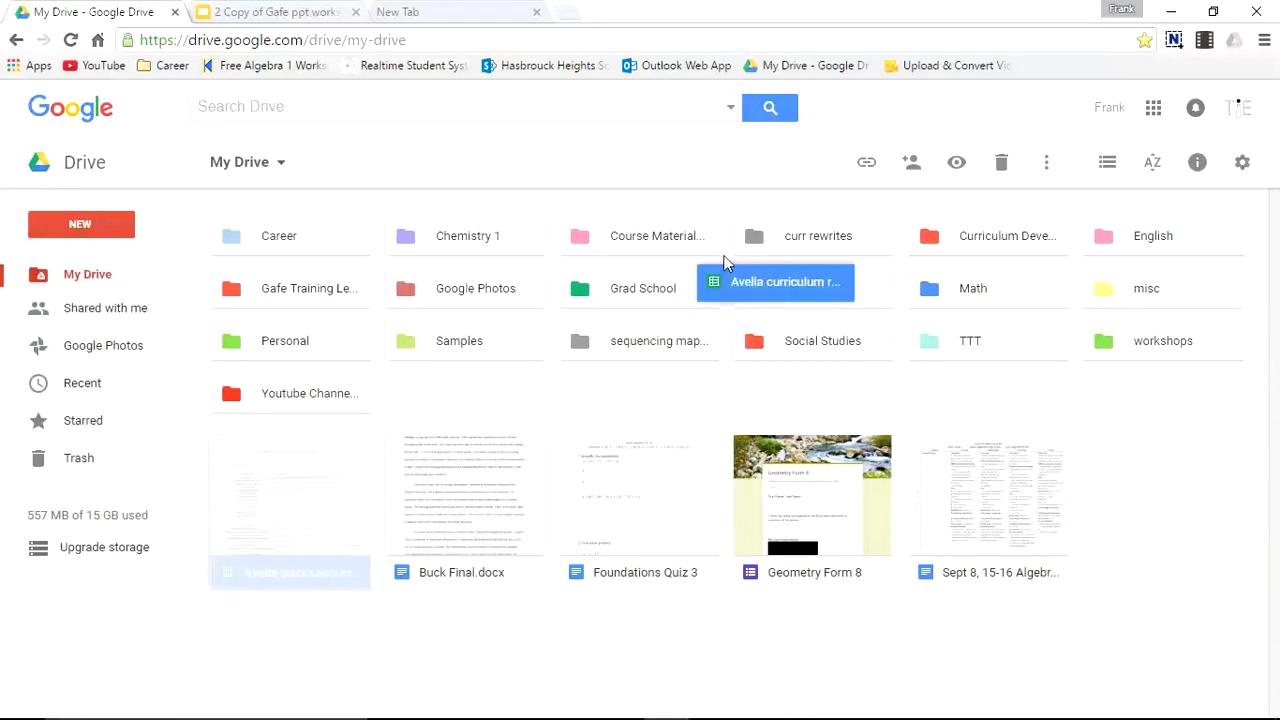
drag(784, 280, 818, 236)
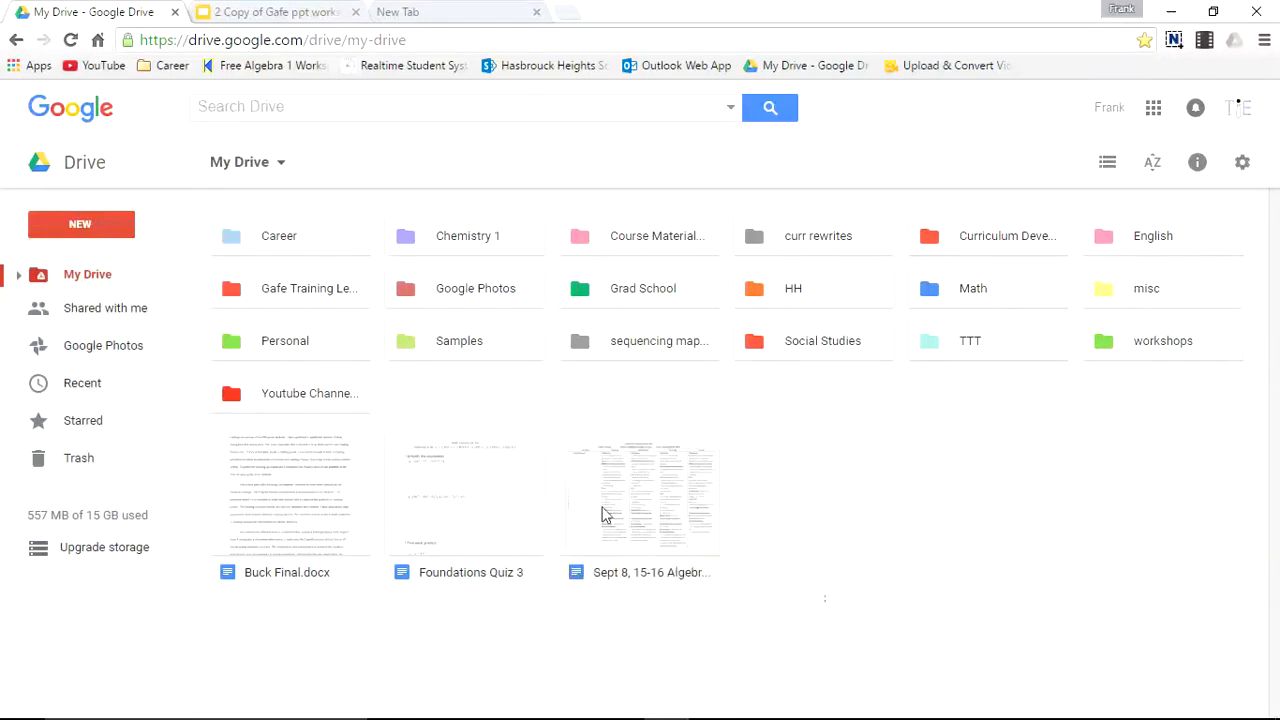
- Move Foundations Quiz 3 via Move to into Math's foundations 1 folder
click(464, 496)
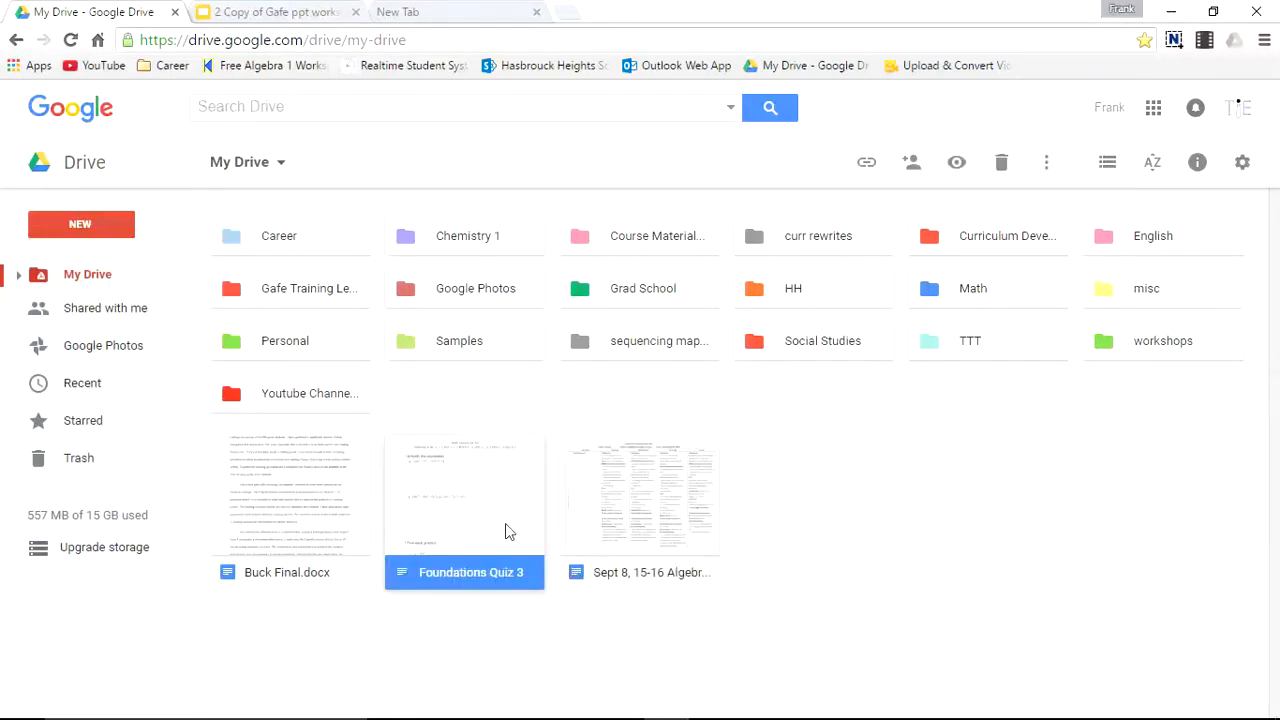
right_click(464, 510)
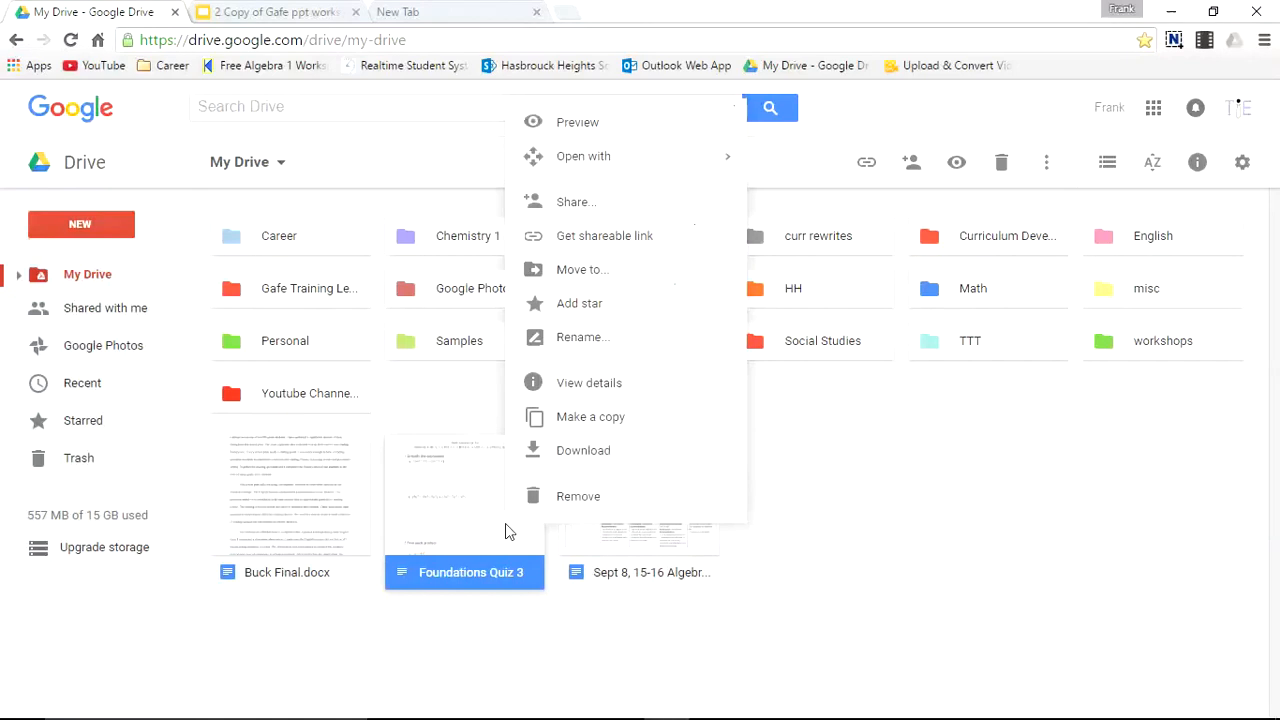
mouse_move(476, 556)
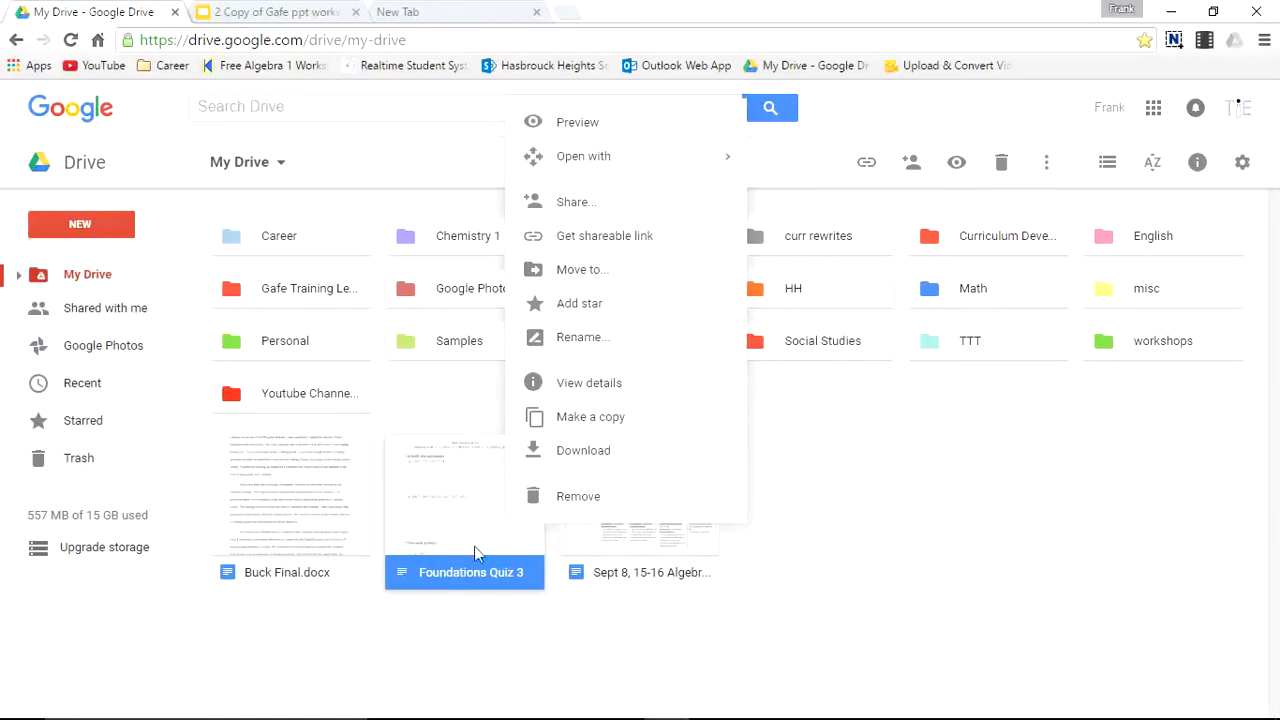
mouse_move(628, 270)
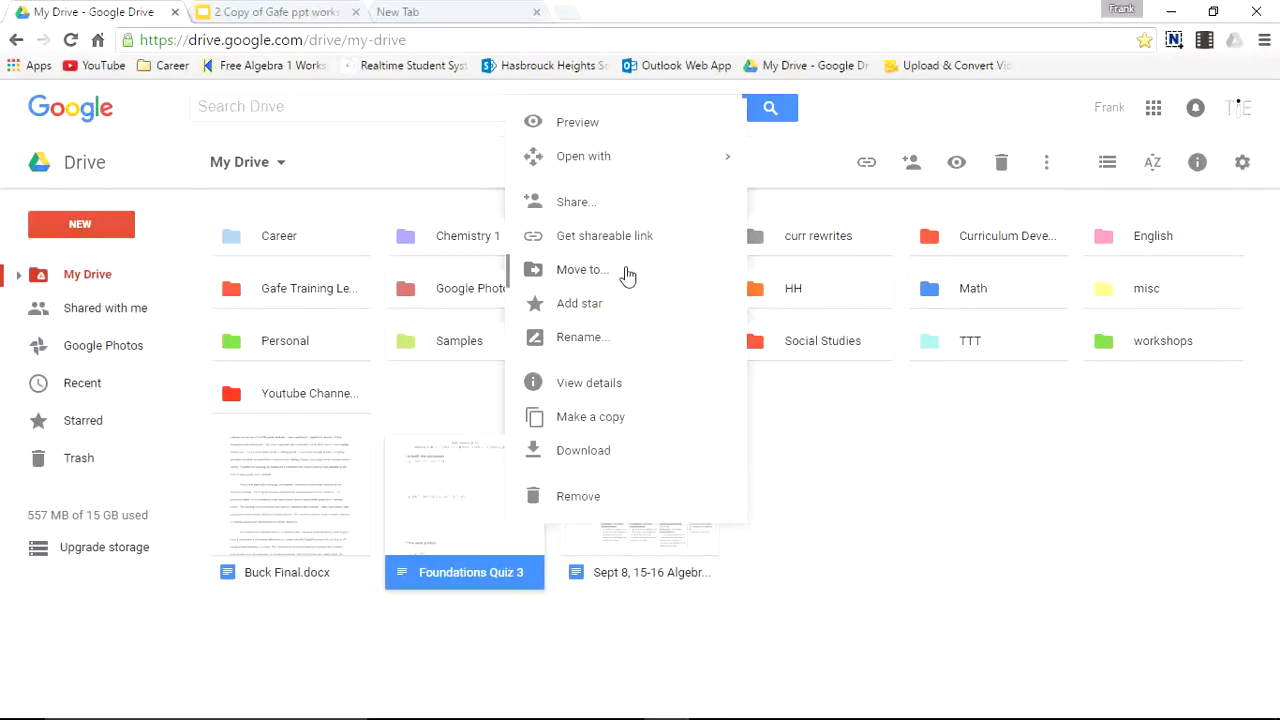
click(582, 270)
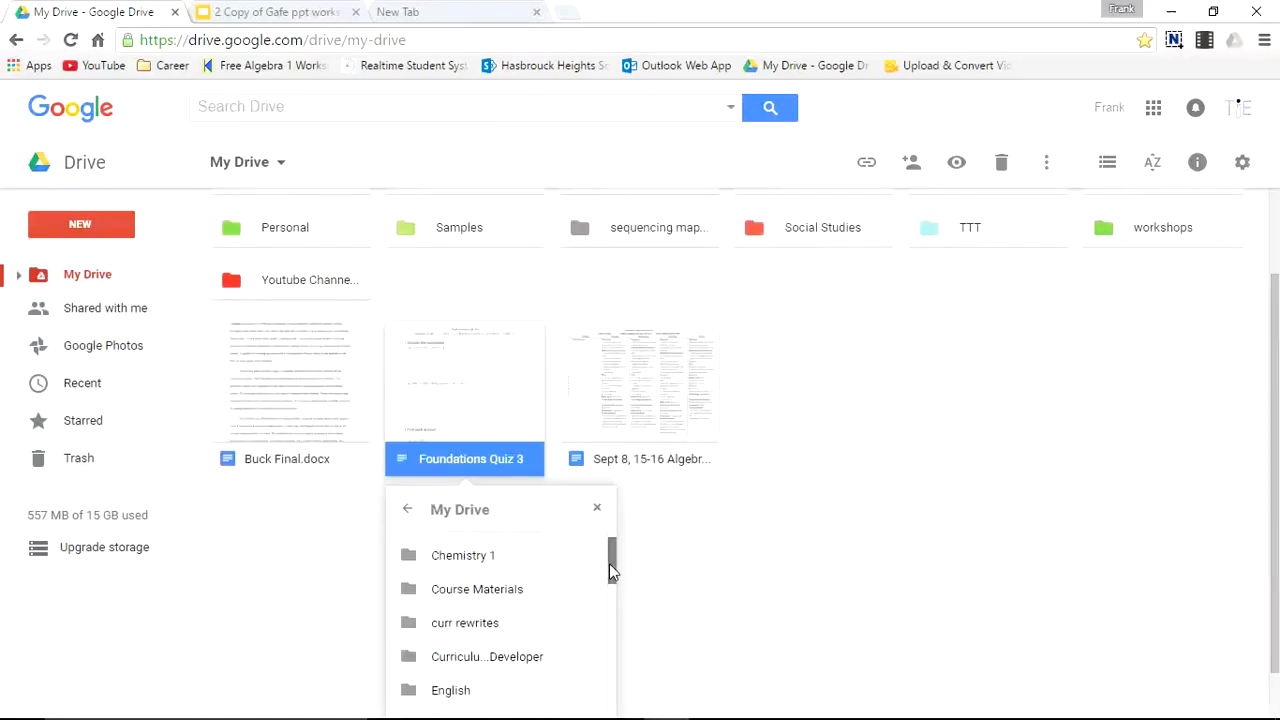
scroll(down, 3)
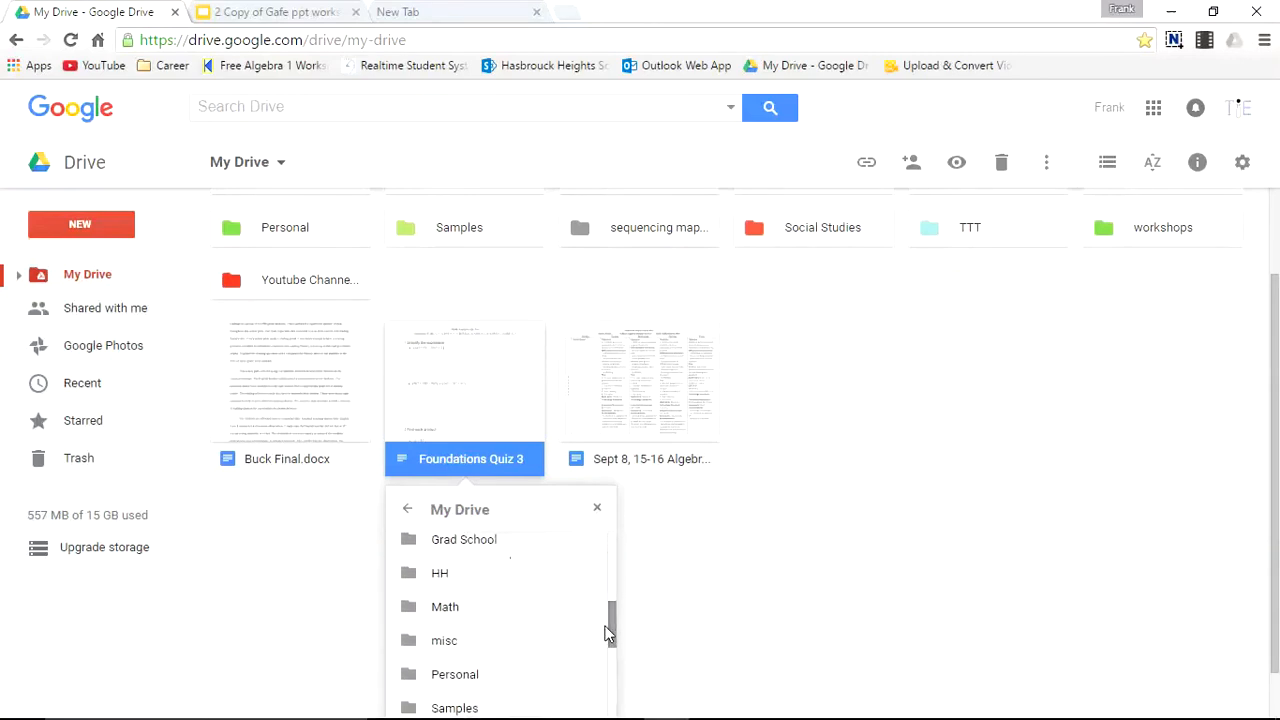
click(444, 606)
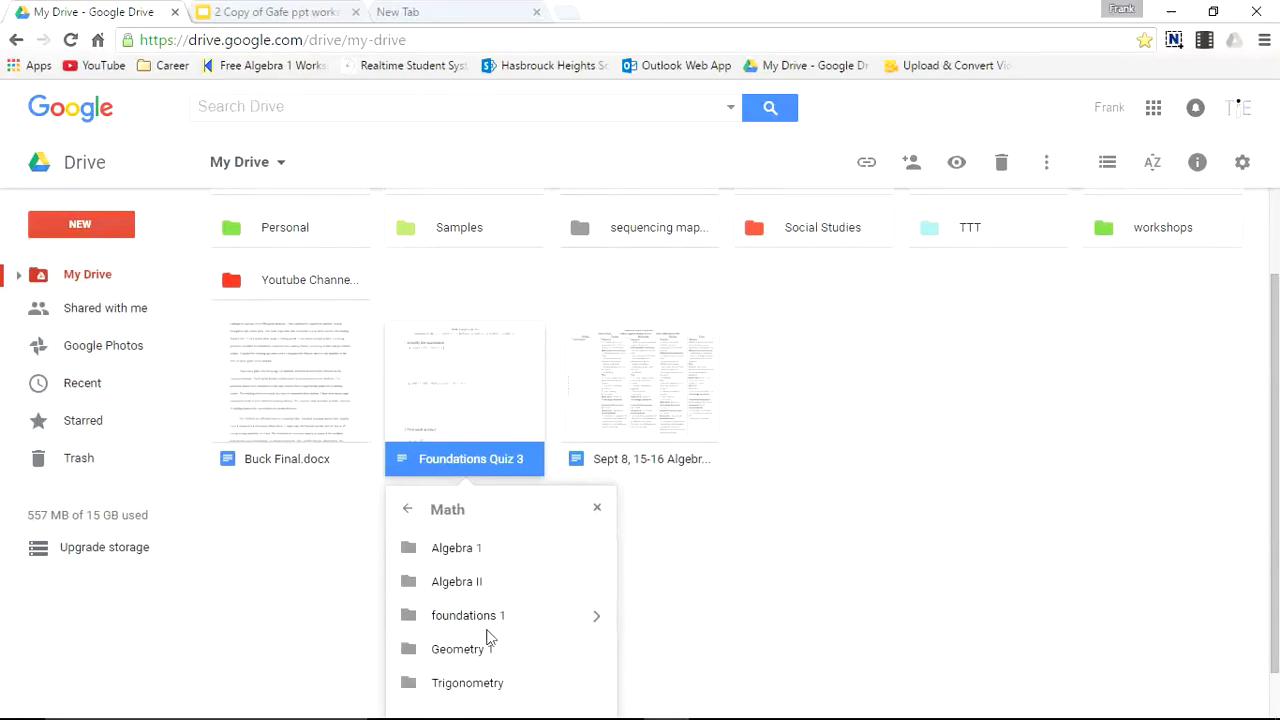
click(468, 616)
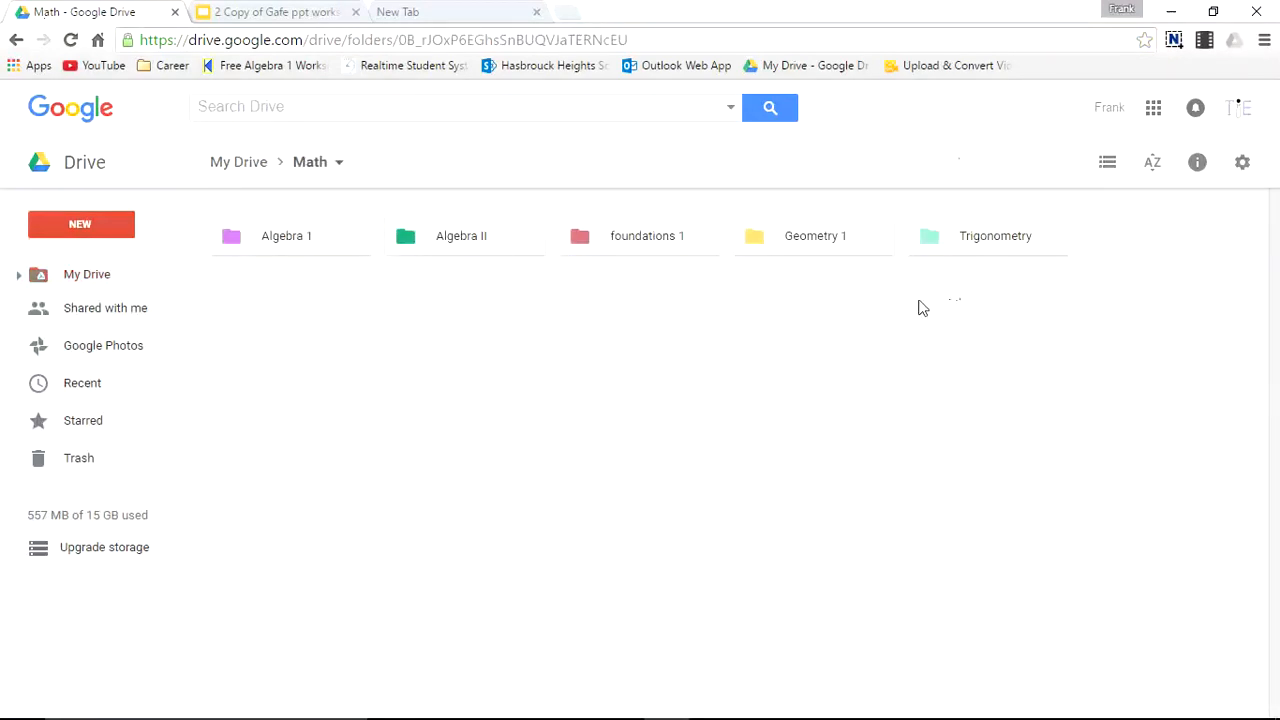
mouse_move(668, 248)
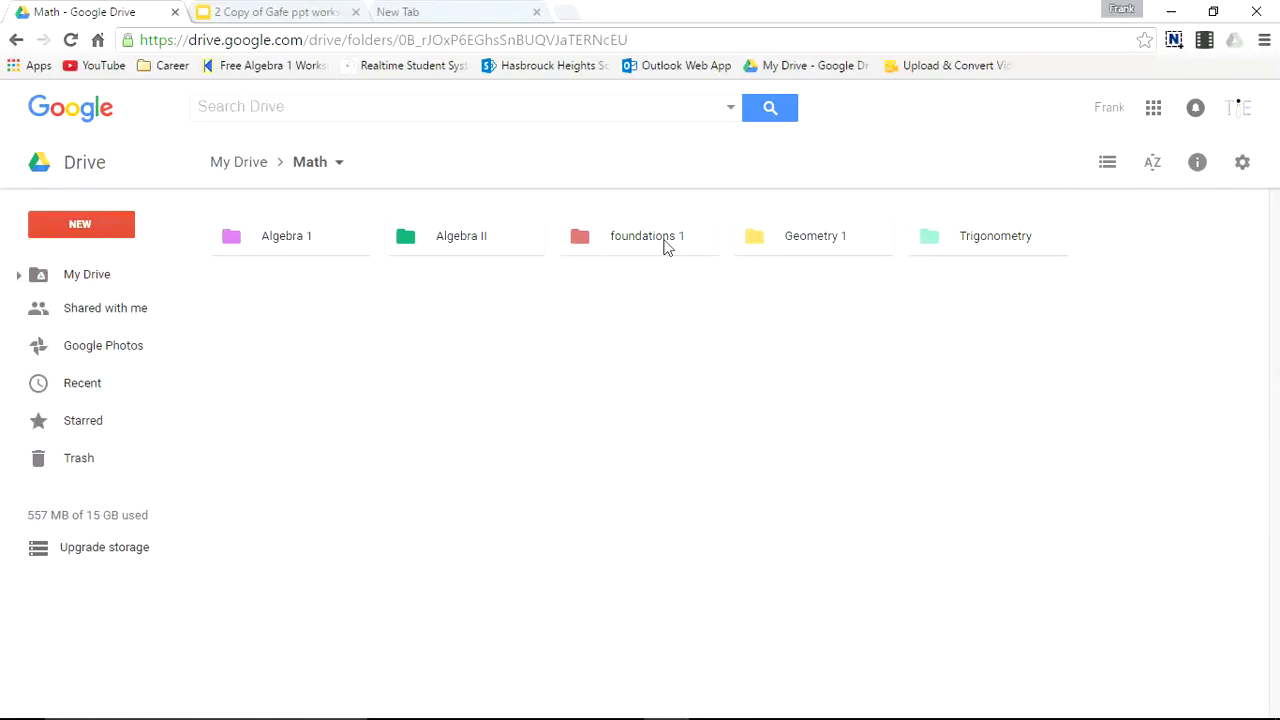
- Open foundations 1 and select Foundations Quiz 3 to confirm it arrived
double_click(648, 236)
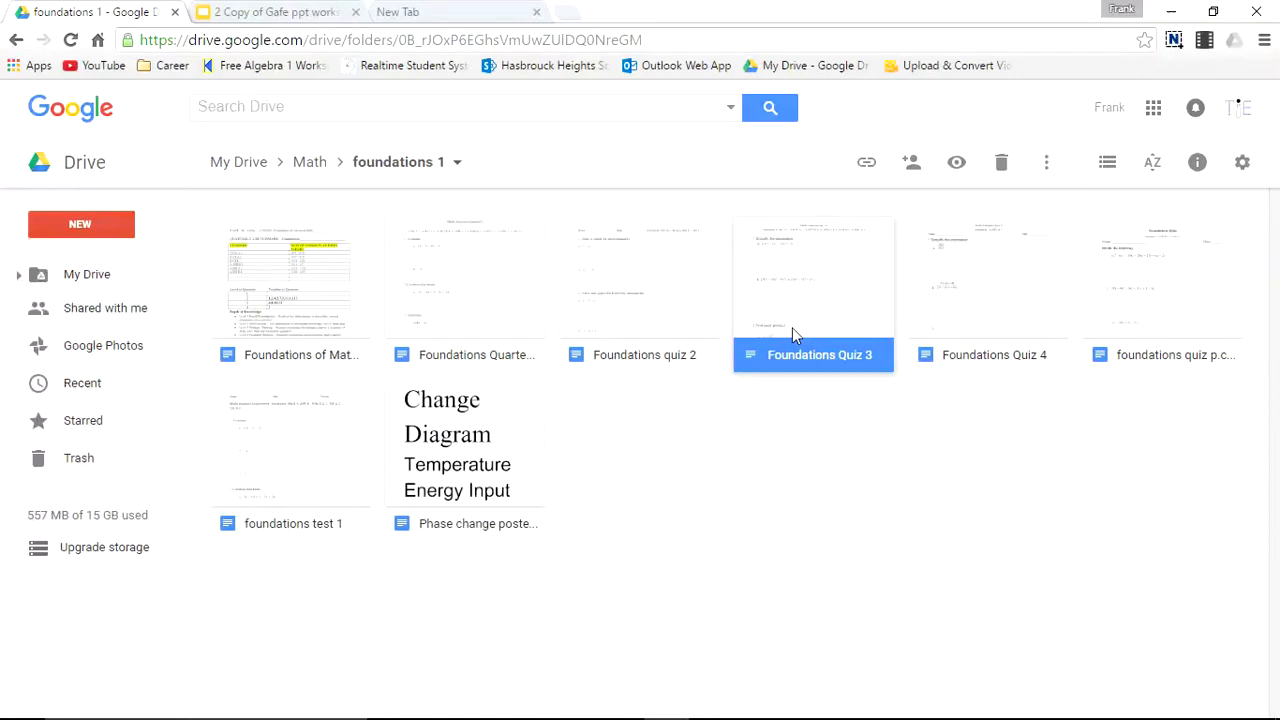
click(778, 530)
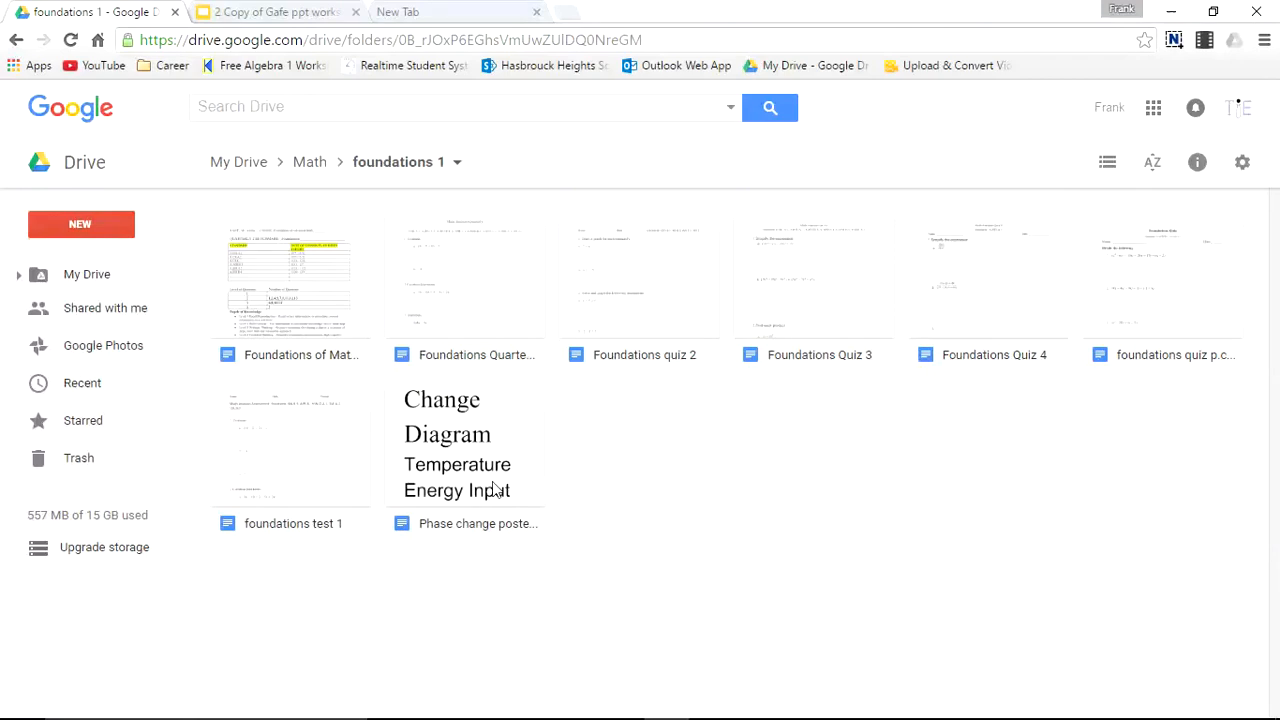
- Start moving the phase change poster, climbing the destination list up to My Drive for Chemistry 1
right_click(464, 524)
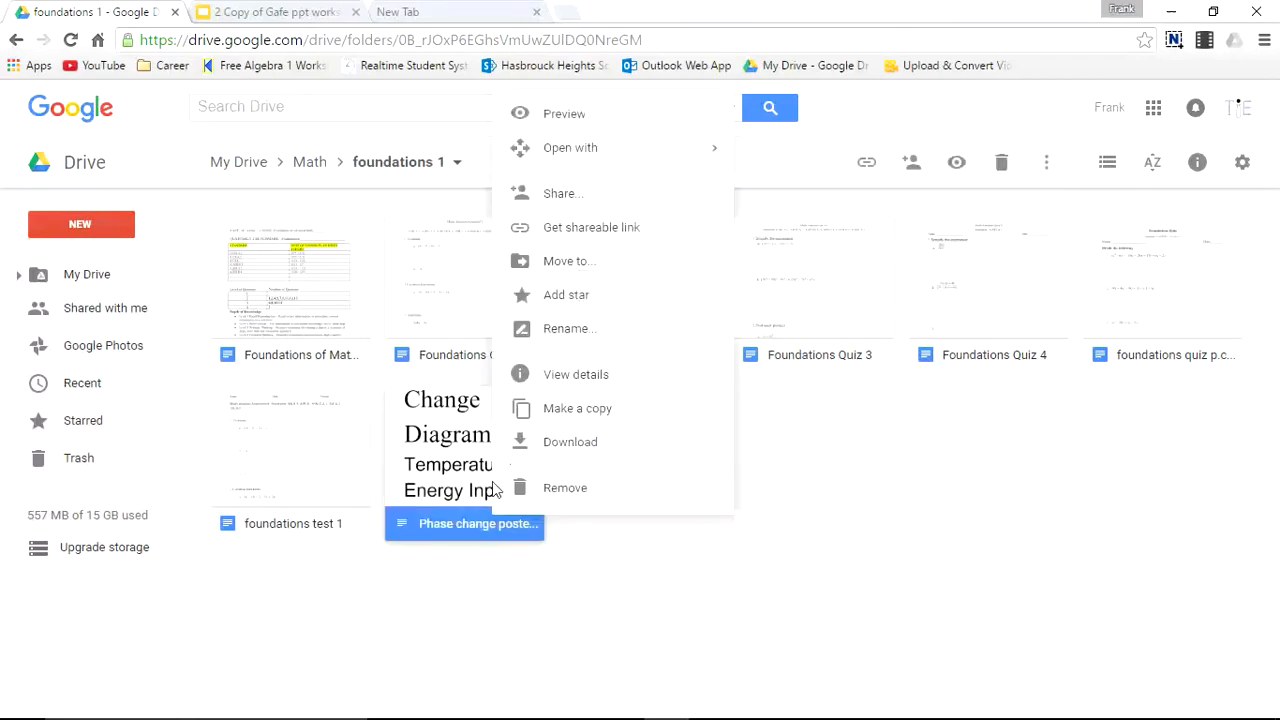
mouse_move(630, 276)
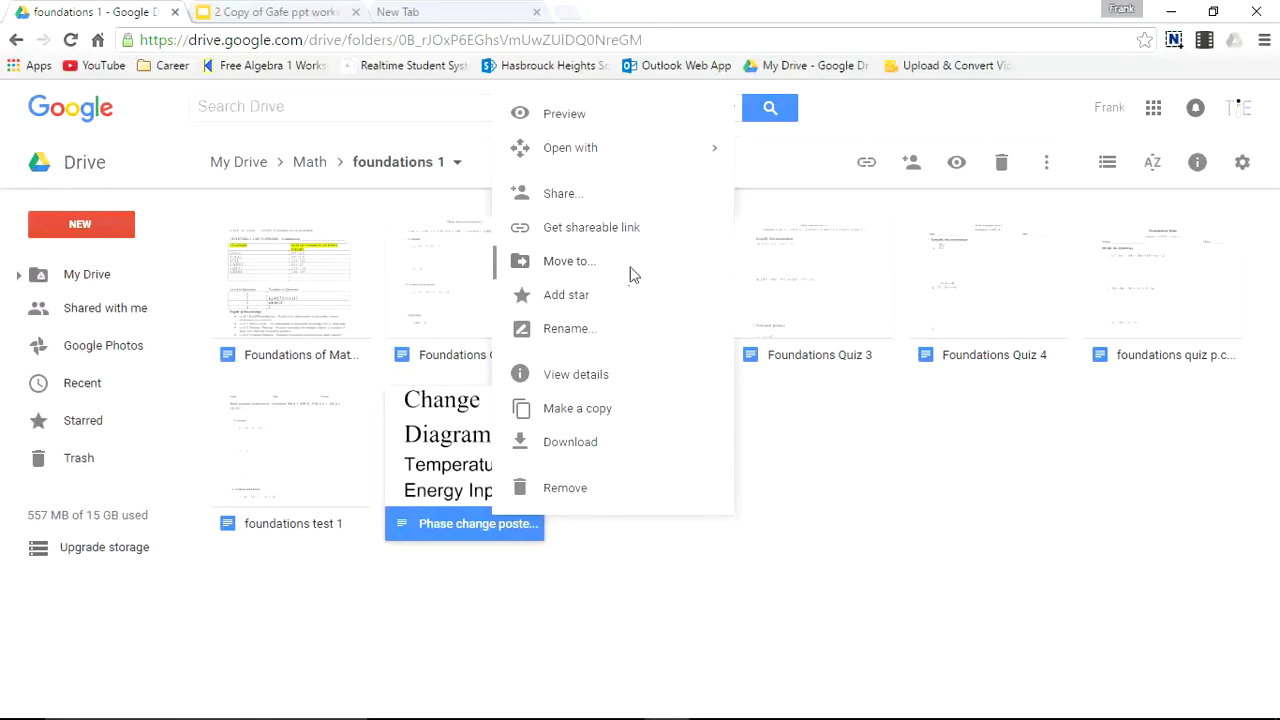
click(568, 260)
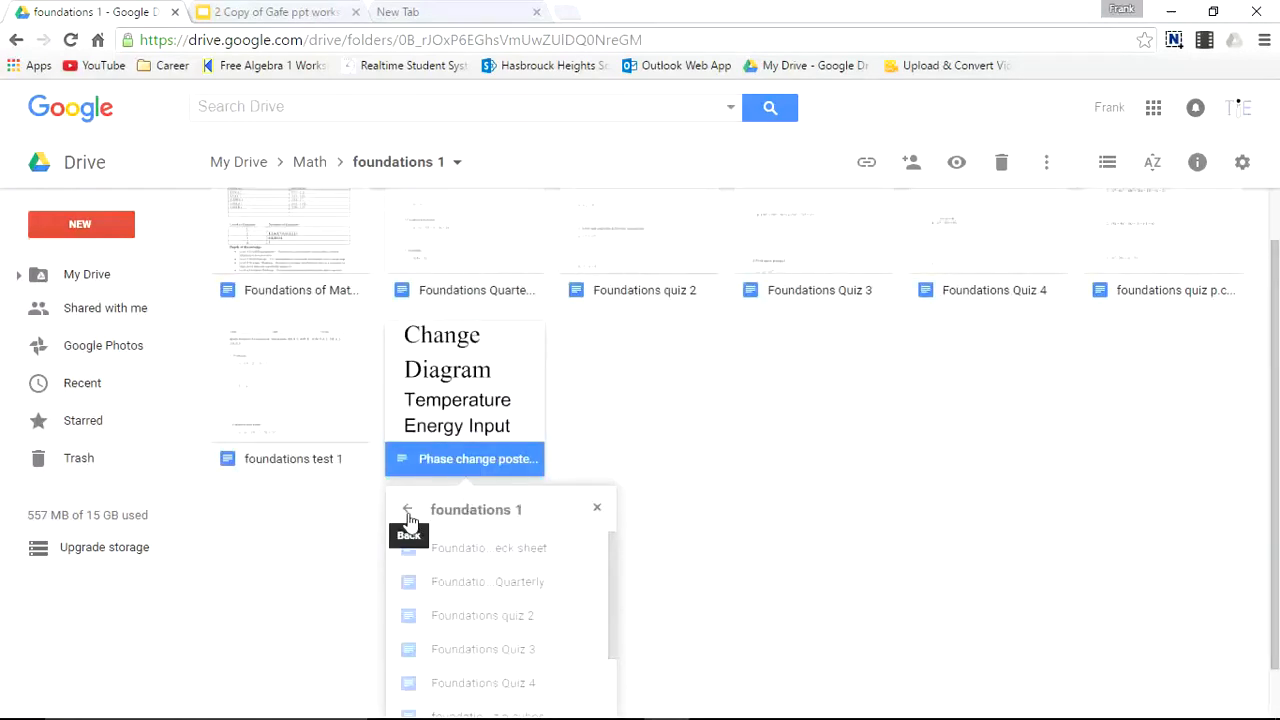
mouse_move(408, 520)
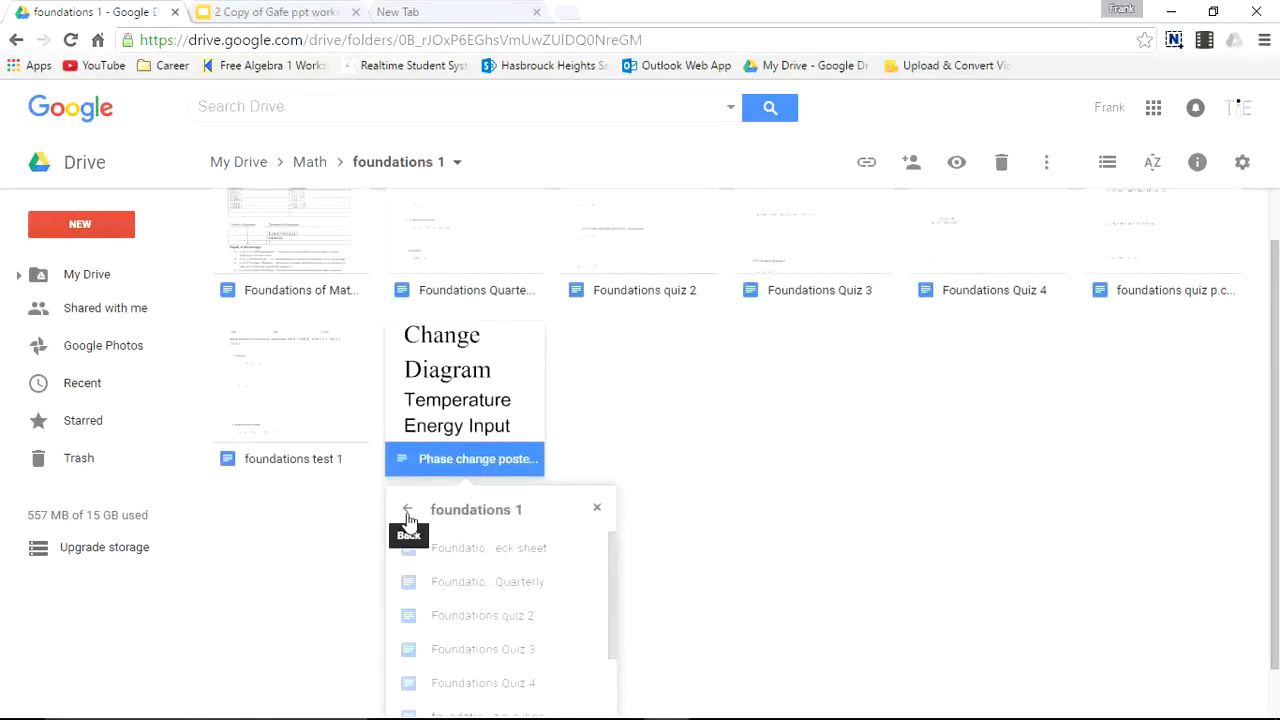
click(408, 510)
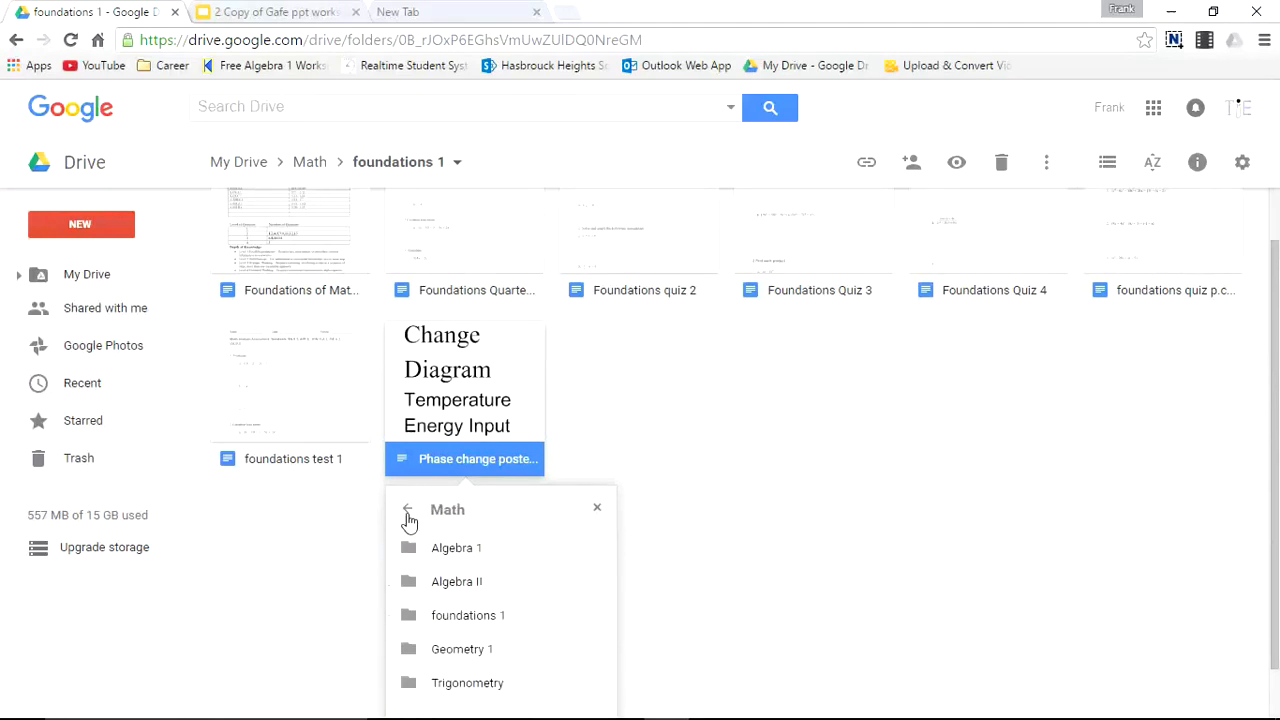
click(408, 510)
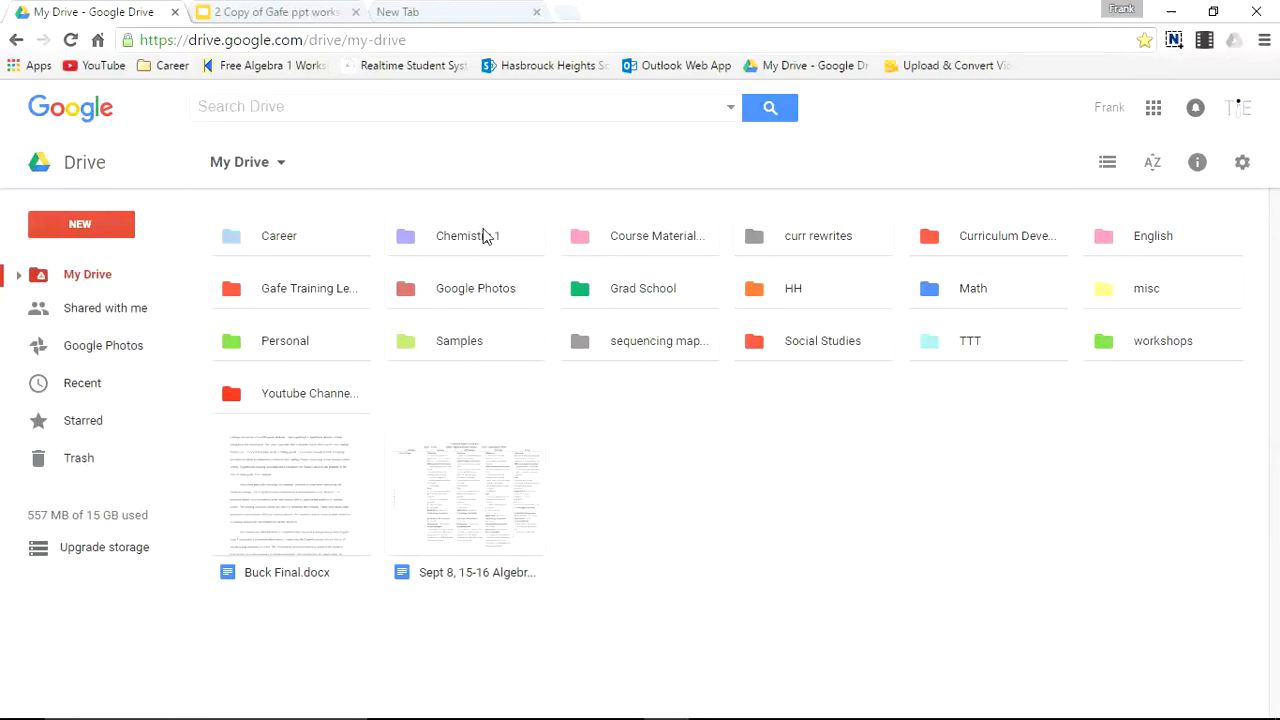
double_click(468, 236)
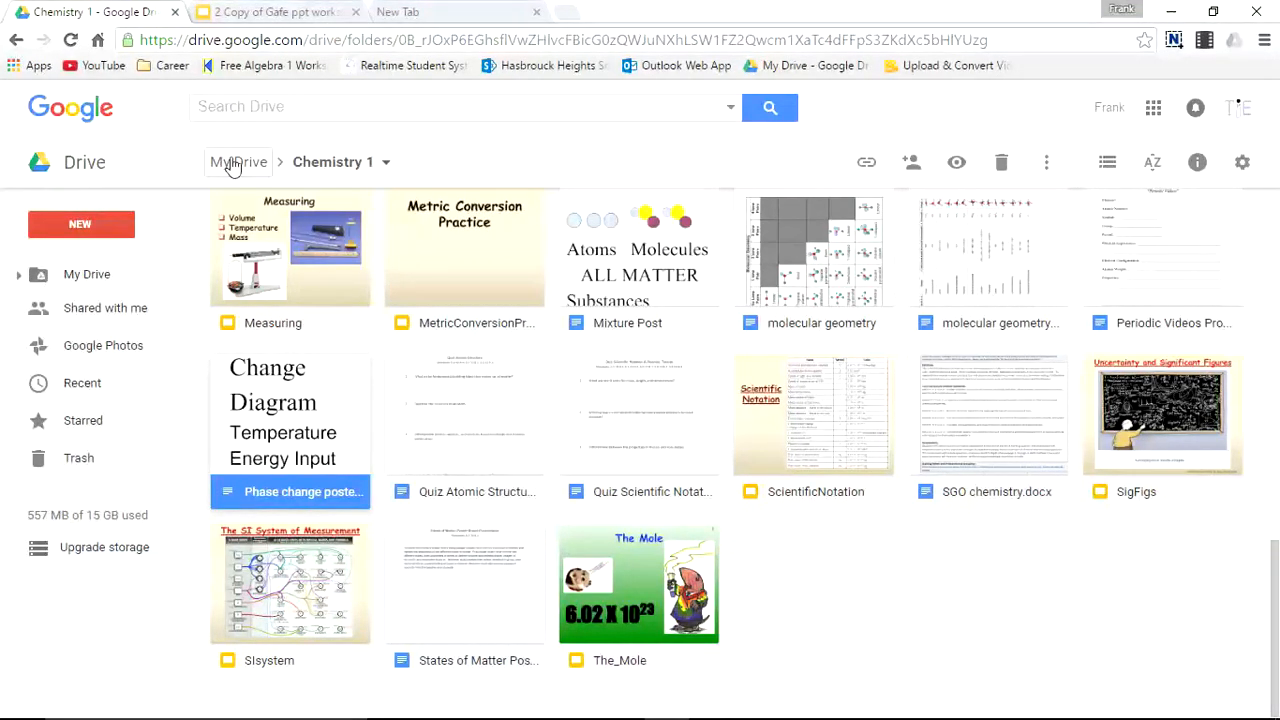
click(238, 160)
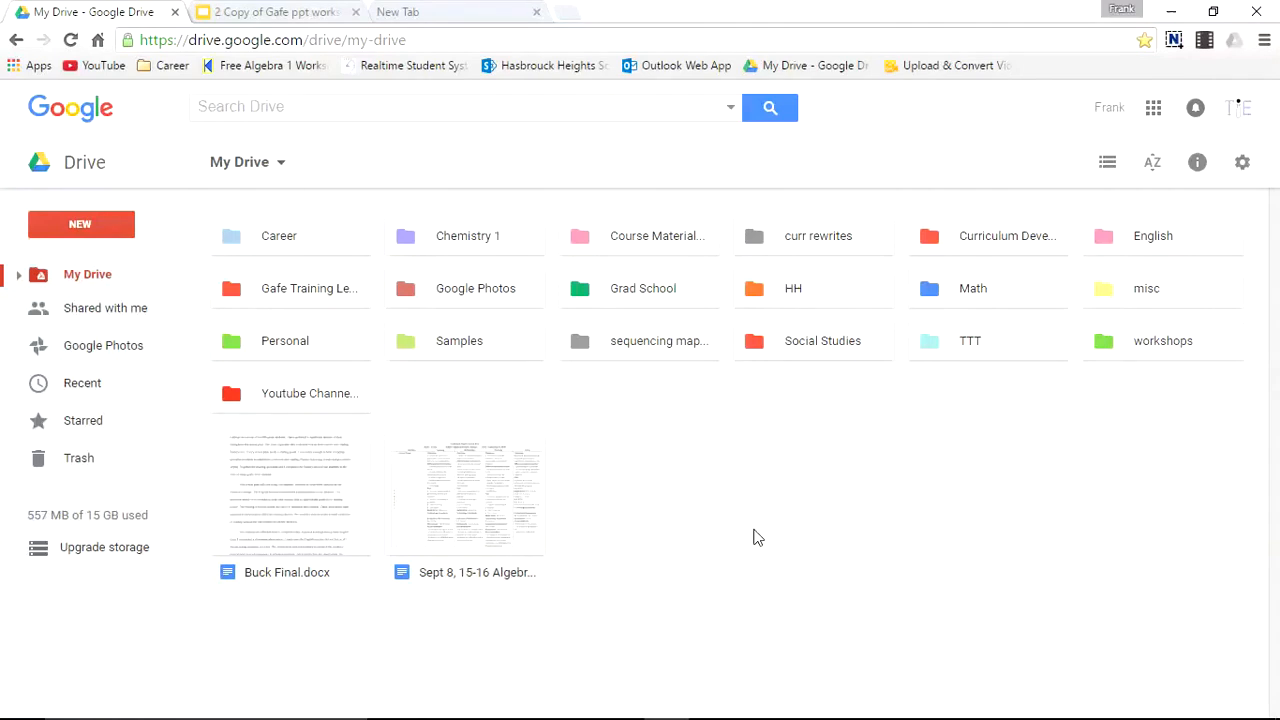
mouse_move(644, 432)
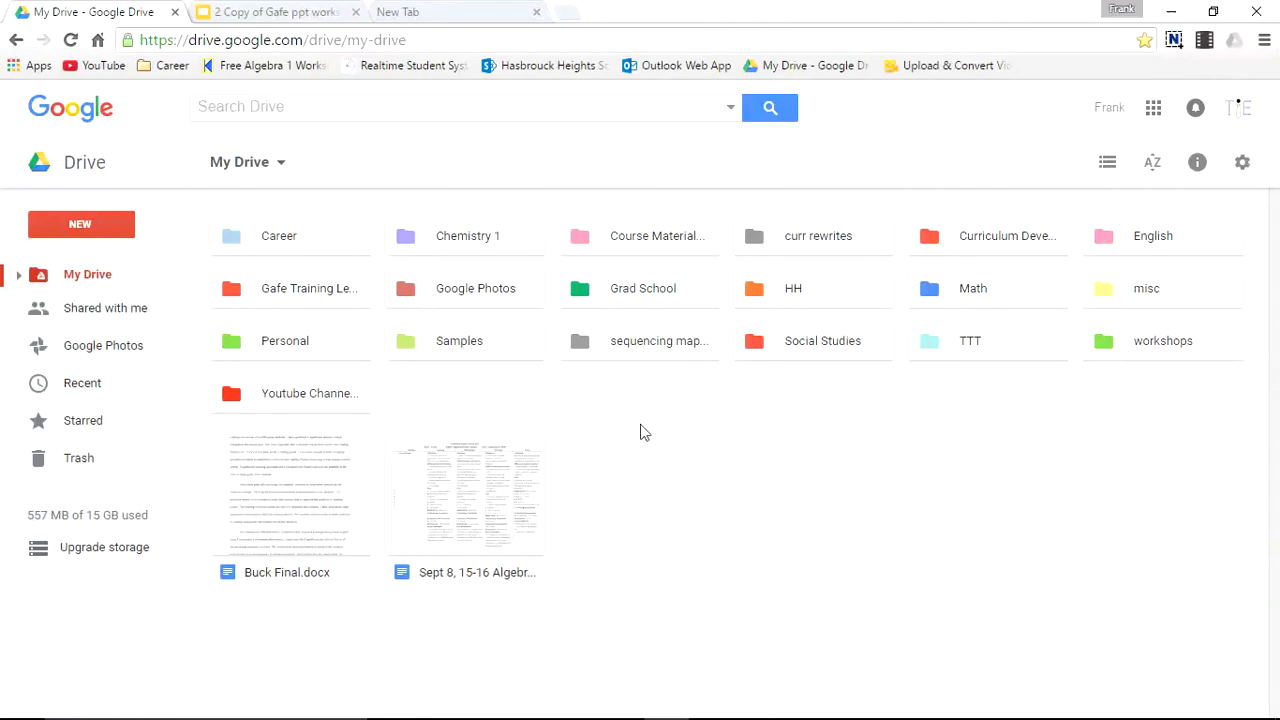
- Drag the curr rewrites folder onto Curriculum Developer to nest it inside
click(818, 236)
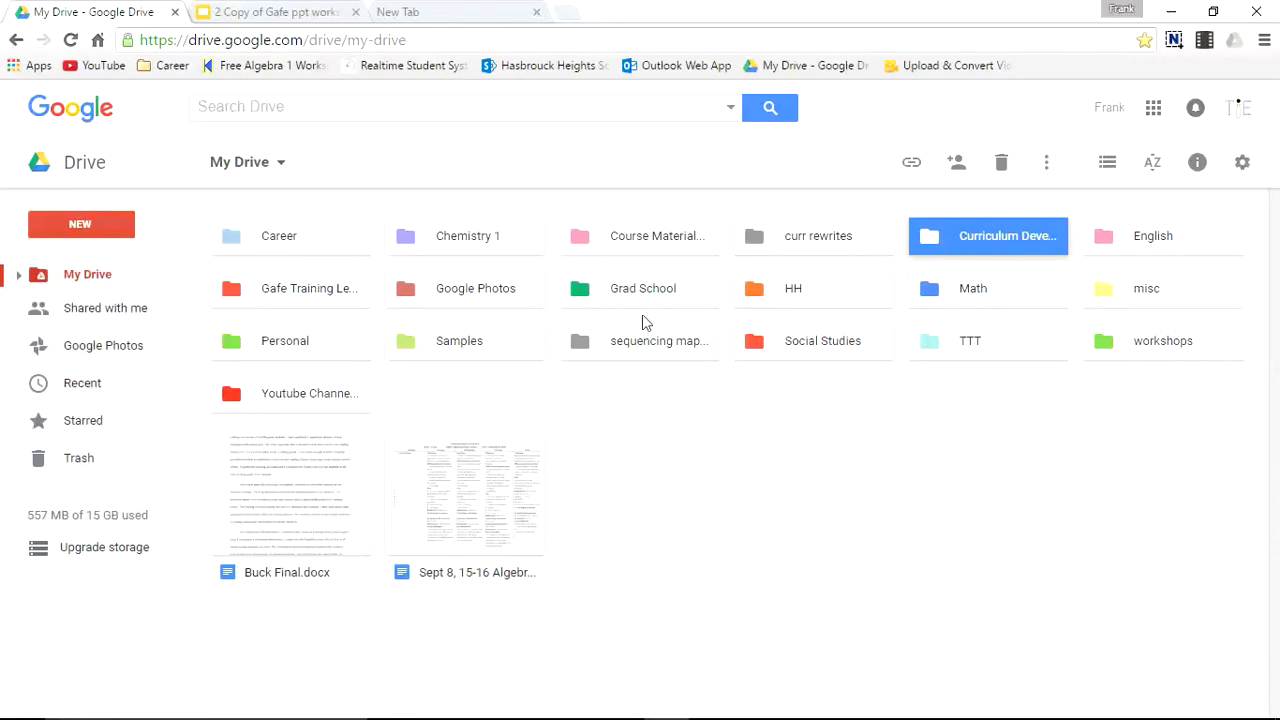
mouse_move(624, 360)
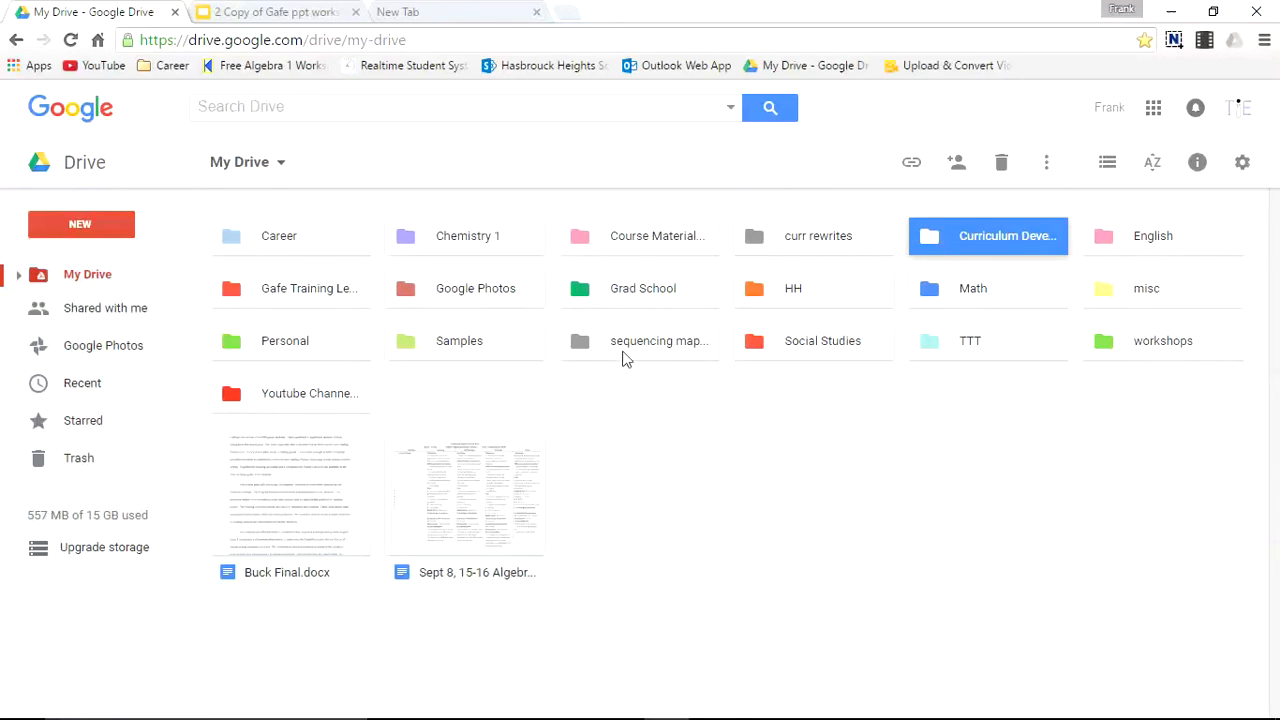
click(820, 240)
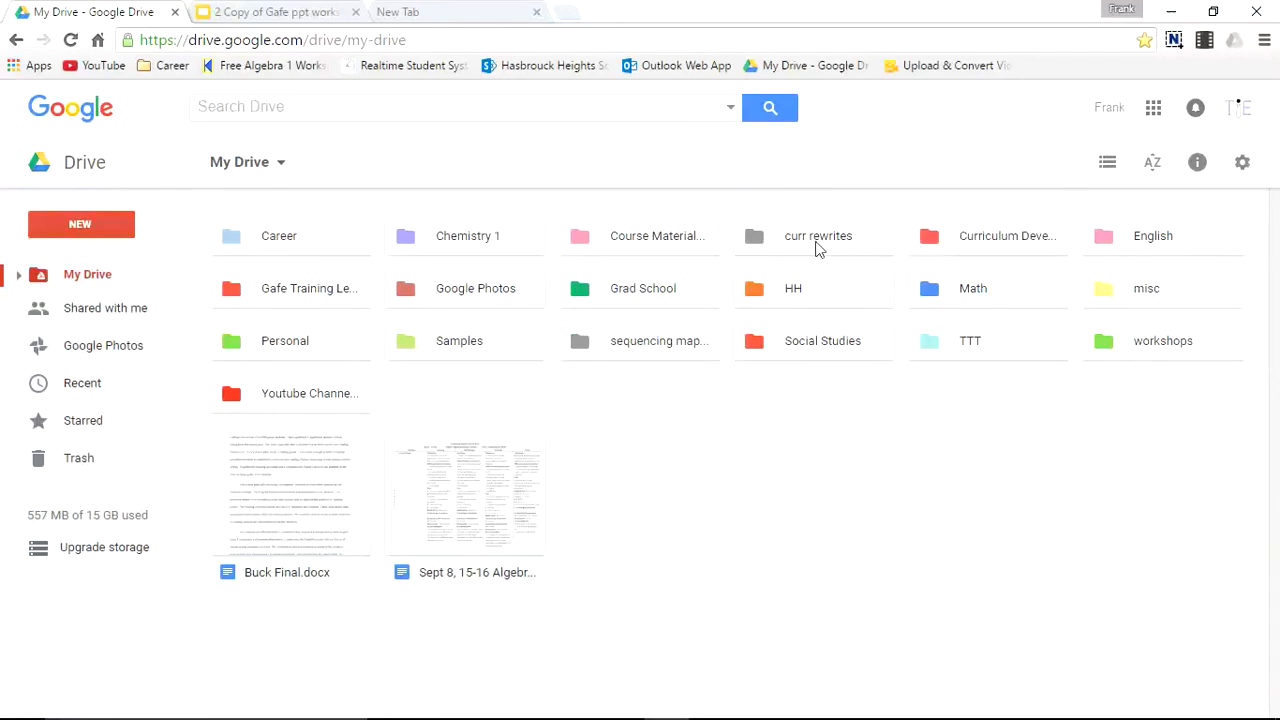
click(818, 236)
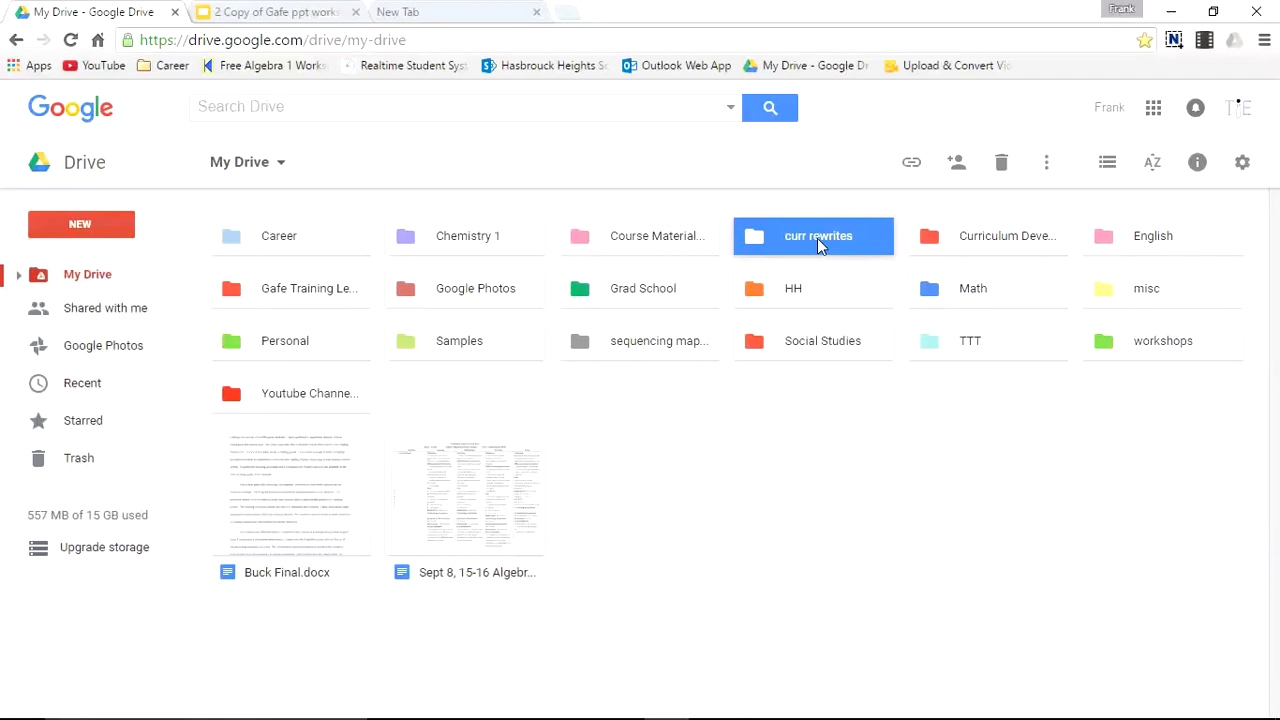
drag(812, 236, 988, 236)
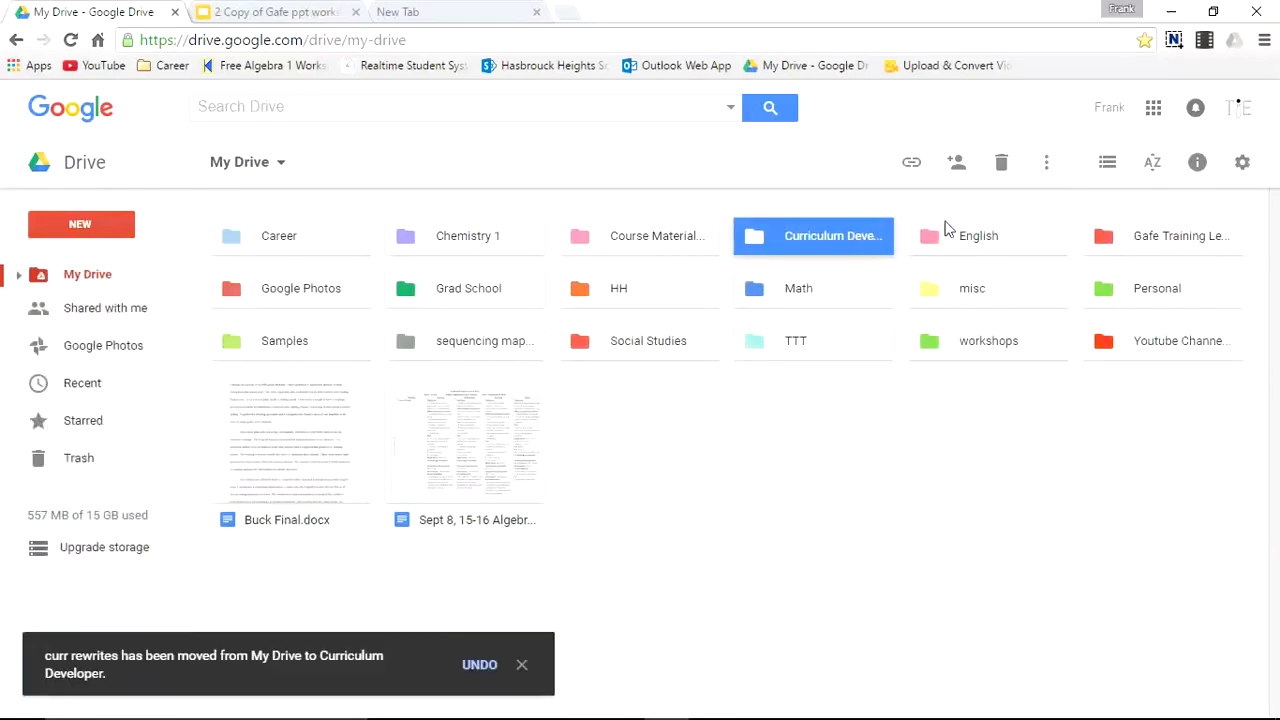